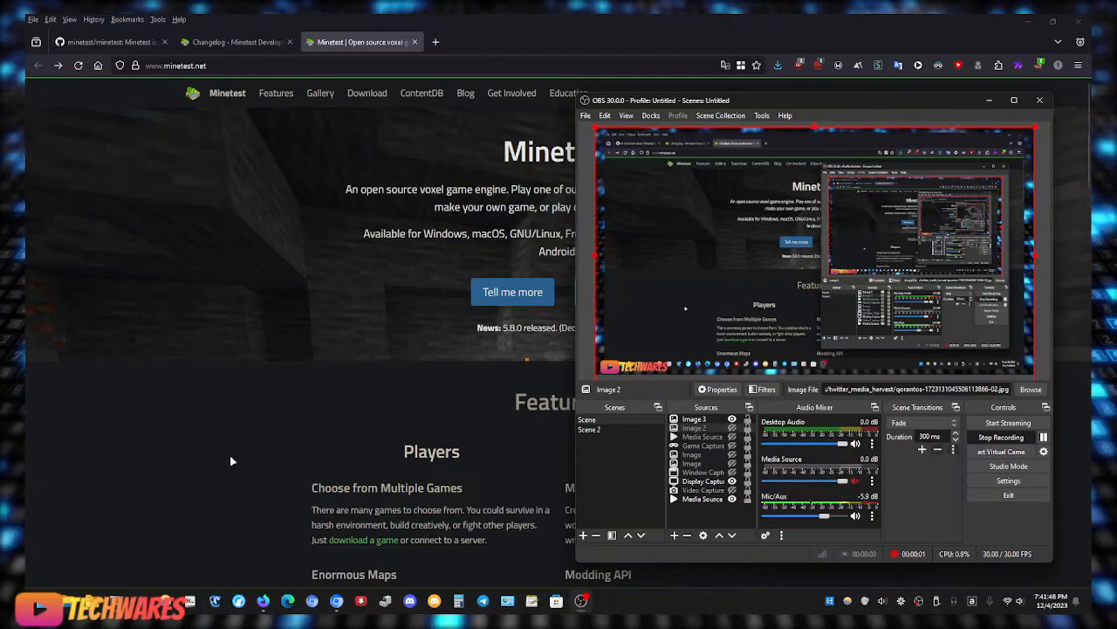
Scroll through the Minetest website's home page in Firefox.
left_click(1039, 99)
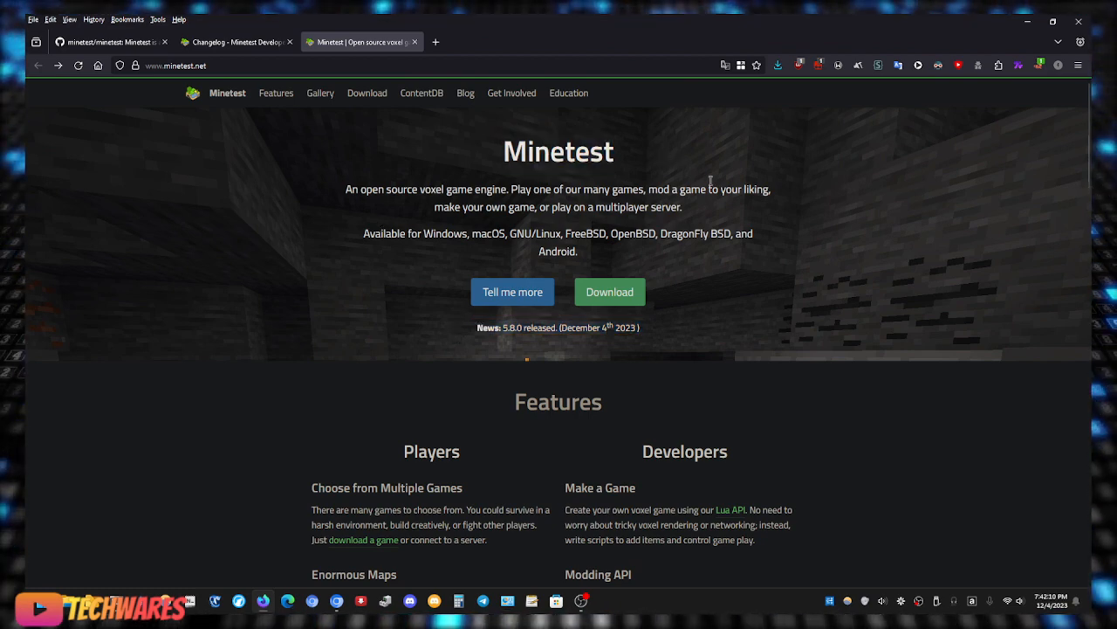
mouse_move(516, 190)
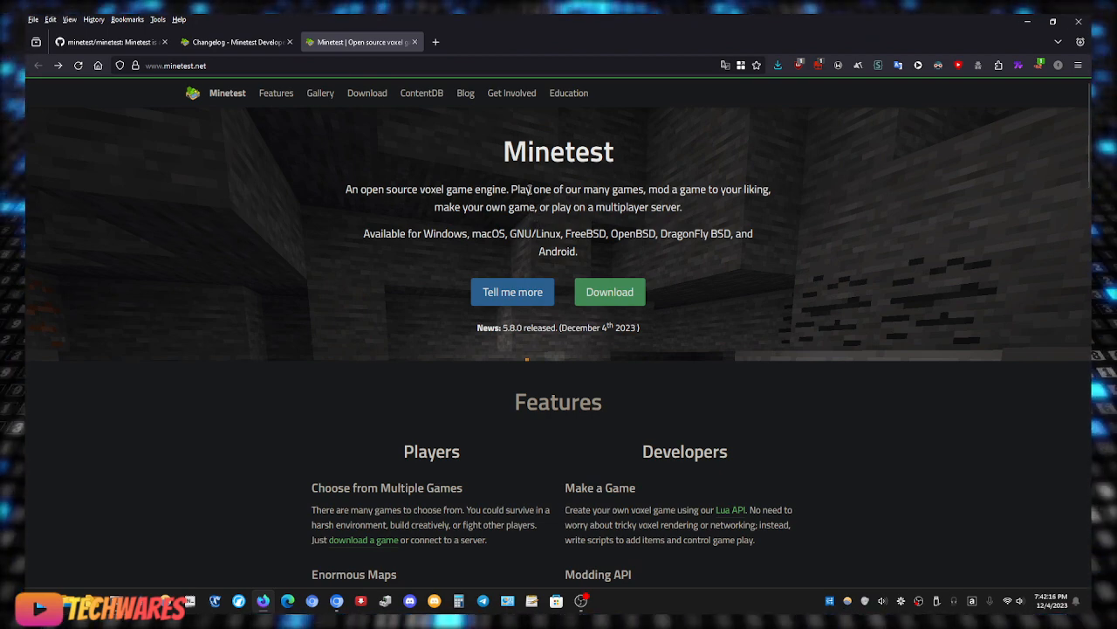
mouse_move(709, 232)
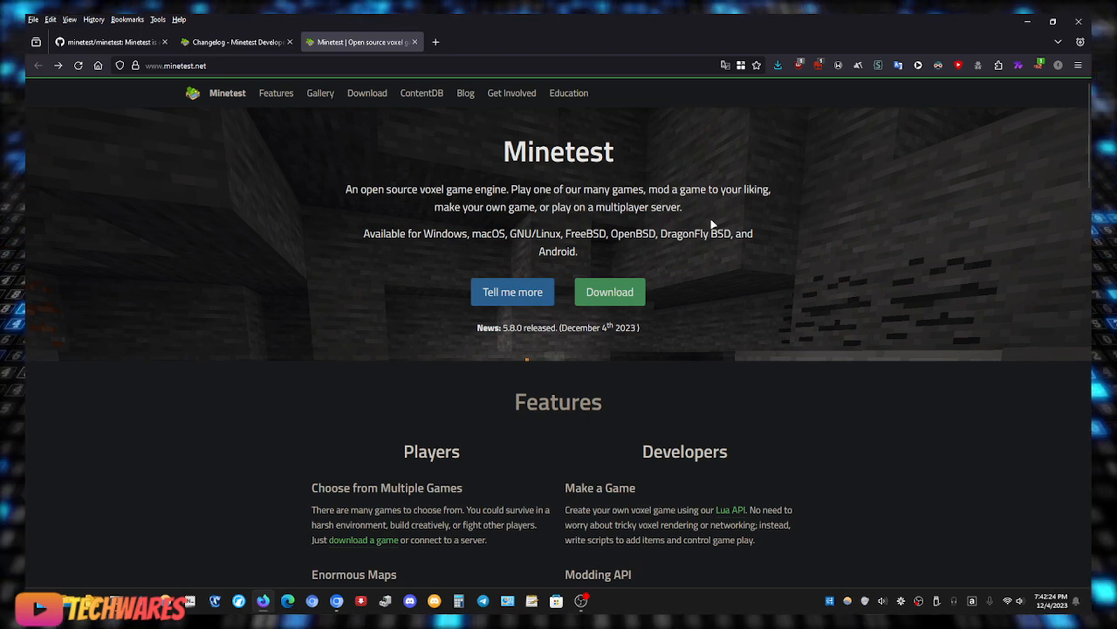
scroll("down", 3)
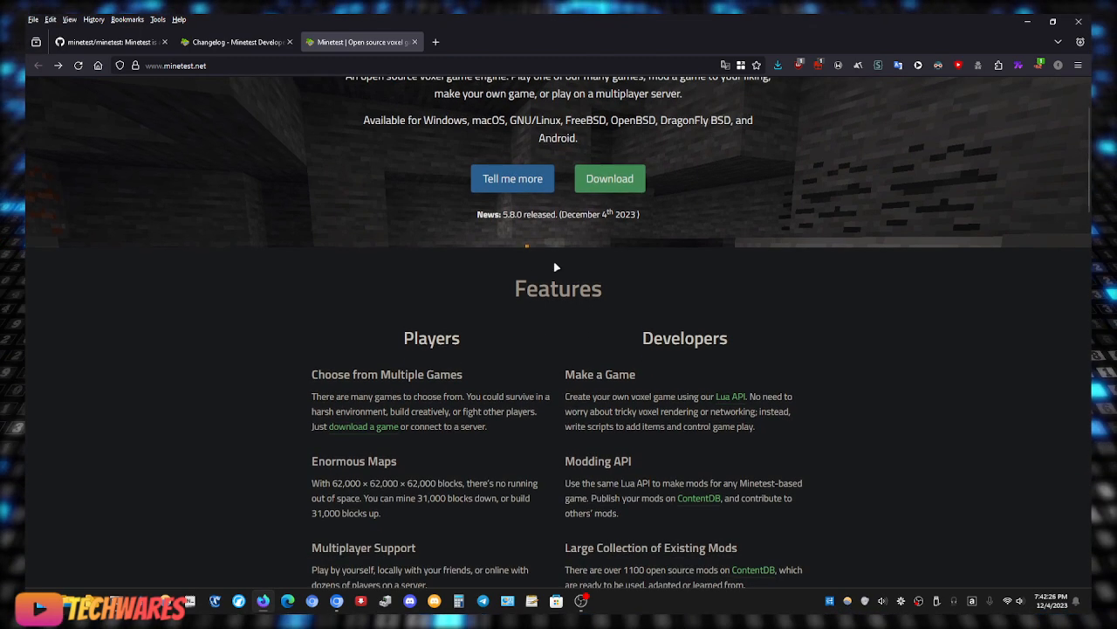
scroll("down", 3)
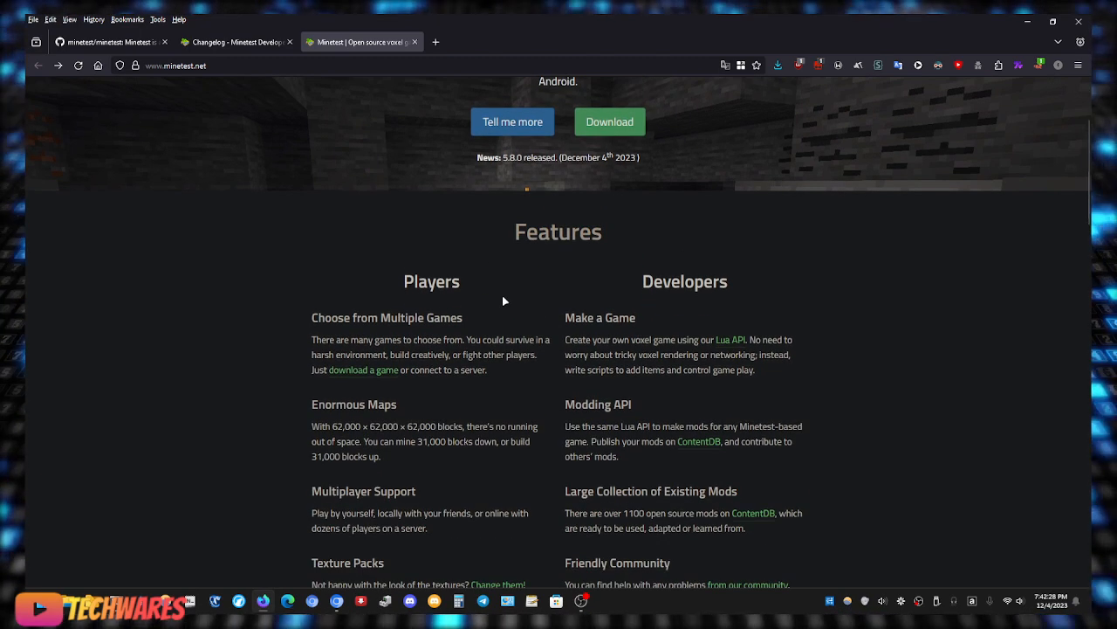
scroll("down", 3)
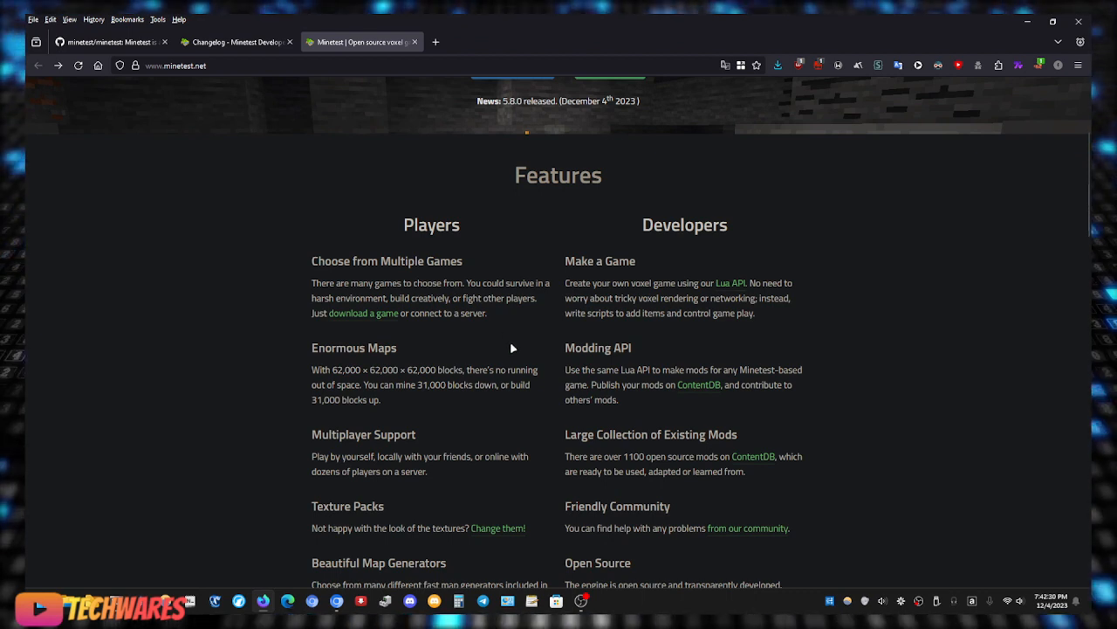
scroll("down", 3)
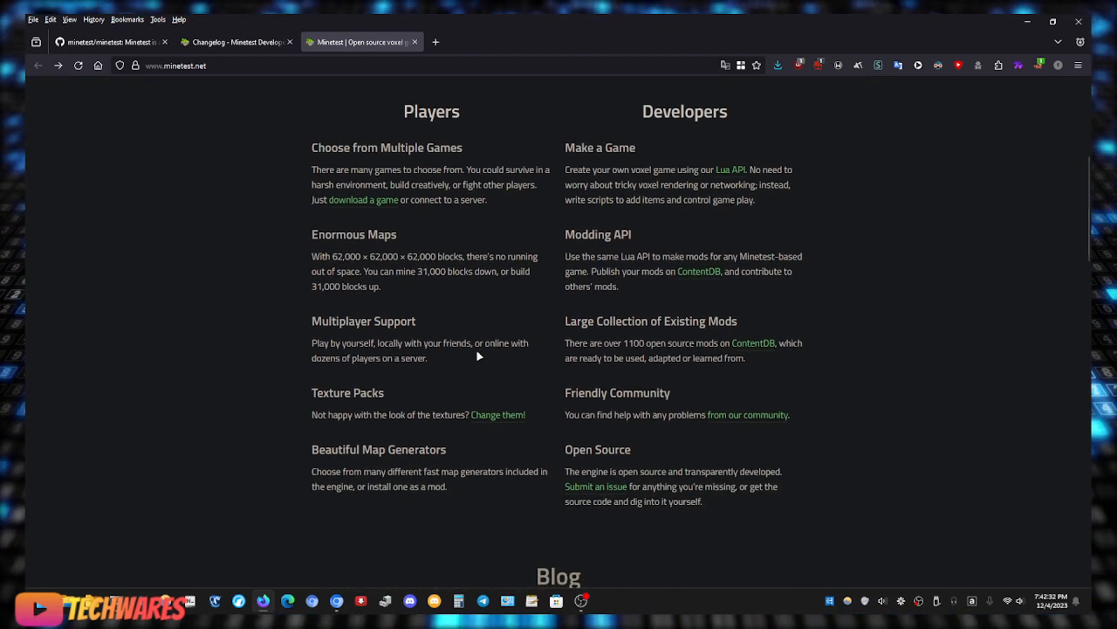
mouse_move(428, 401)
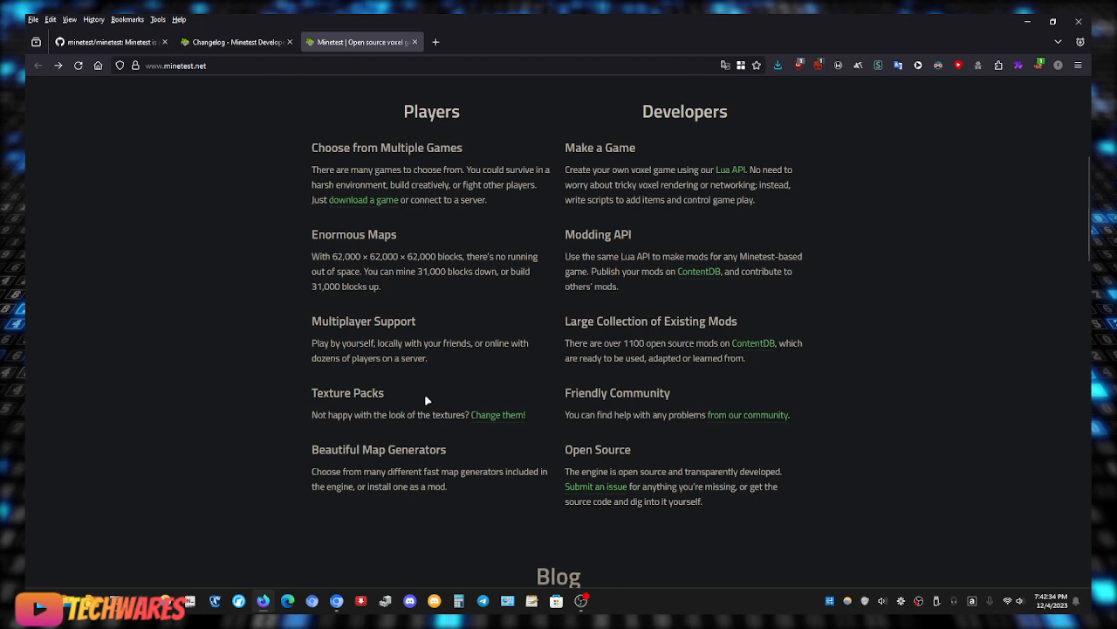
mouse_move(614, 442)
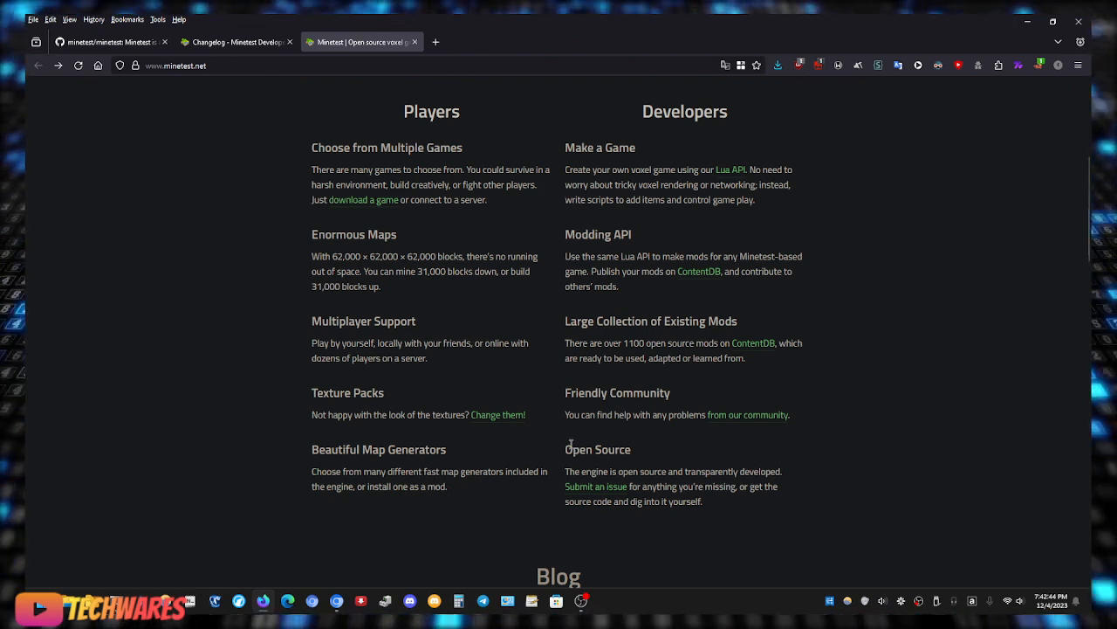
scroll("up", 3)
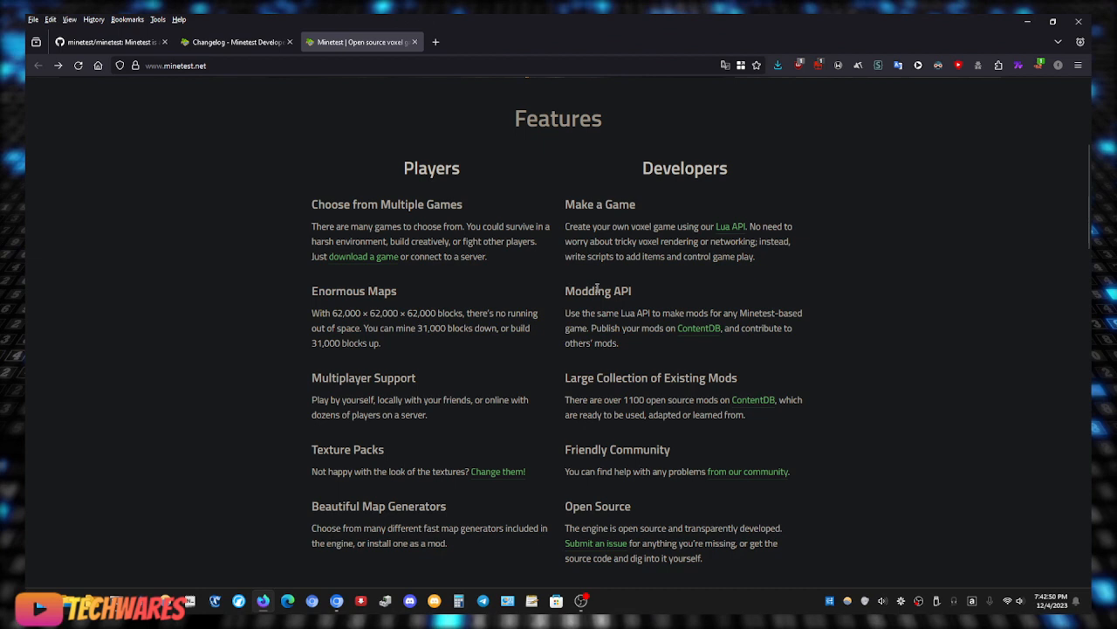
mouse_move(599, 209)
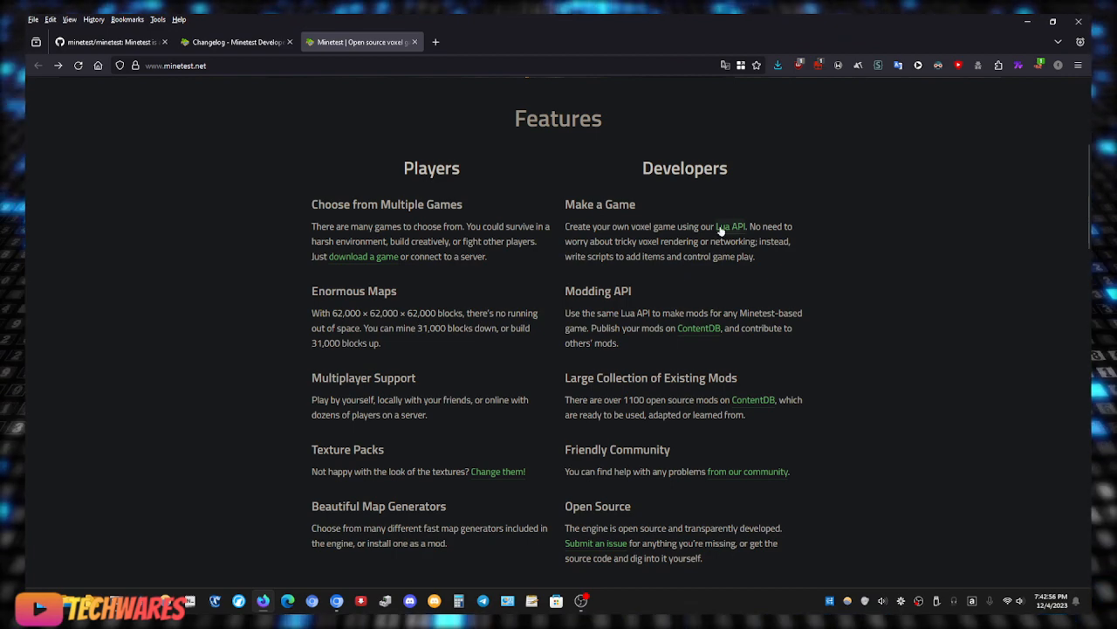
mouse_move(731, 237)
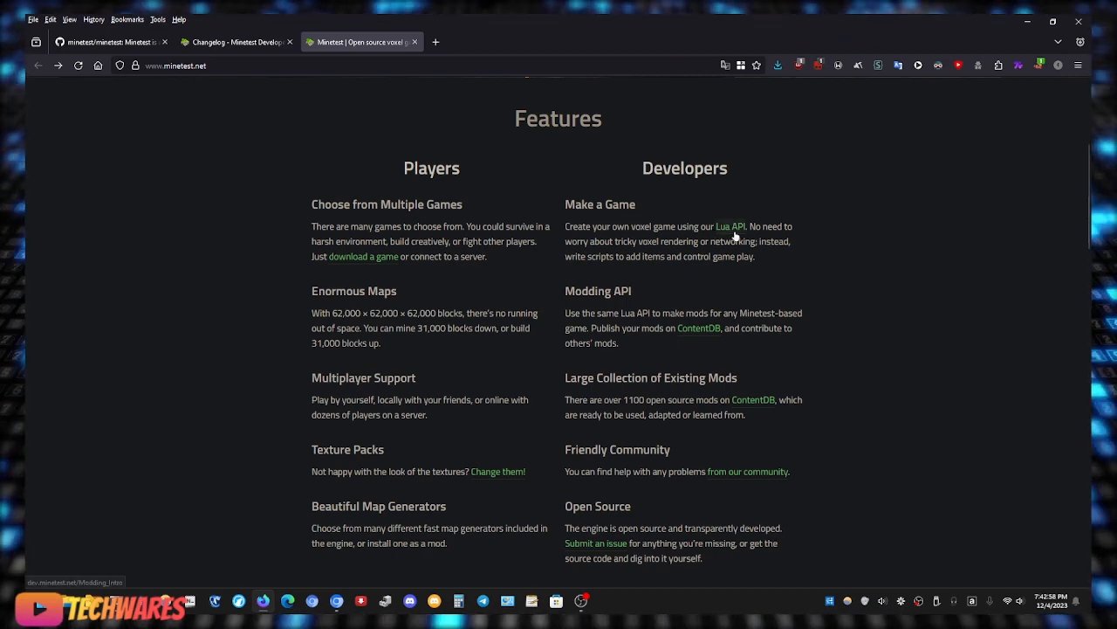
scroll("up", 3)
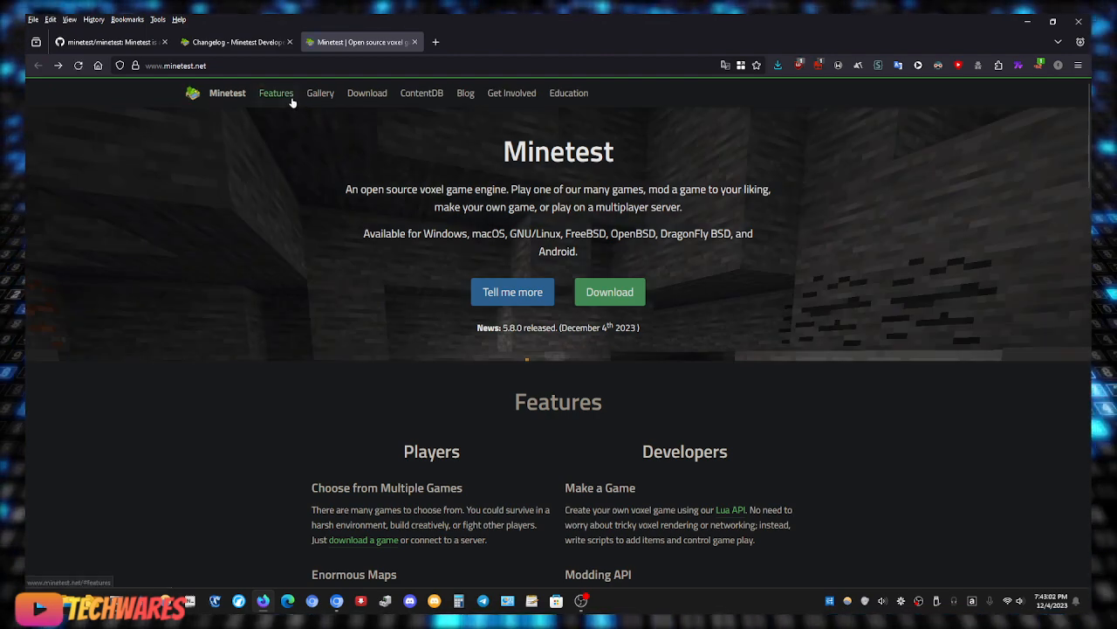
Check the Features and Gallery sections, viewing the castle and inventory screenshots full size.
left_click(276, 92)
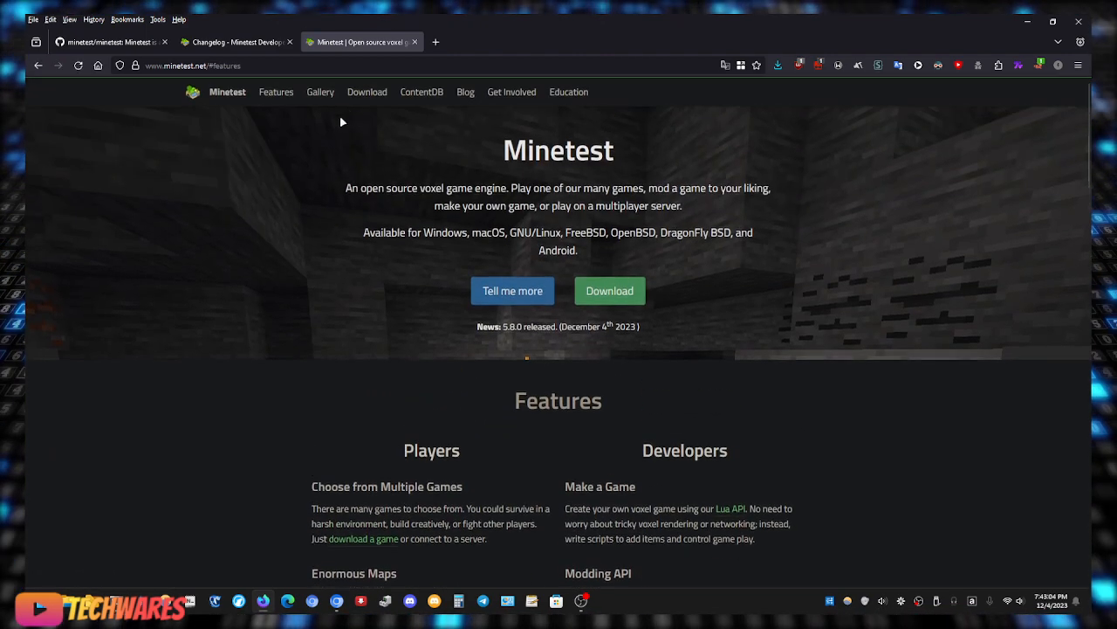
left_click(320, 92)
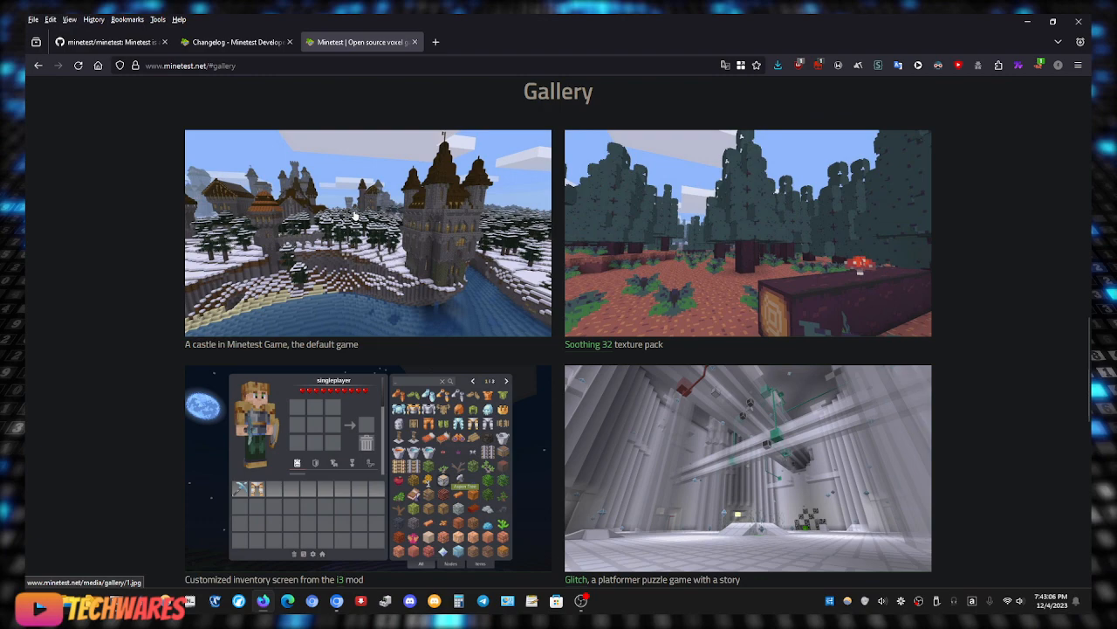
mouse_move(428, 242)
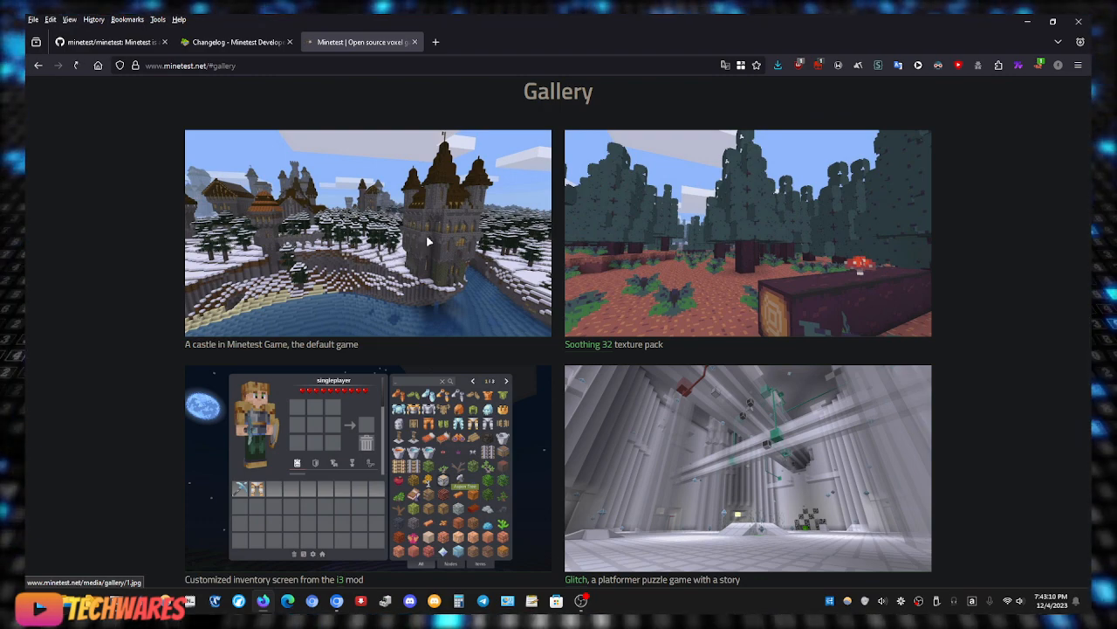
left_click(367, 232)
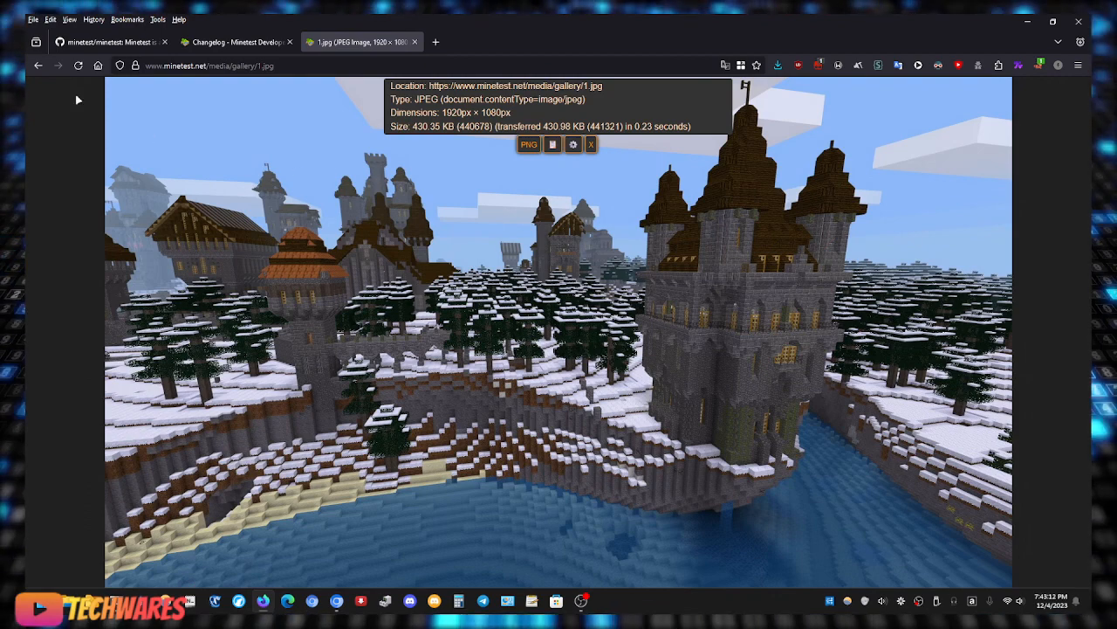
left_click(38, 64)
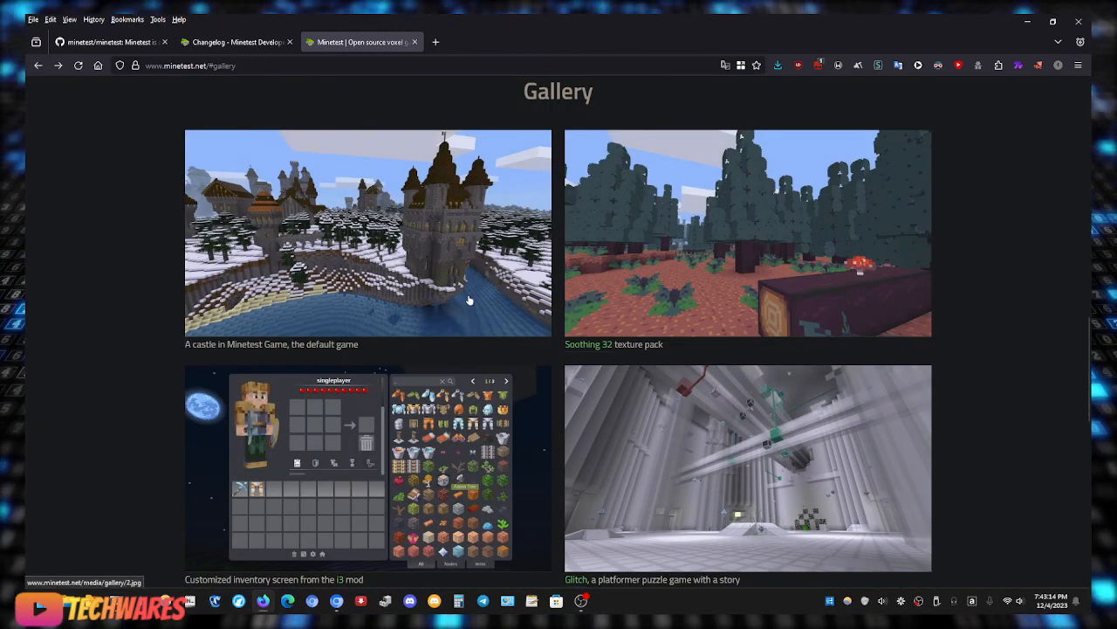
left_click(367, 468)
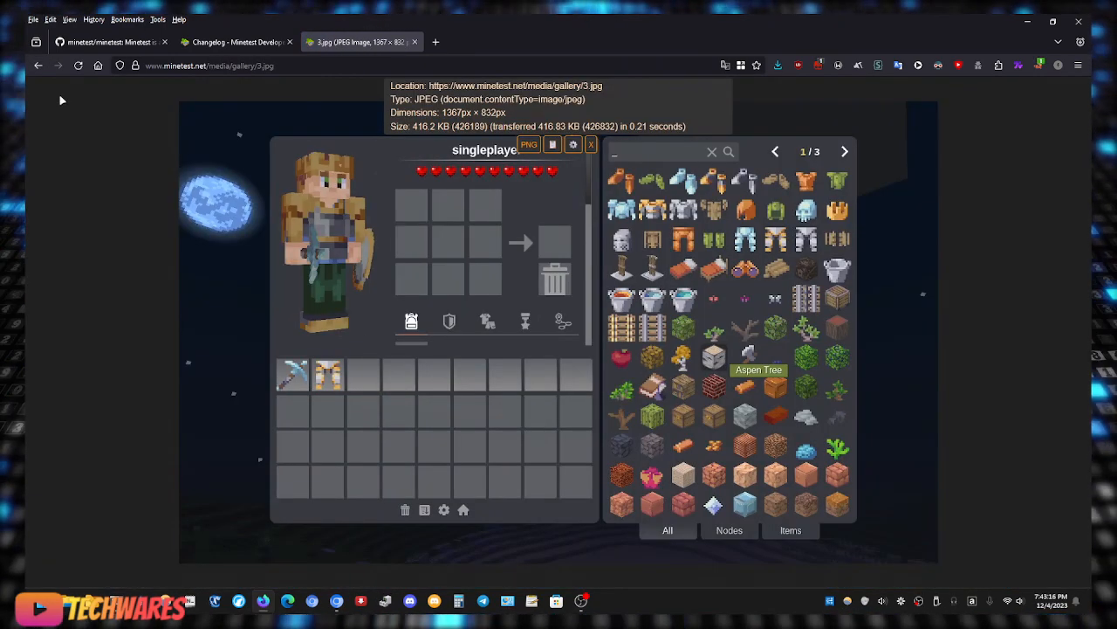
left_click(38, 65)
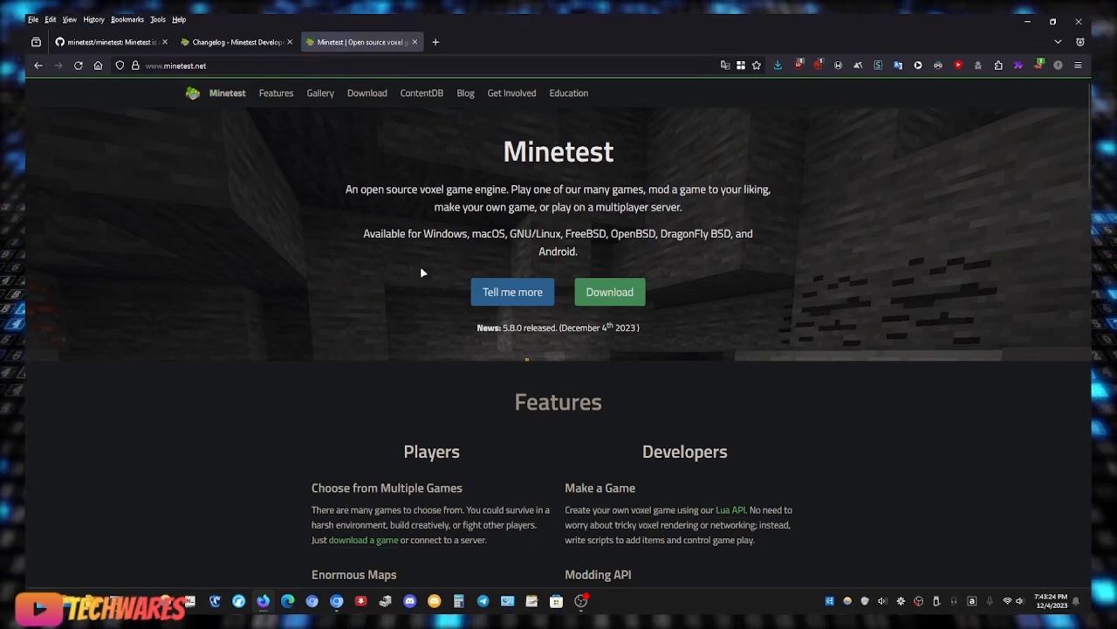
Open the downloads page and scroll to the Windows 64-bit and 32-bit portable links.
scroll("down", 3)
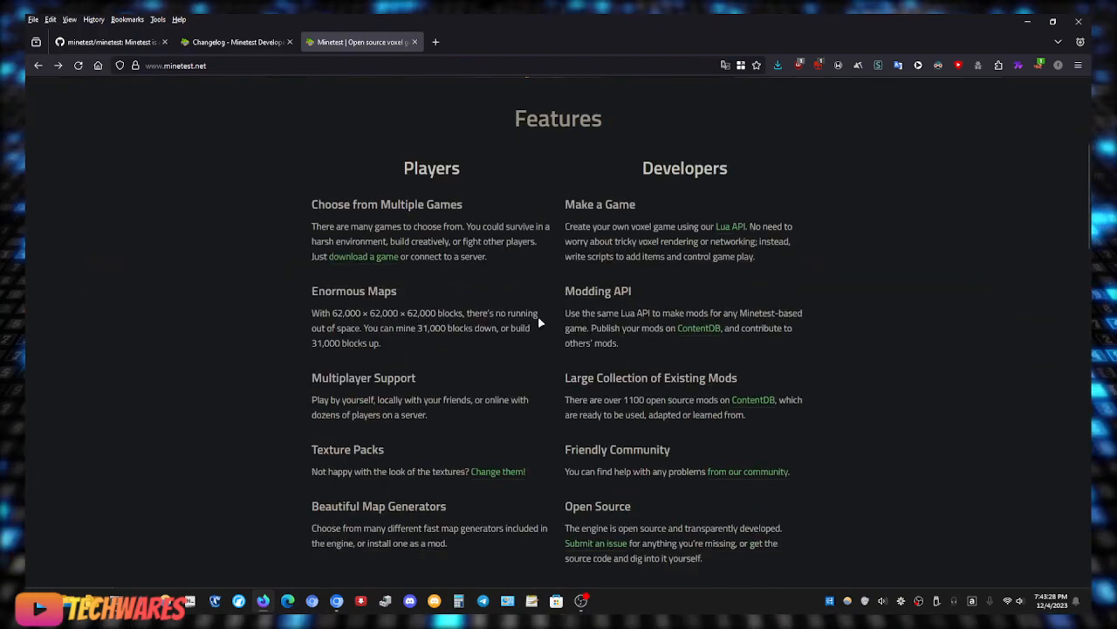
scroll("up", 3)
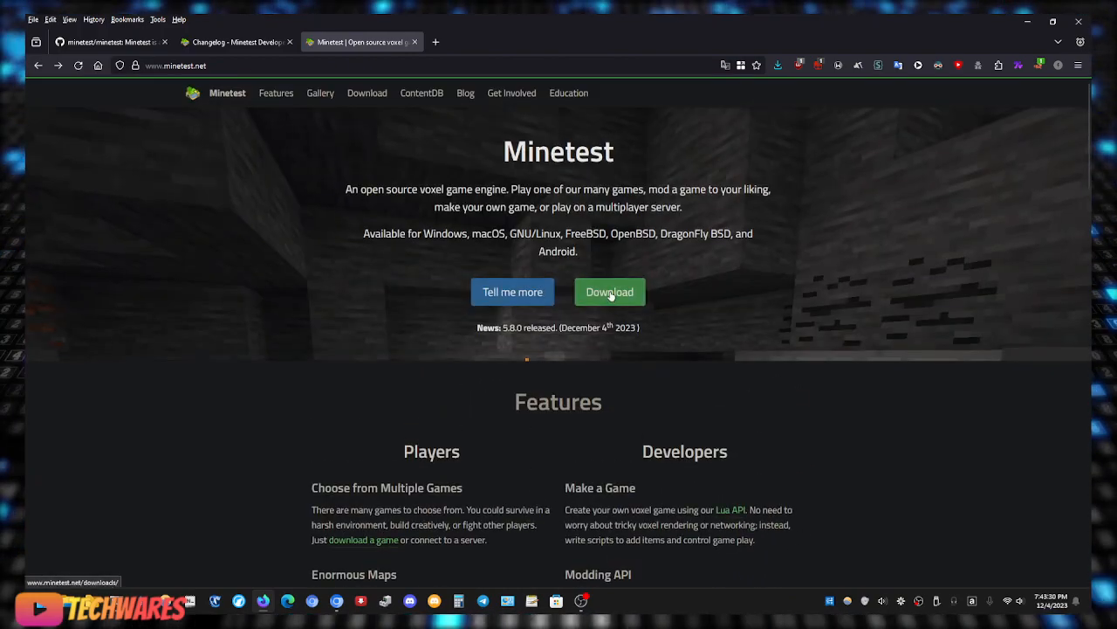
left_click(609, 292)
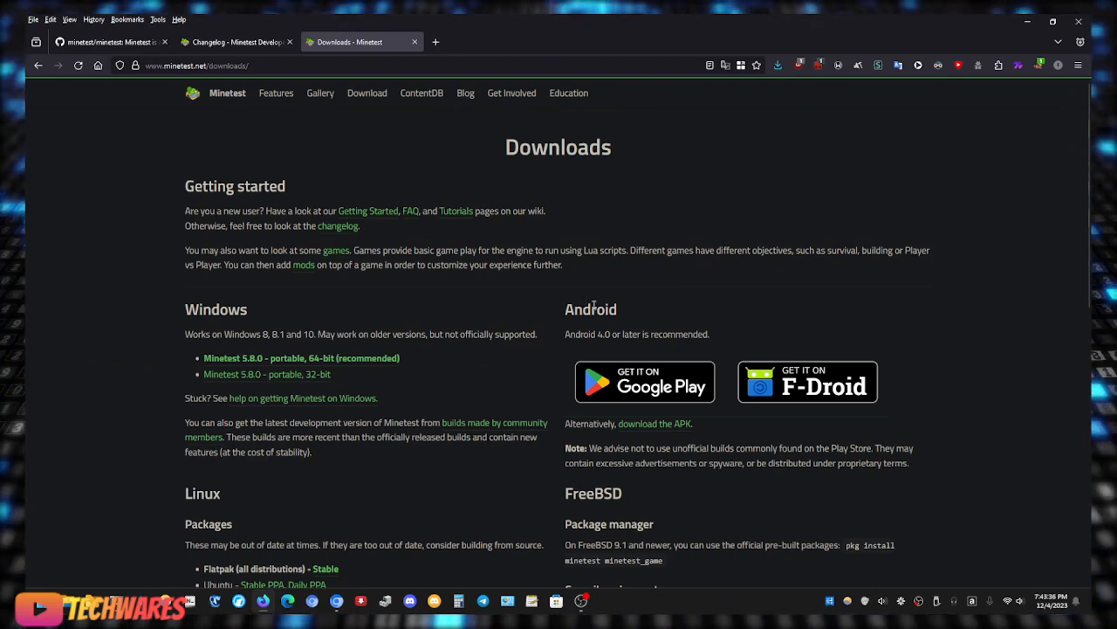
scroll("down", 3)
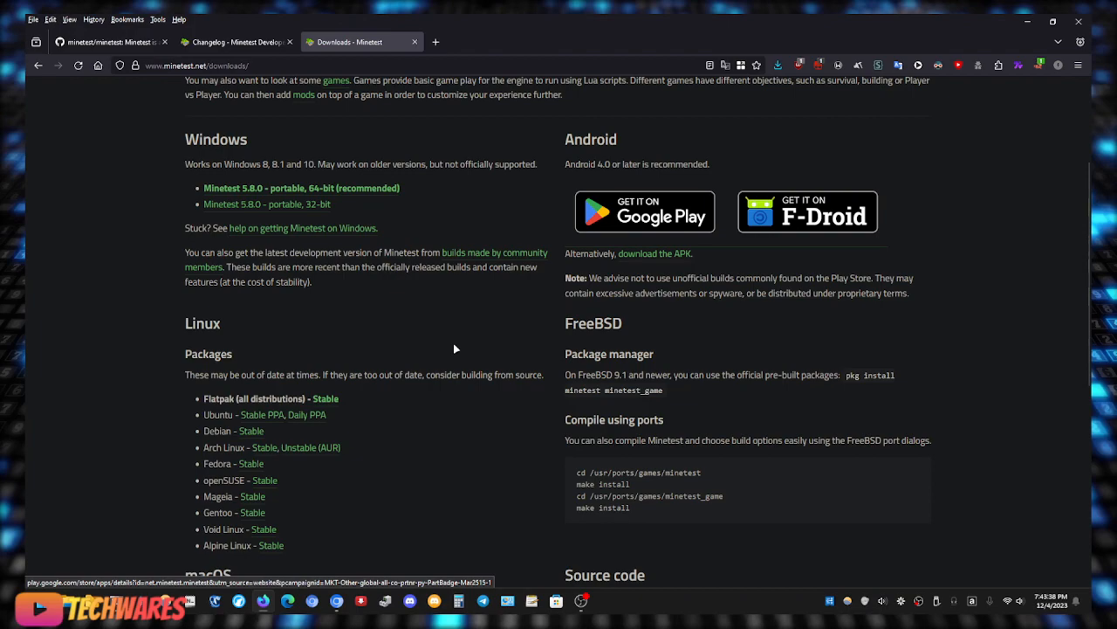
scroll("down", 3)
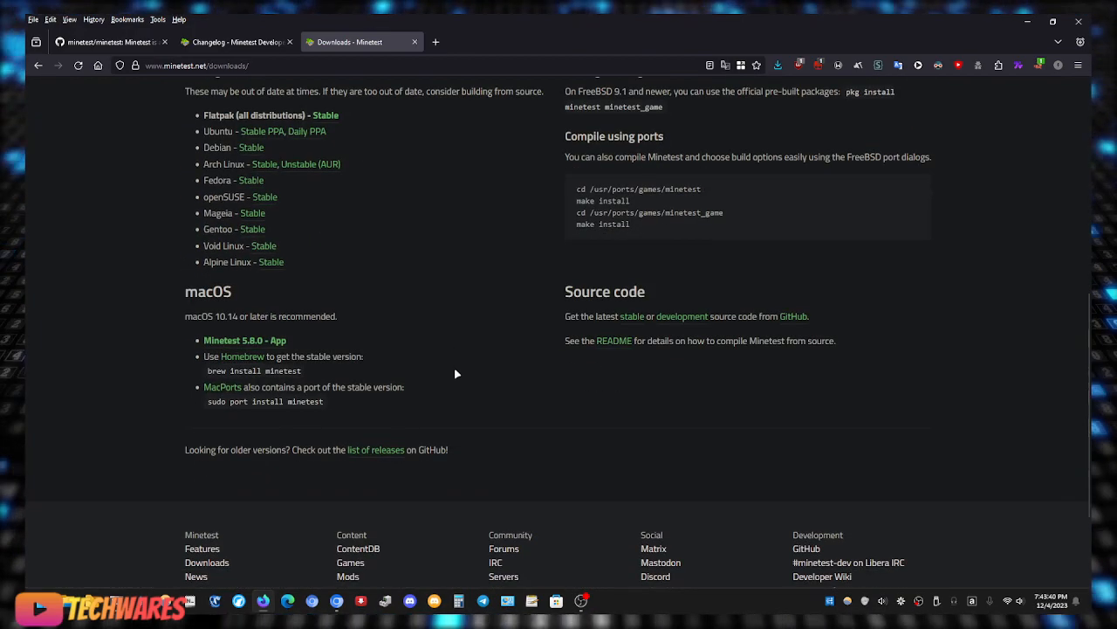
scroll("up", 3)
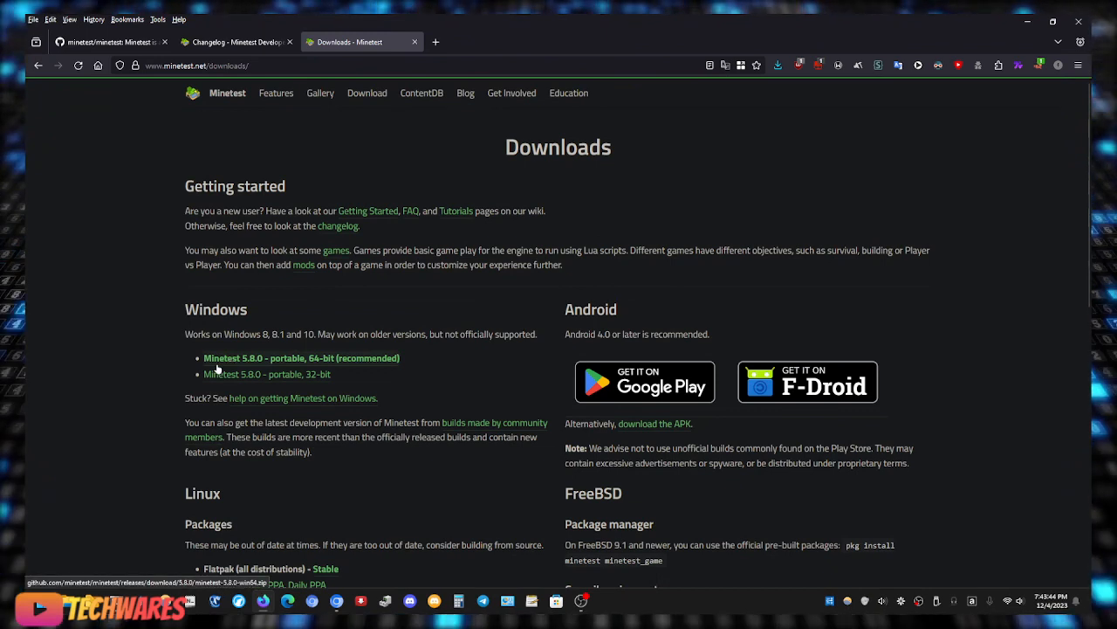
mouse_move(253, 369)
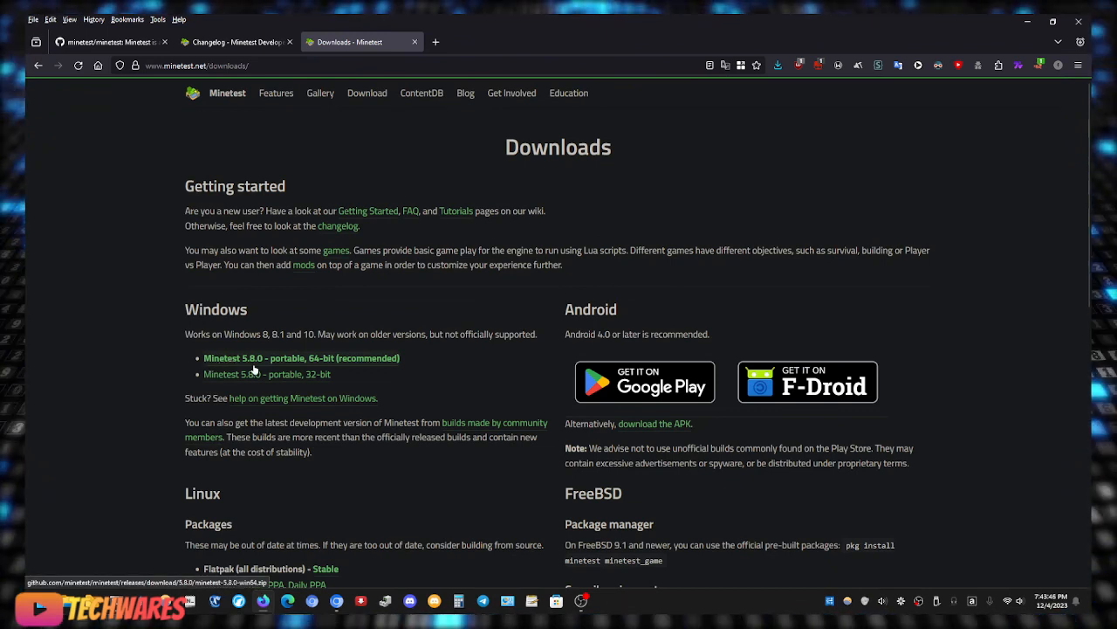
mouse_move(336, 370)
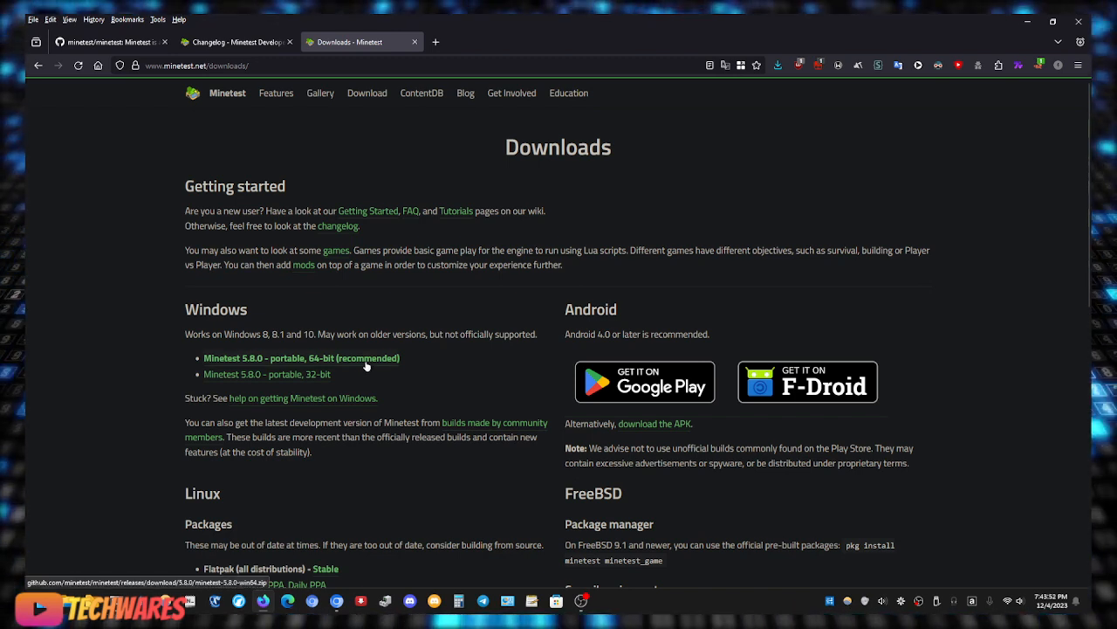
mouse_move(367, 365)
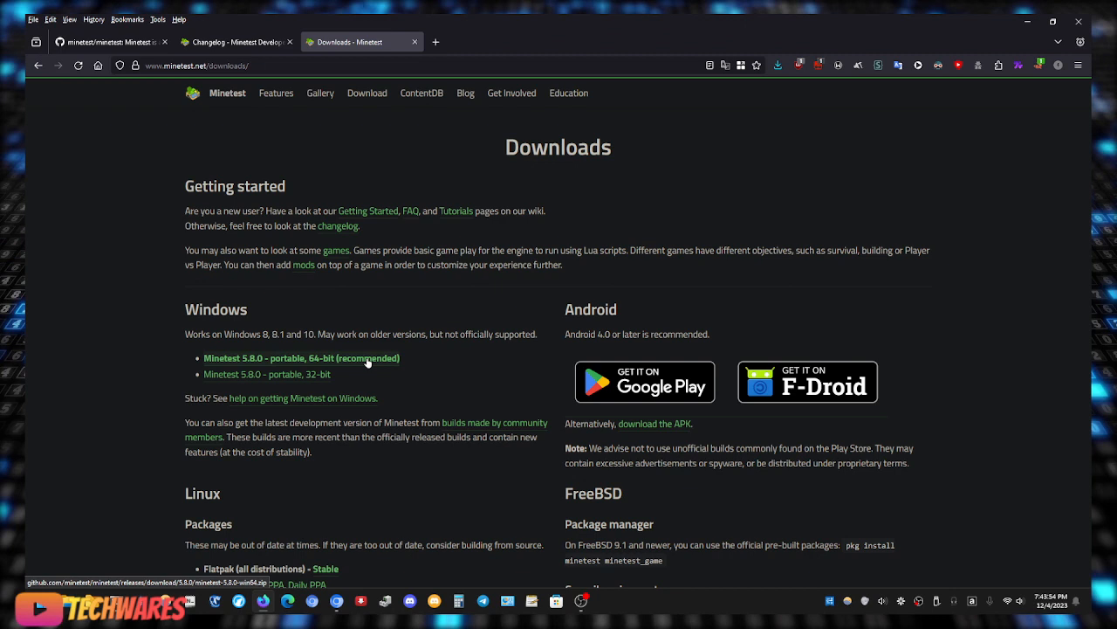
mouse_move(410, 355)
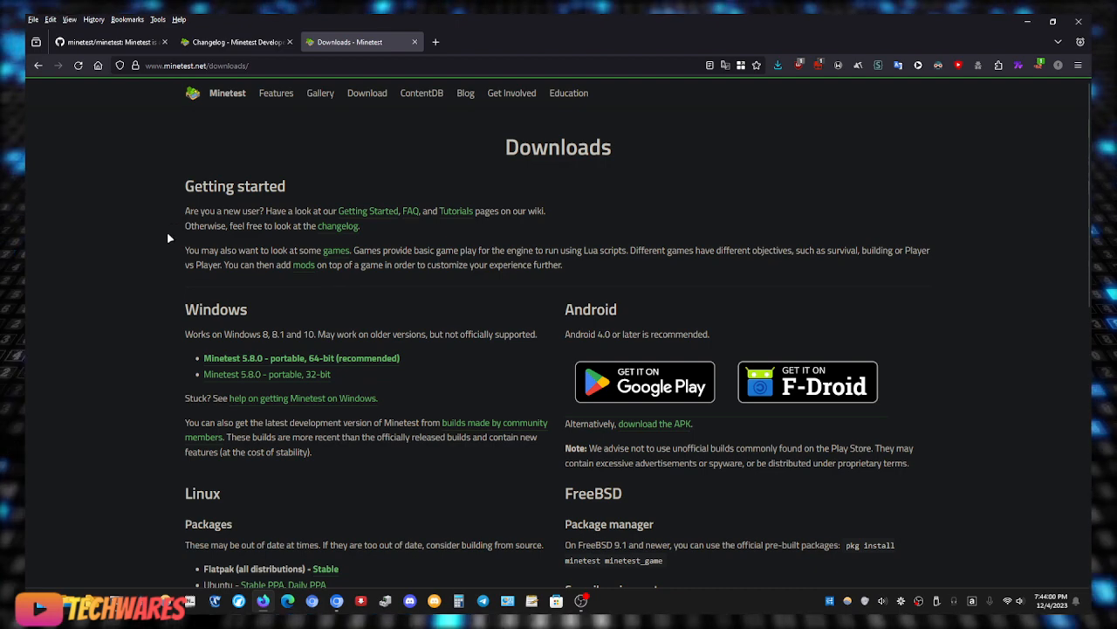
Skim the Minetest changelog, then switch to the second tab's Forums News board.
left_click(338, 225)
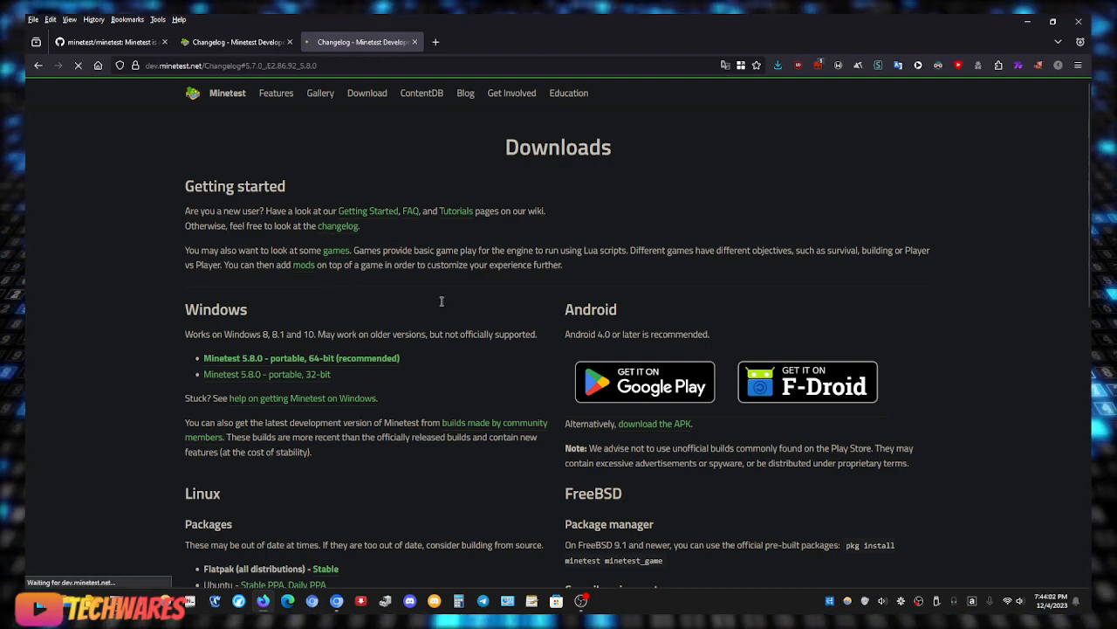
left_click(361, 41)
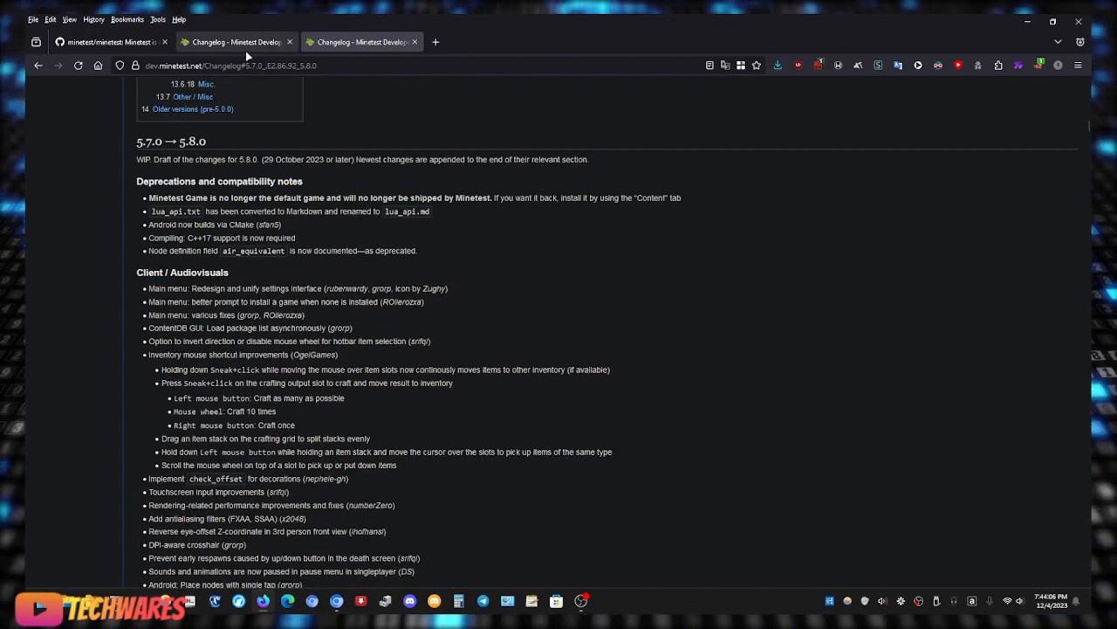
scroll("up", 3)
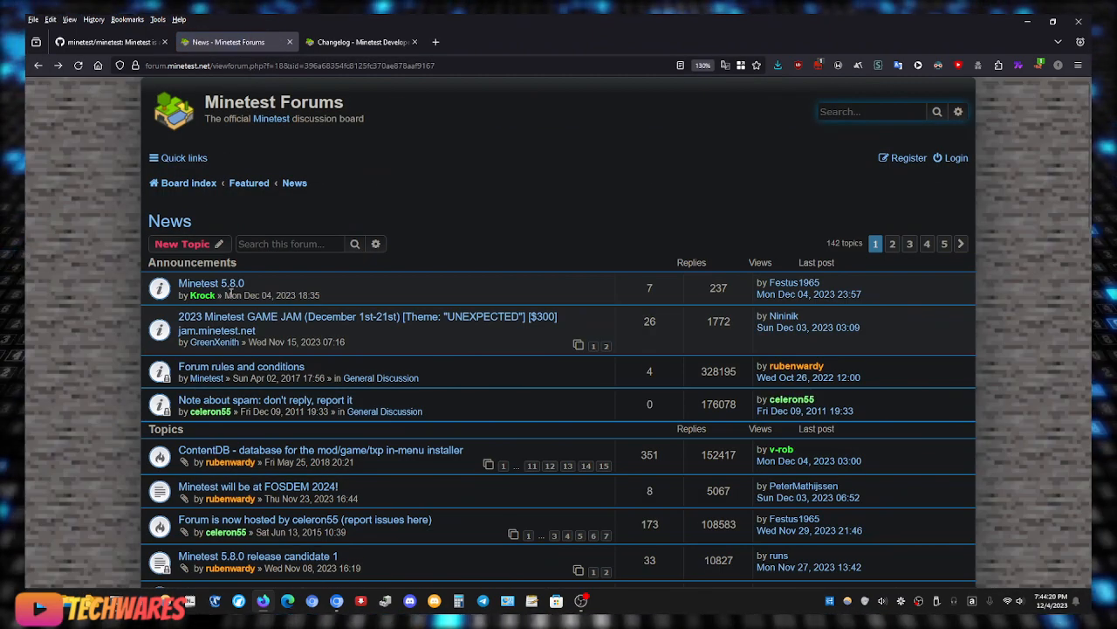
Open the 'Minetest 5.8.0' topic and scroll to its Highlights and Downloads sections.
left_click(211, 282)
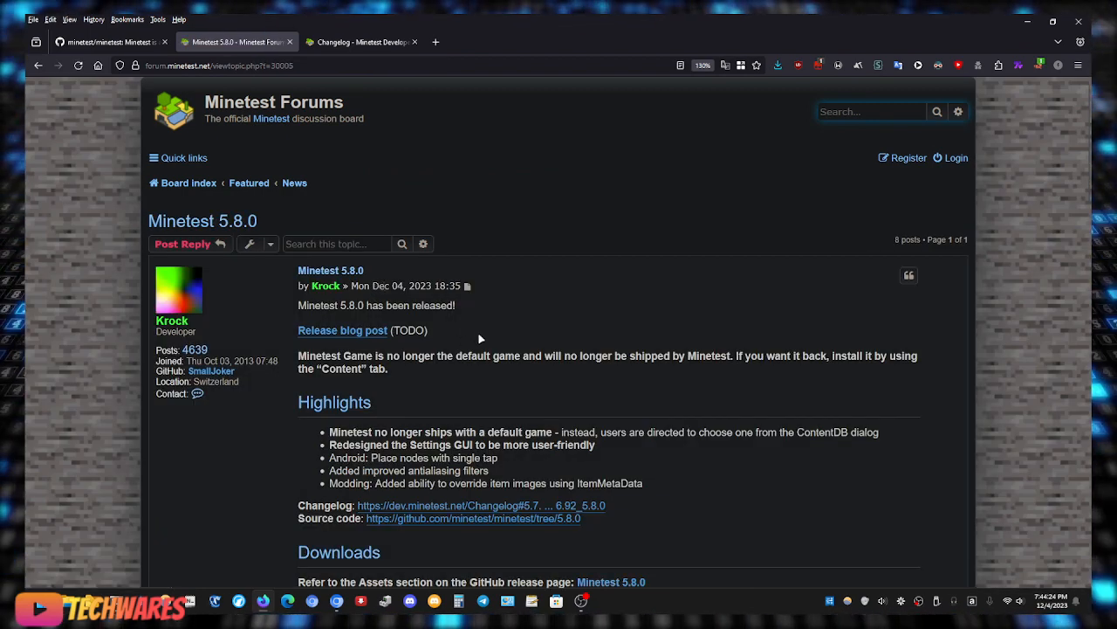
scroll("down", 3)
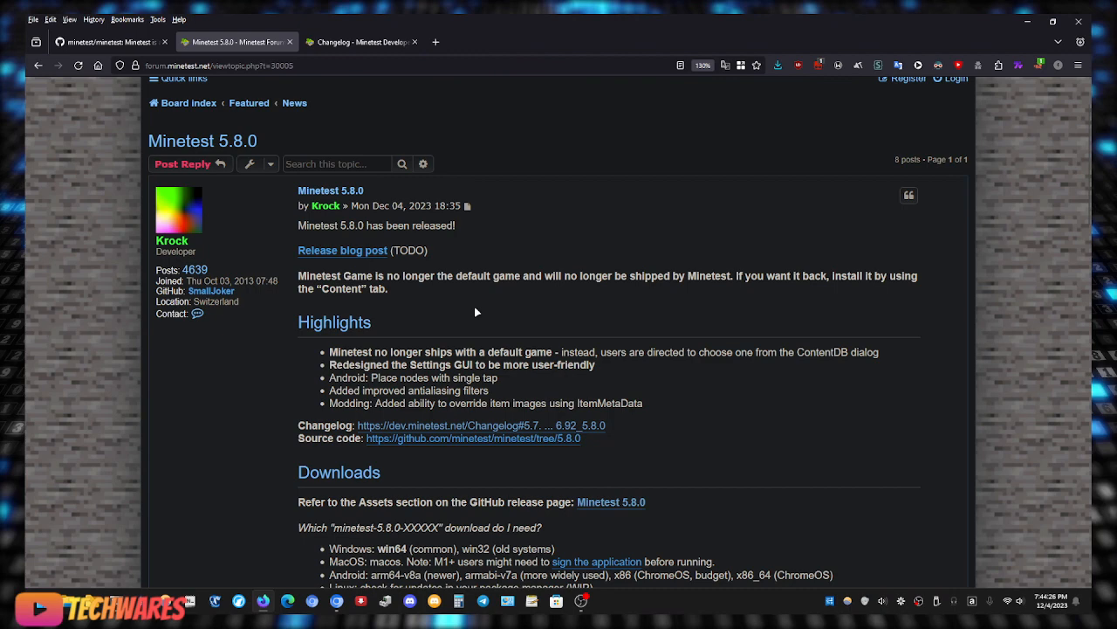
mouse_move(380, 287)
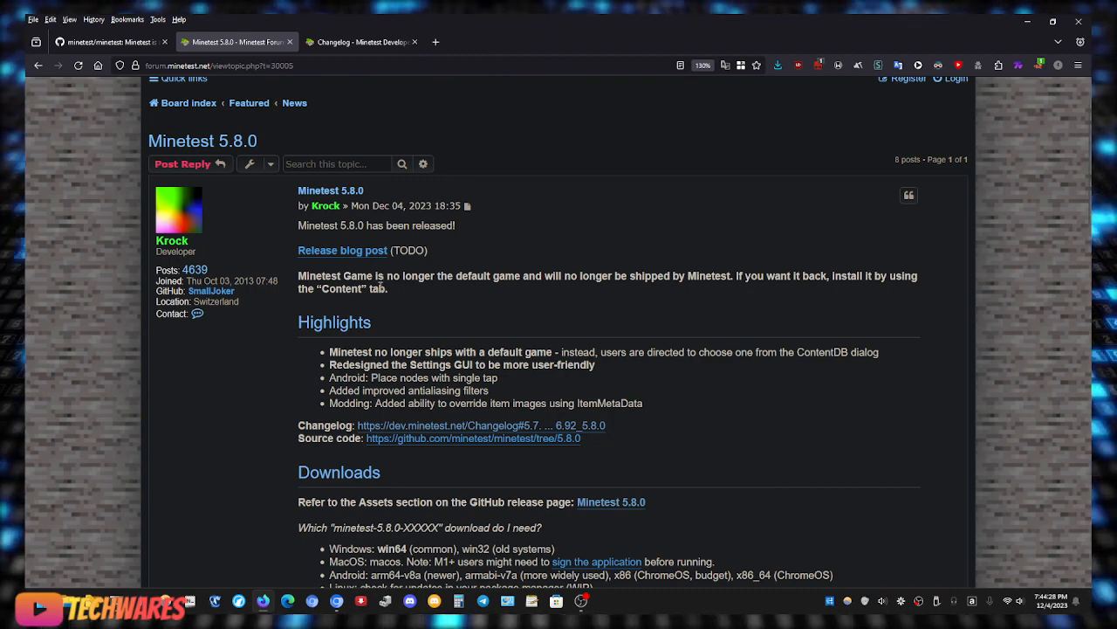
mouse_move(429, 276)
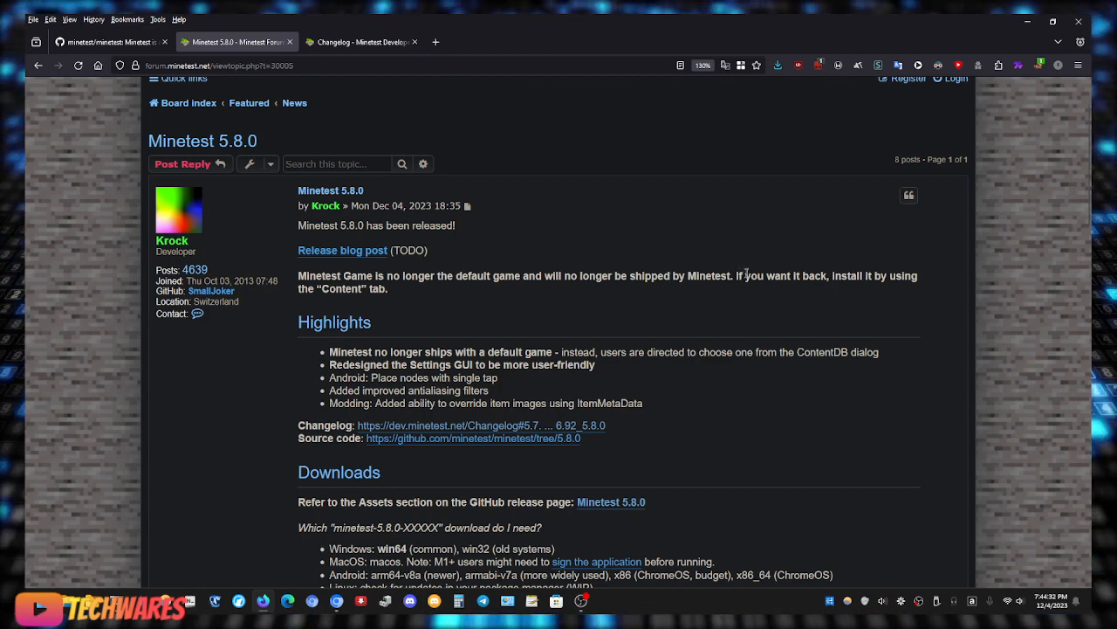
mouse_move(852, 289)
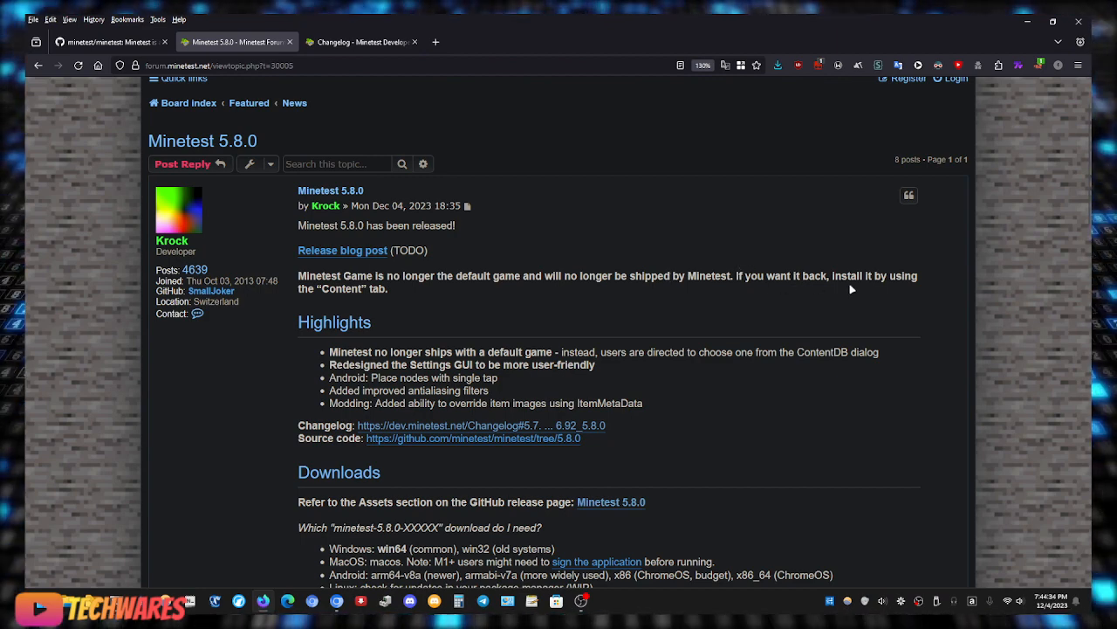
mouse_move(384, 290)
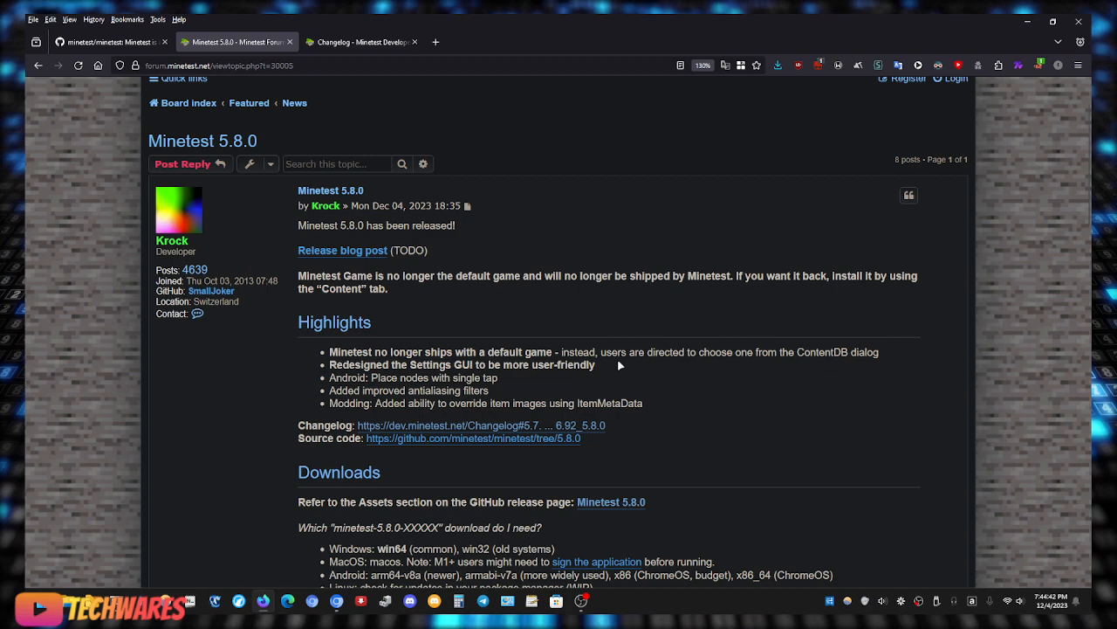
mouse_move(344, 376)
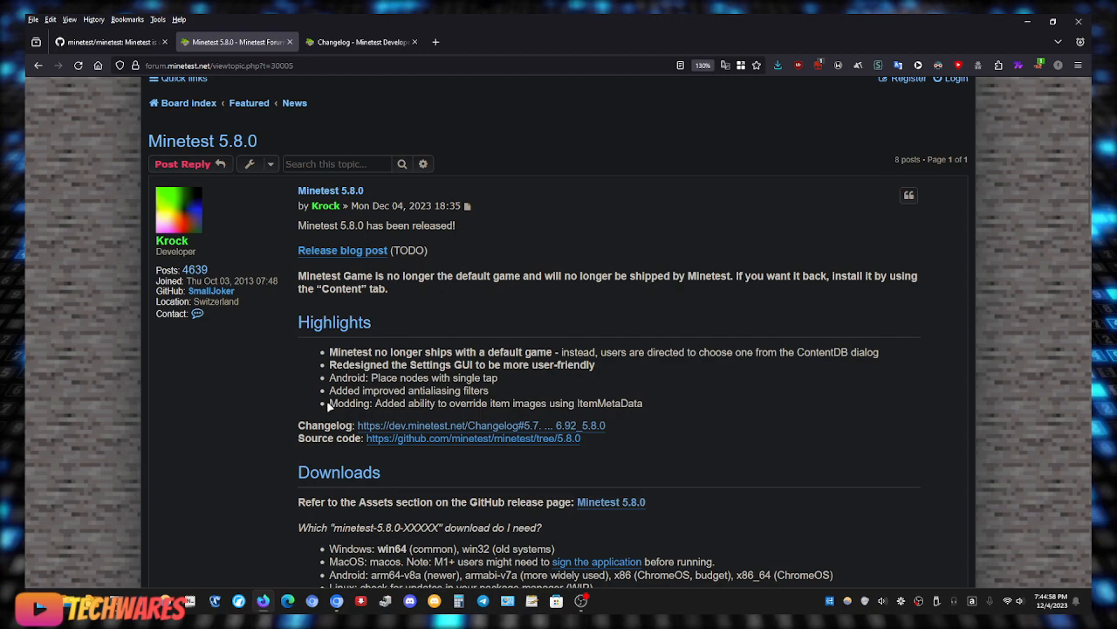
mouse_move(729, 411)
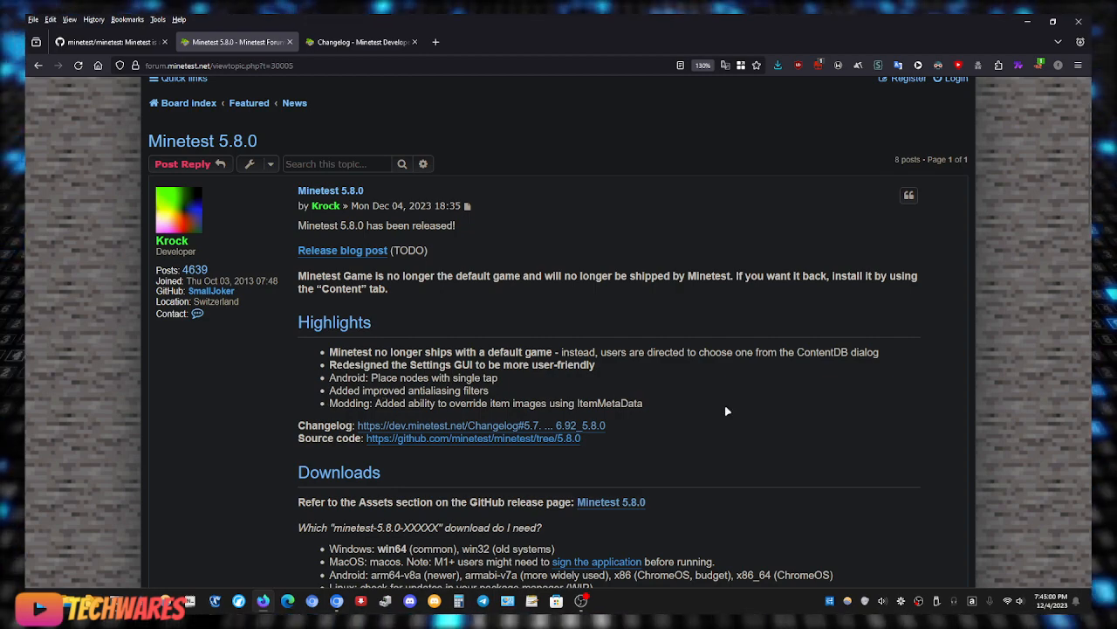
scroll("down", 3)
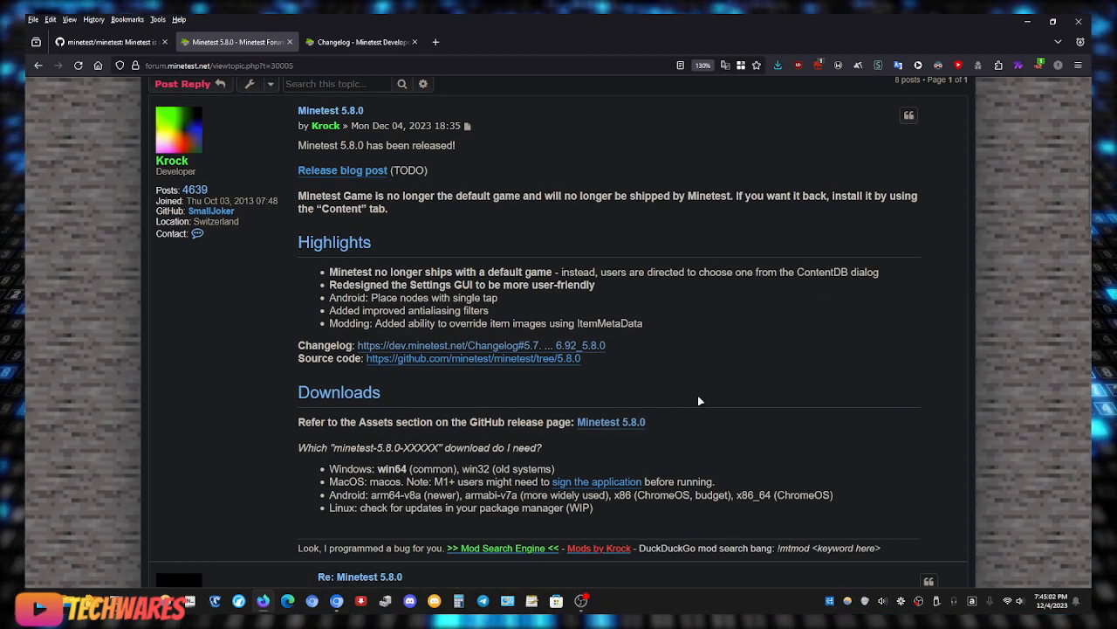
scroll("down", 3)
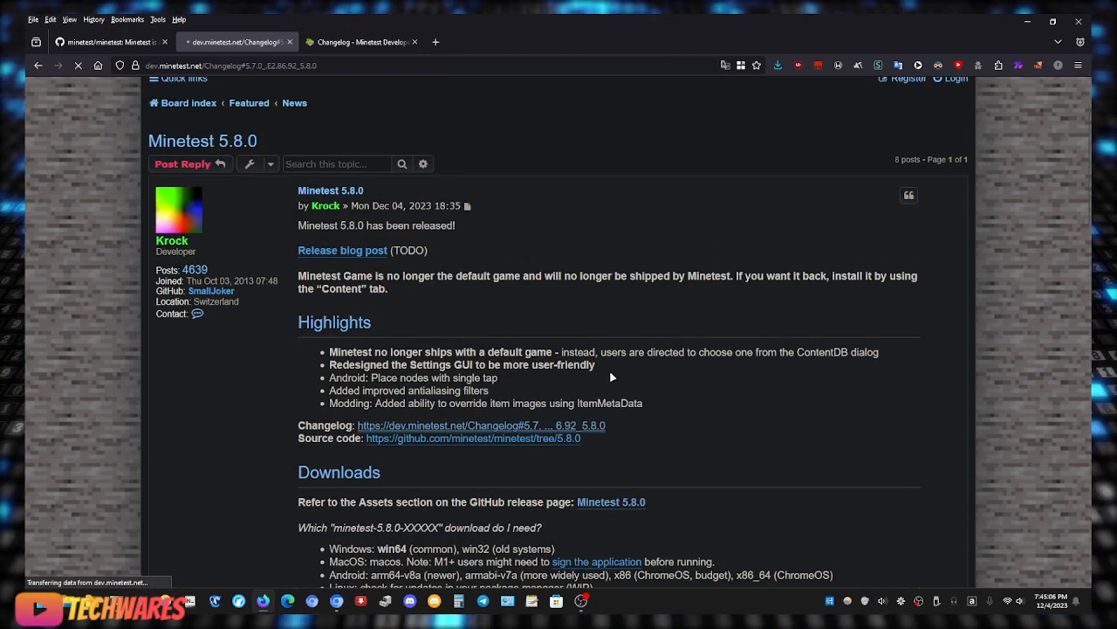
Scroll through the 5.7.0 → 5.8.0 changelog, then return to the Minetest GitHub repository.
left_click(233, 41)
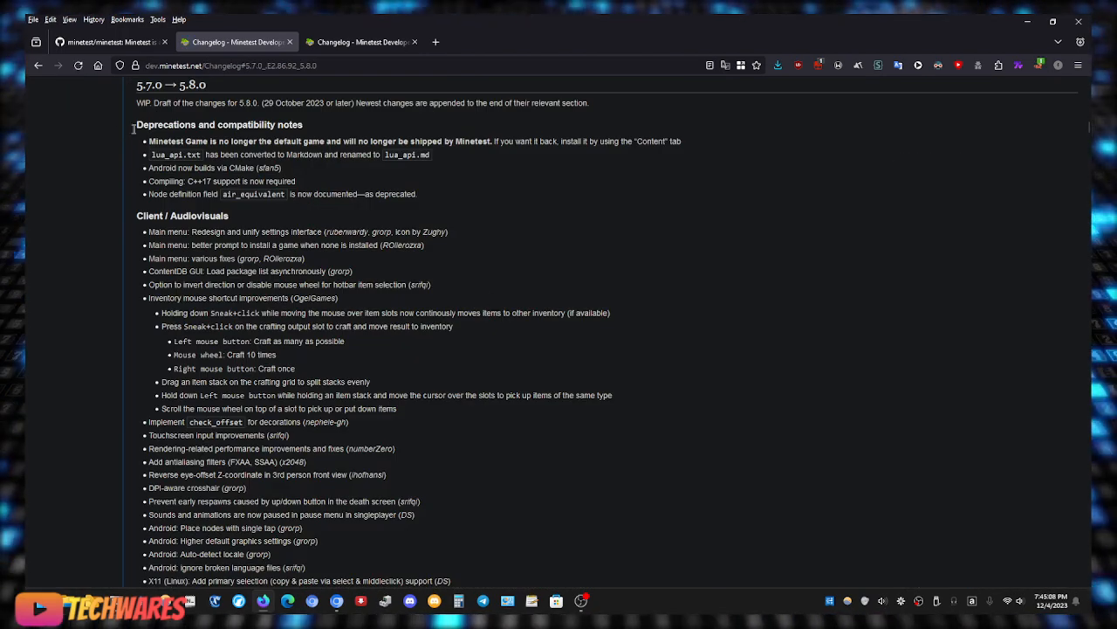
scroll("down", 3)
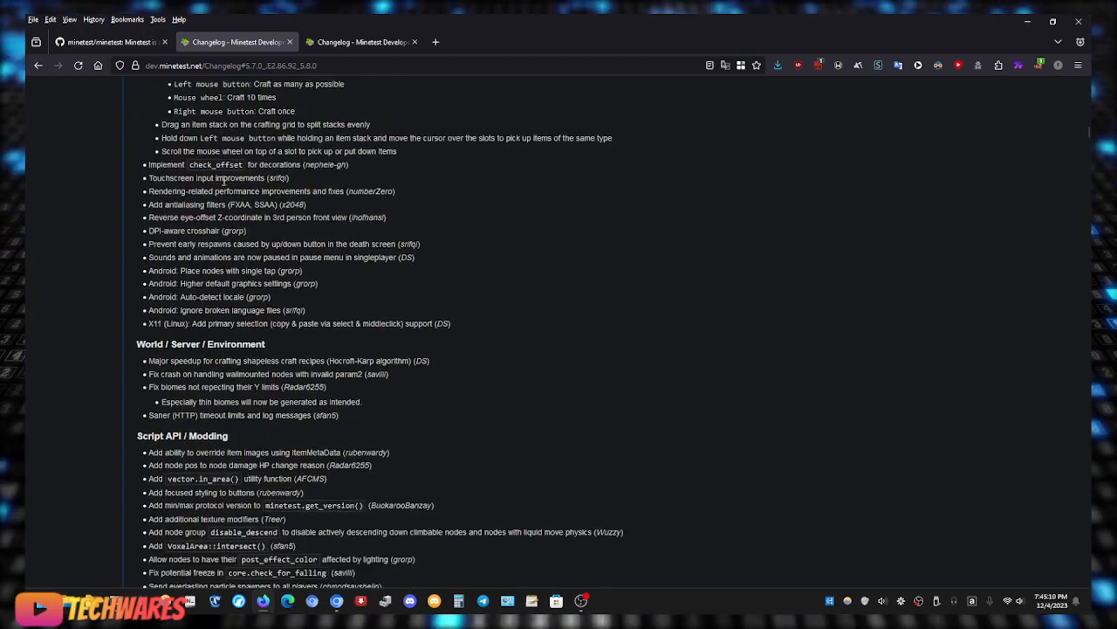
scroll("down", 3)
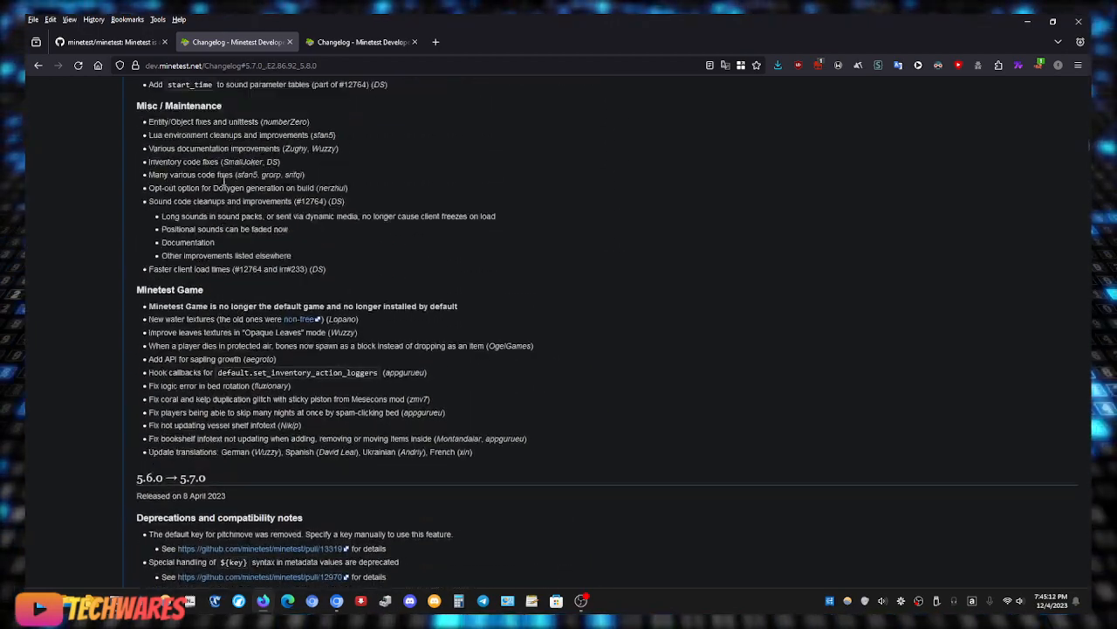
scroll("up", 3)
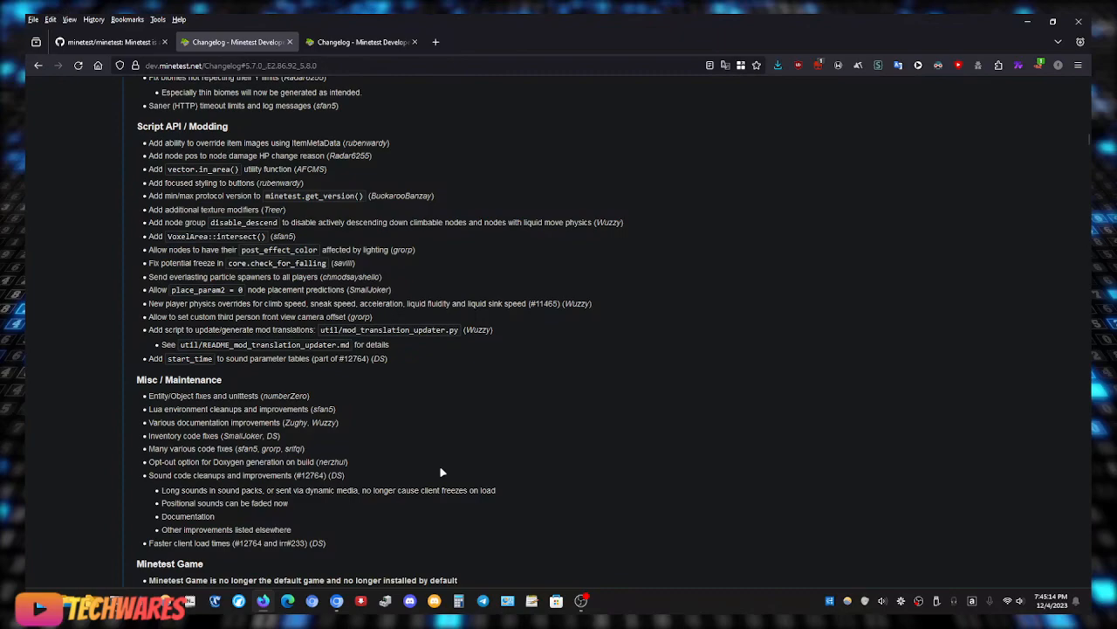
scroll("up", 3)
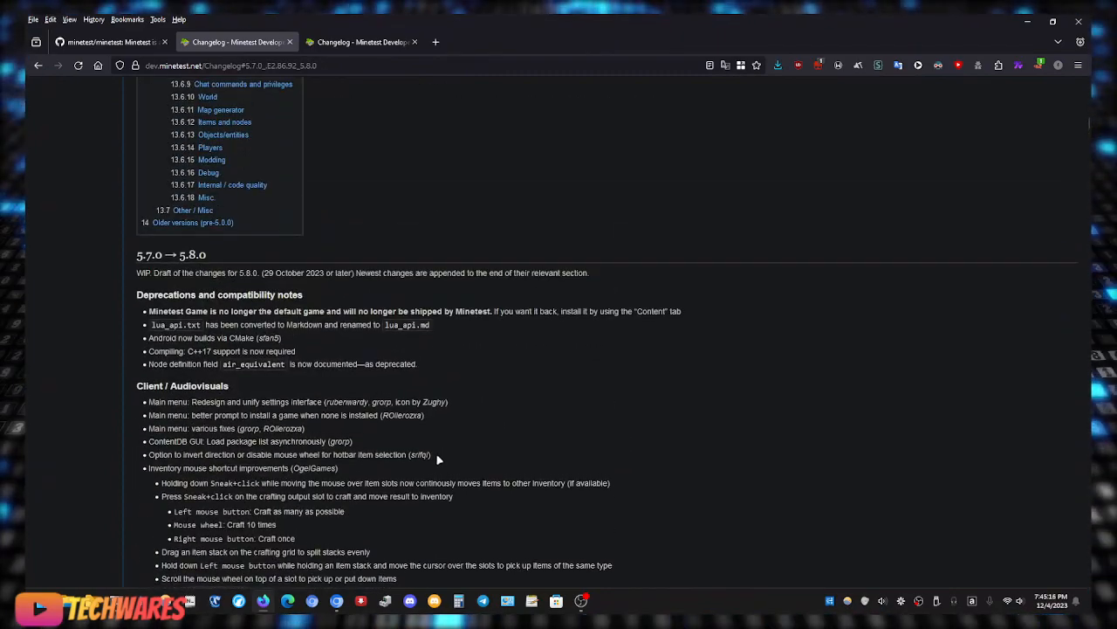
left_click(105, 42)
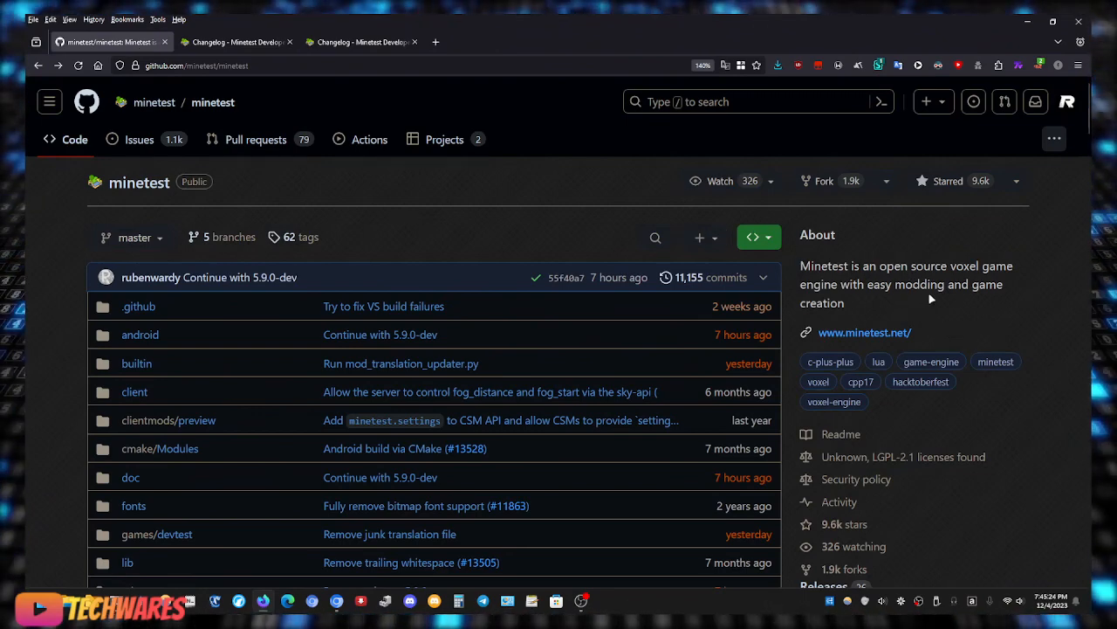
mouse_move(963, 305)
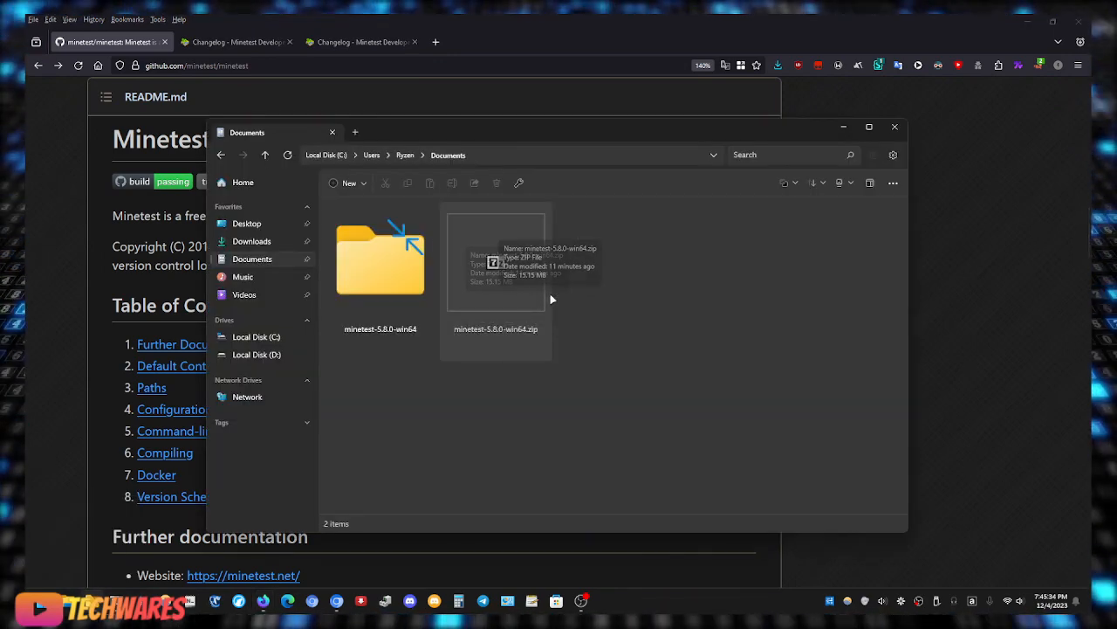
Launch minetest.exe from the extracted minetest-5.8.0-win64\bin folder.
right_click(495, 262)
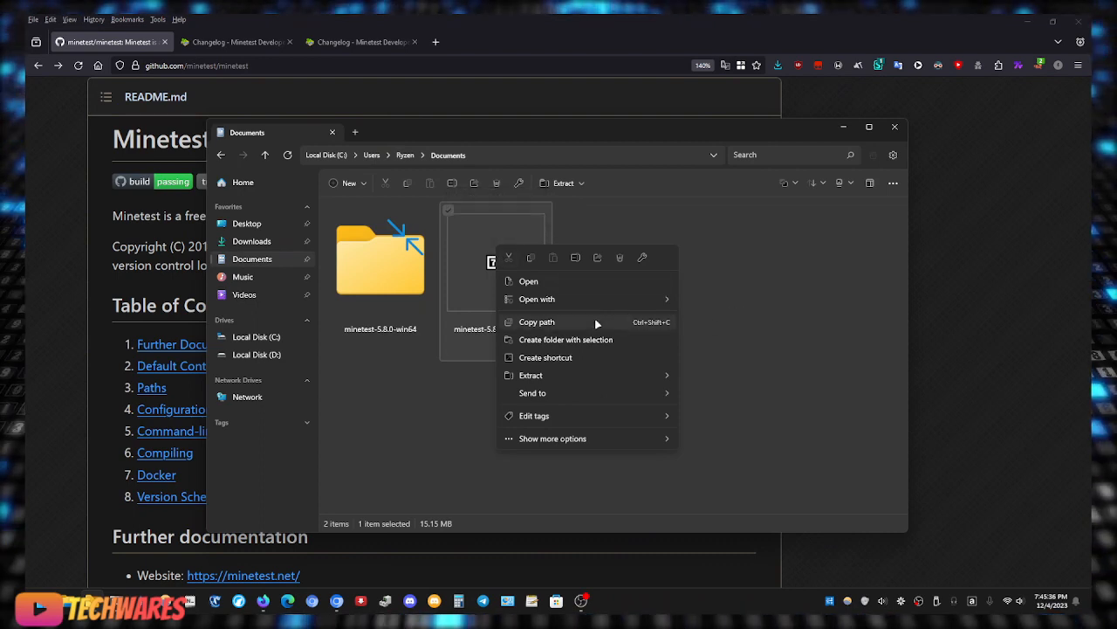
mouse_move(798, 286)
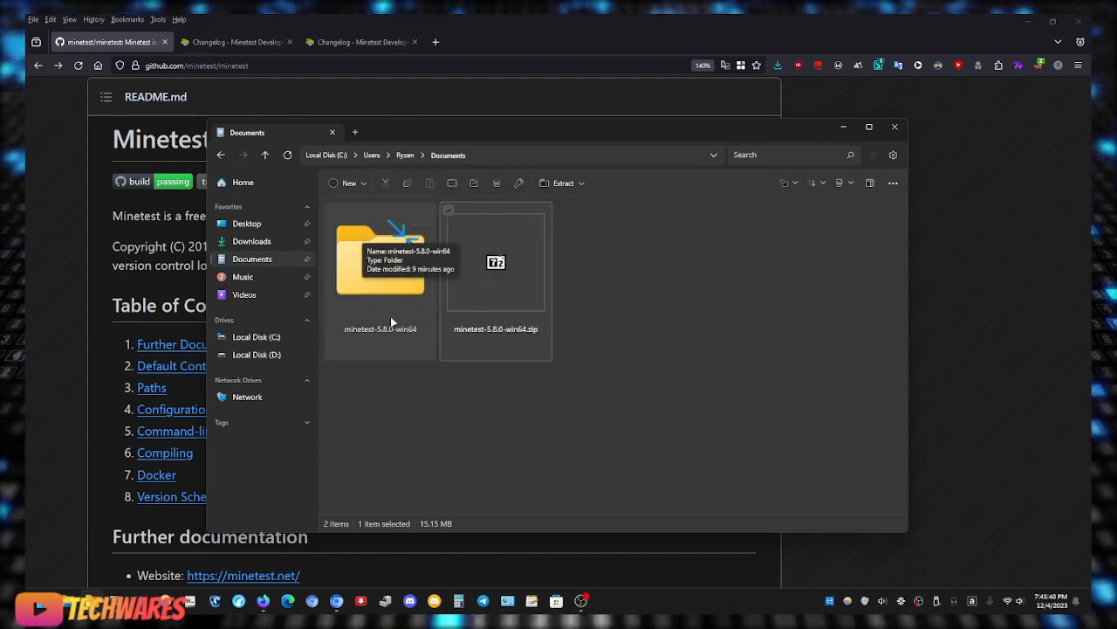
double_click(380, 258)
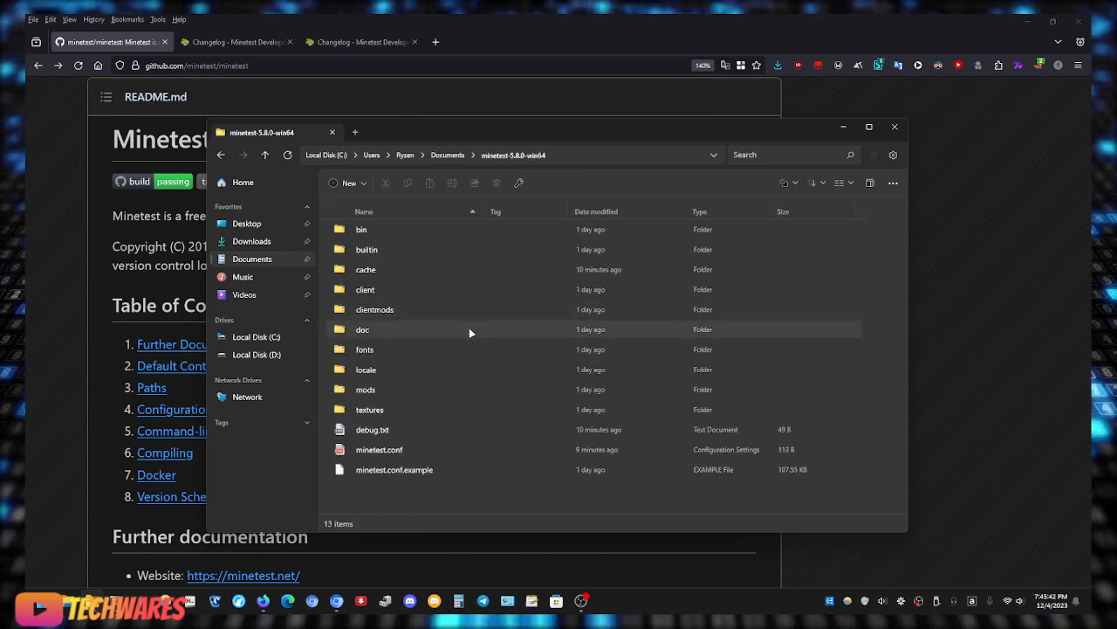
mouse_move(413, 235)
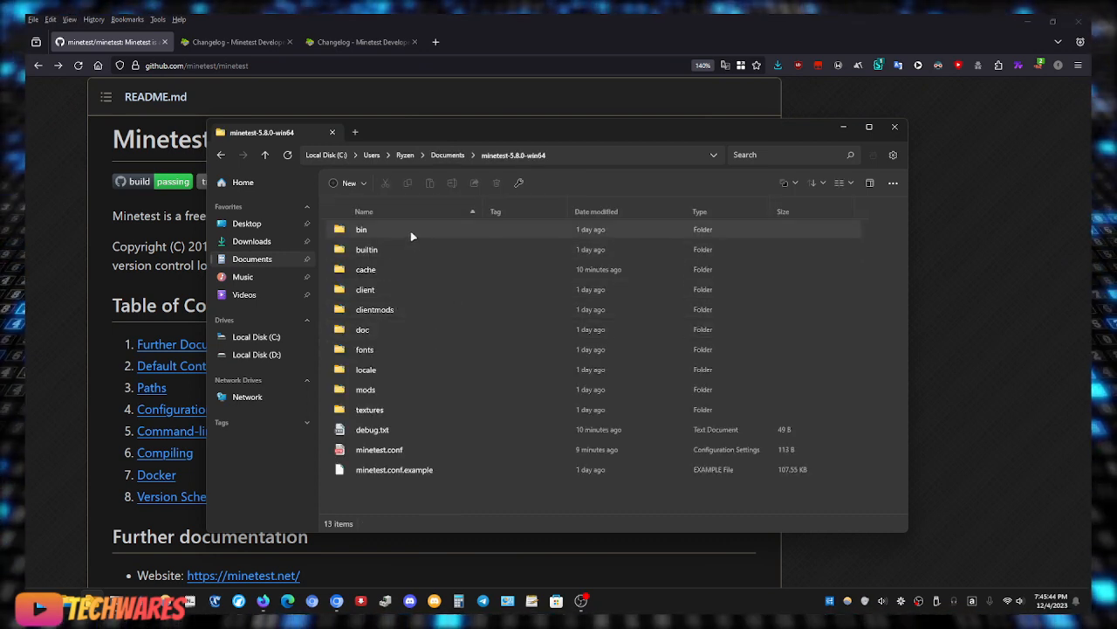
left_click(362, 228)
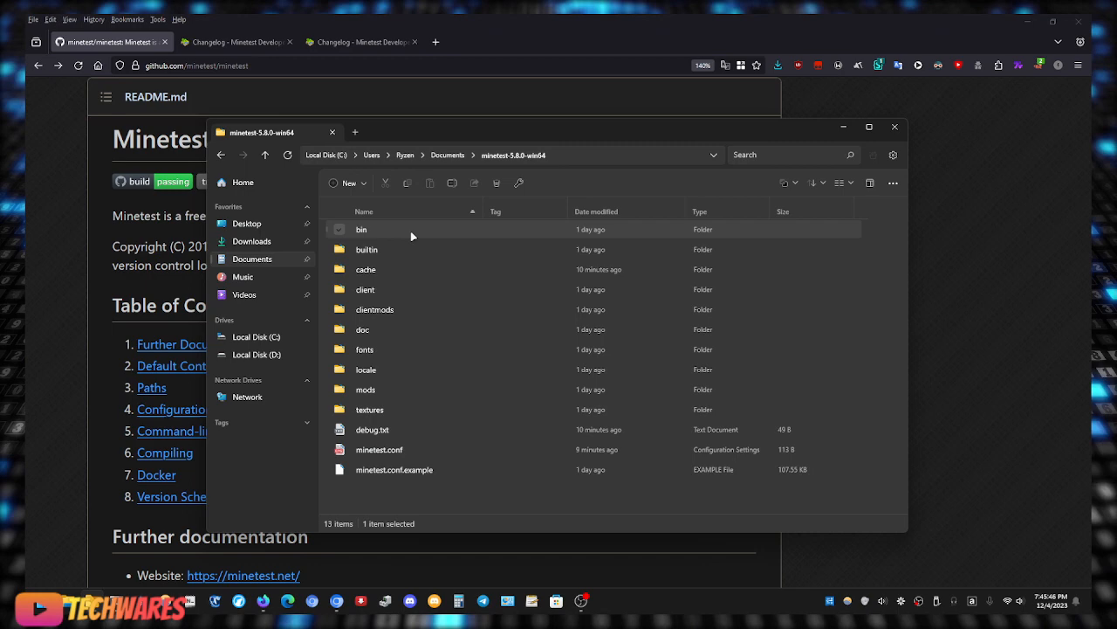
double_click(361, 229)
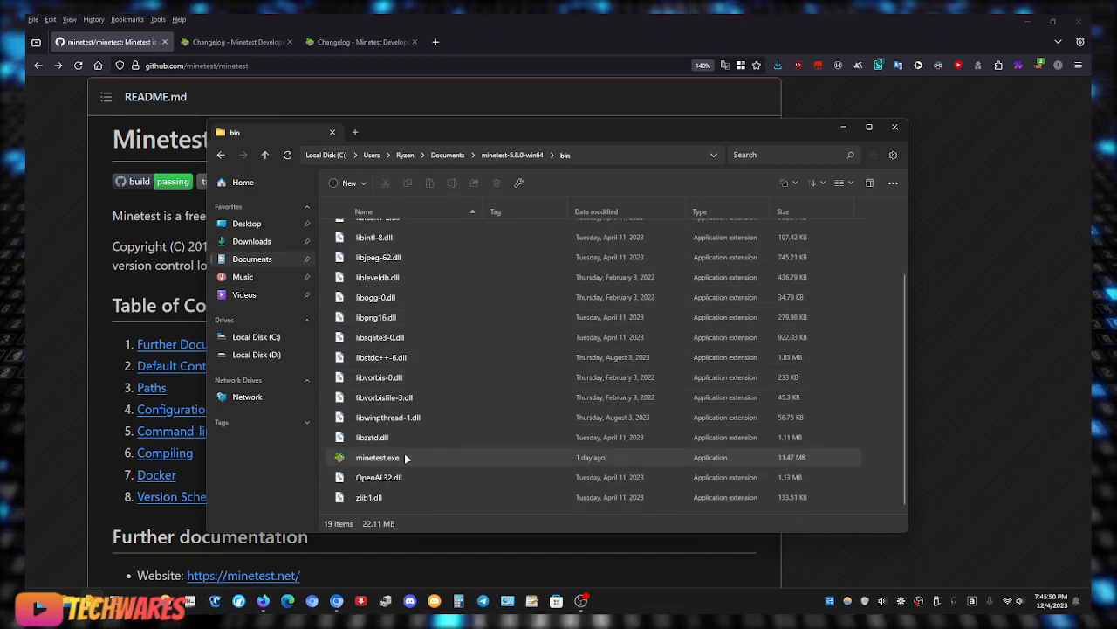
double_click(377, 457)
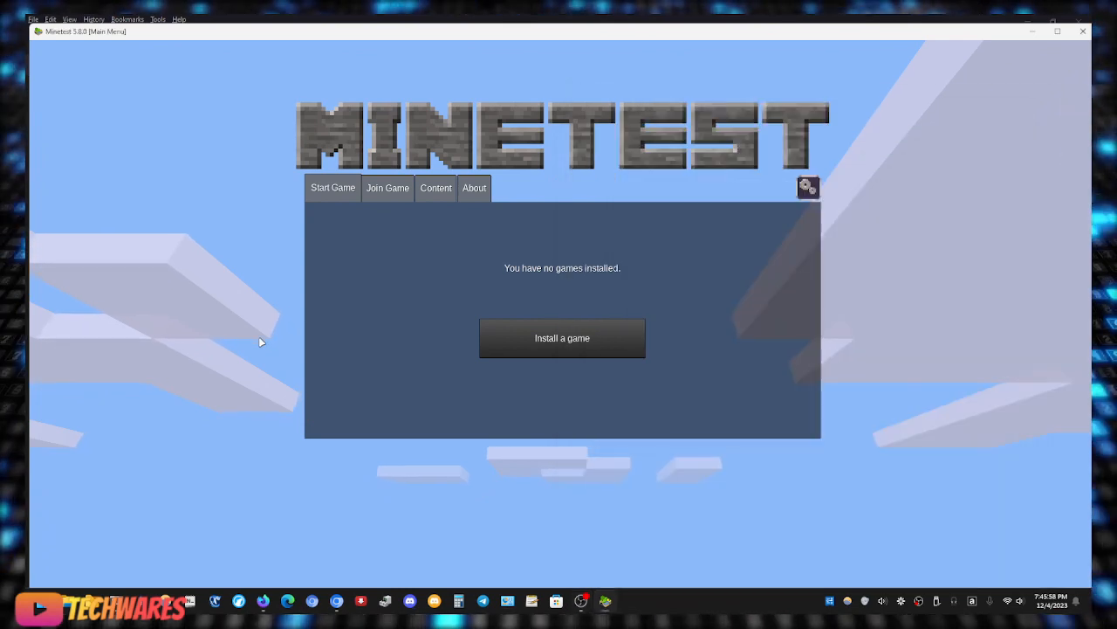
mouse_move(731, 345)
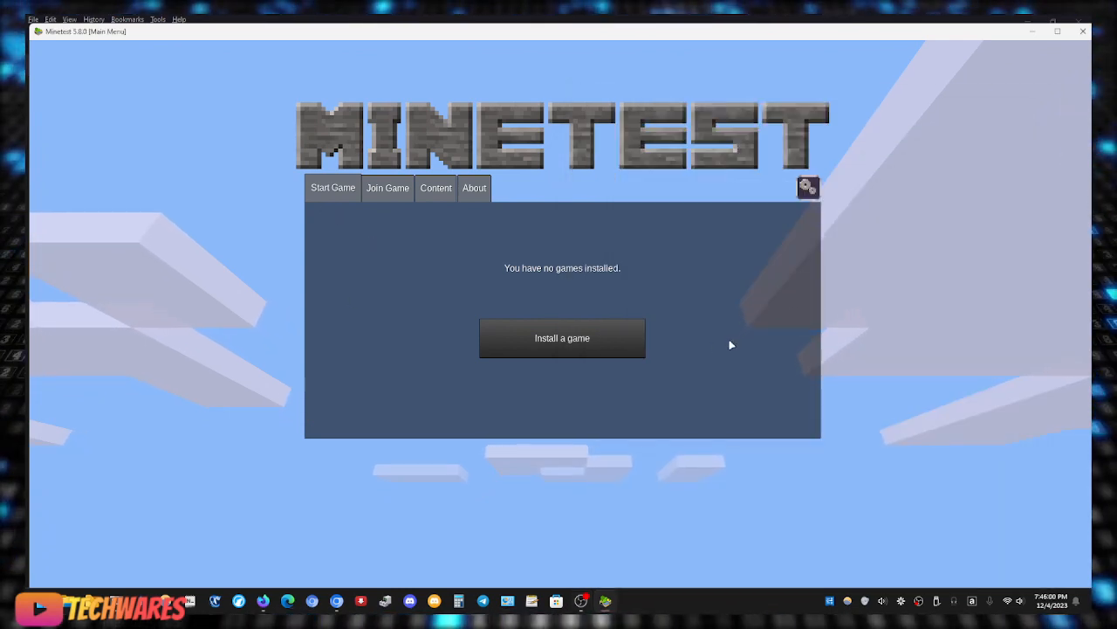
Visit the Join Game and Content tabs, ending on About with version 5.8.0 credits.
left_click(388, 188)
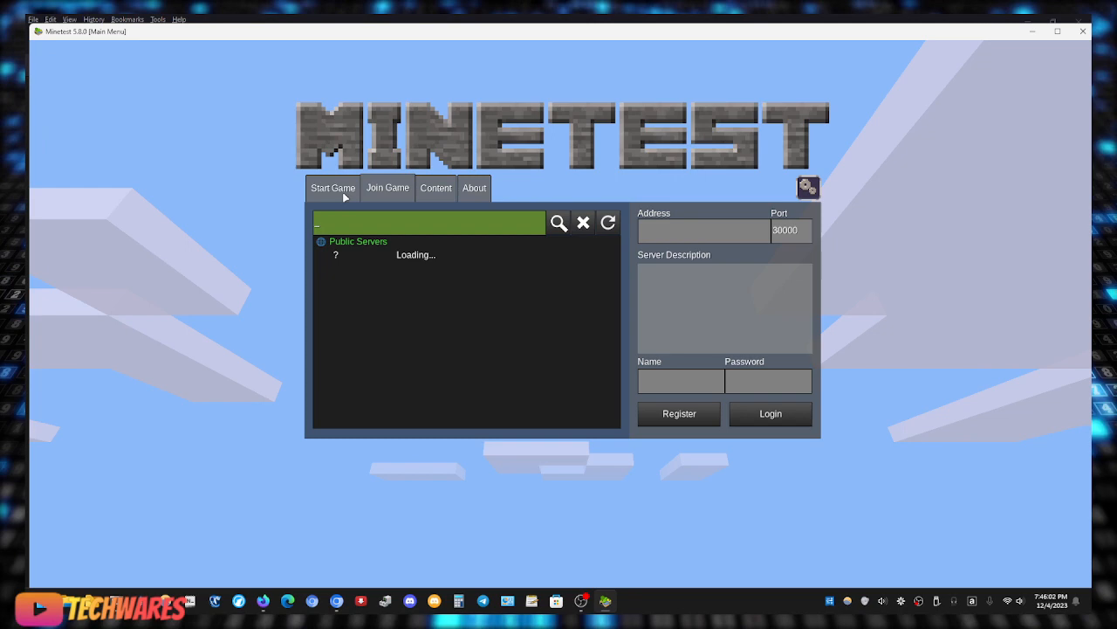
left_click(435, 188)
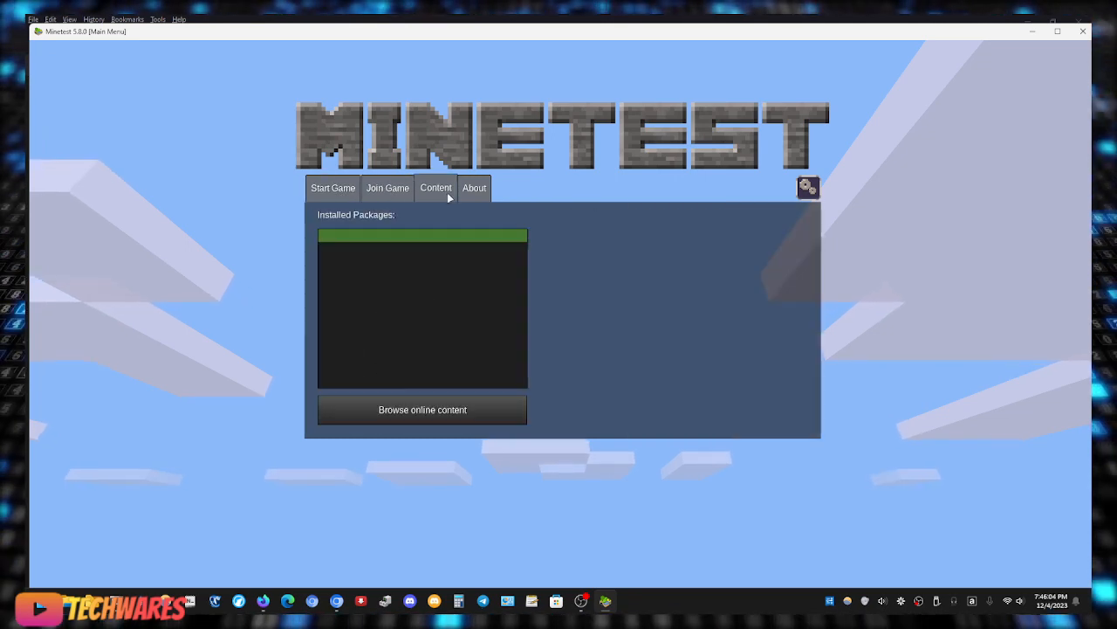
left_click(474, 187)
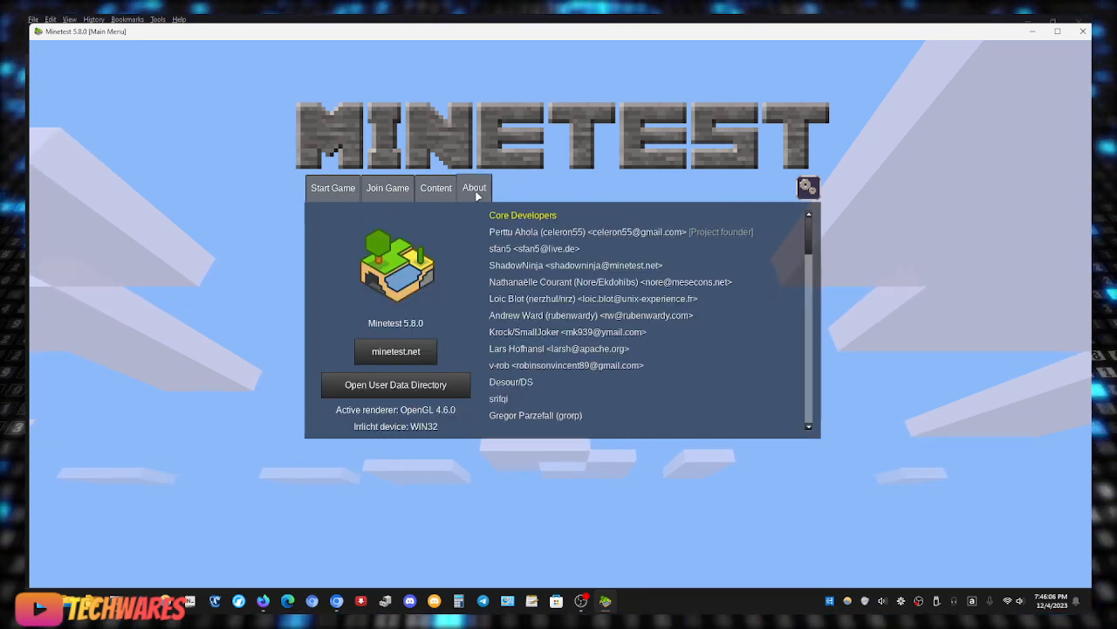
Review the language, font size and GUI scaling settings, then go back to the main menu.
left_click(807, 187)
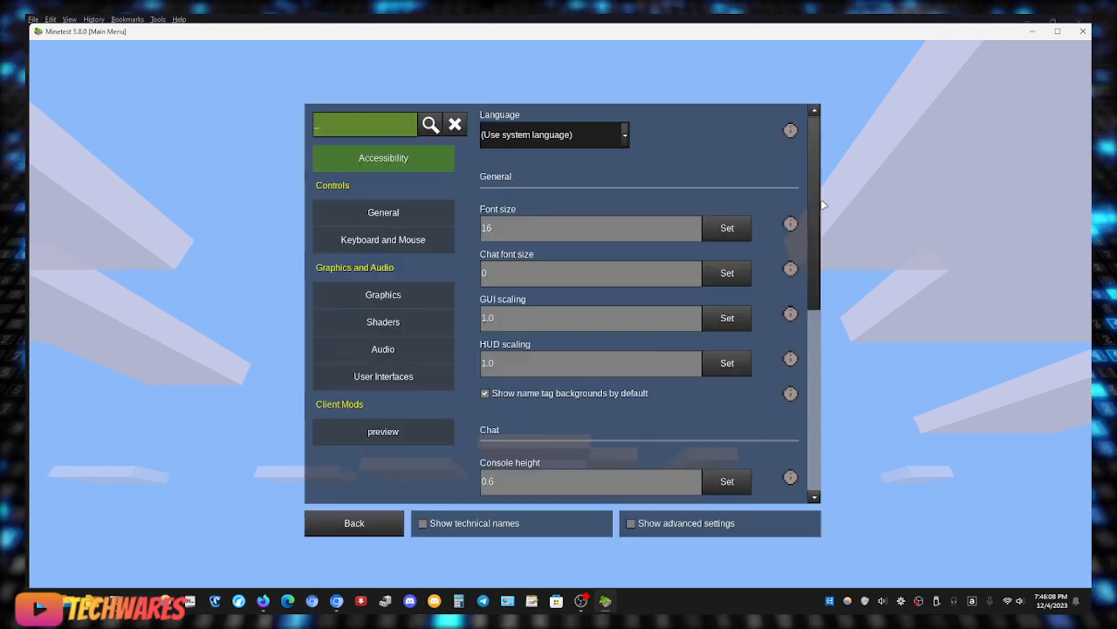
mouse_move(418, 404)
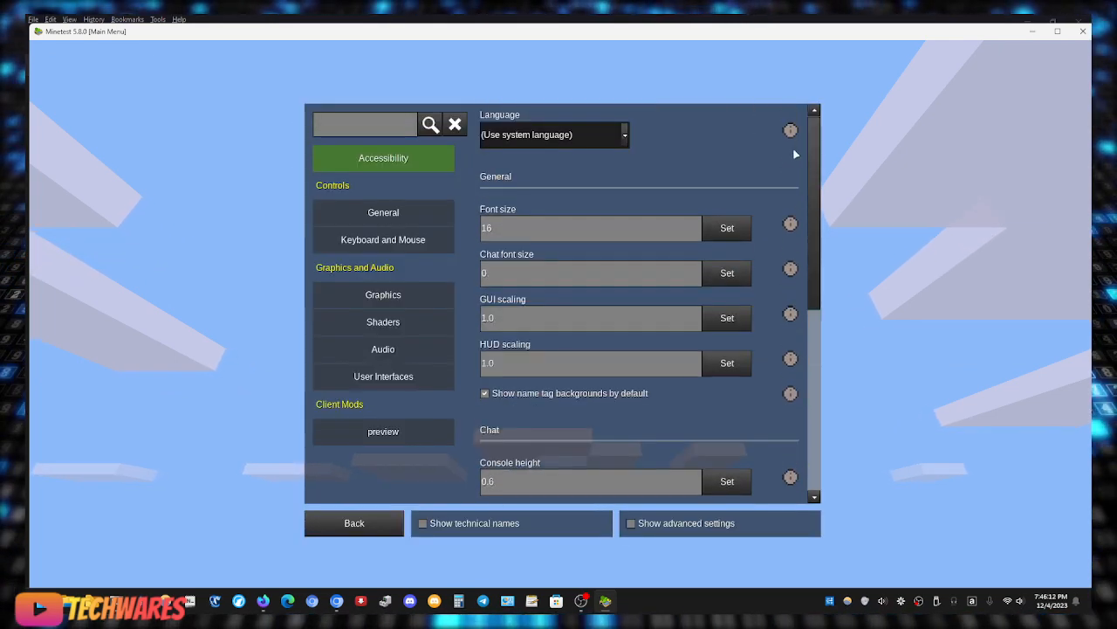
left_click(353, 523)
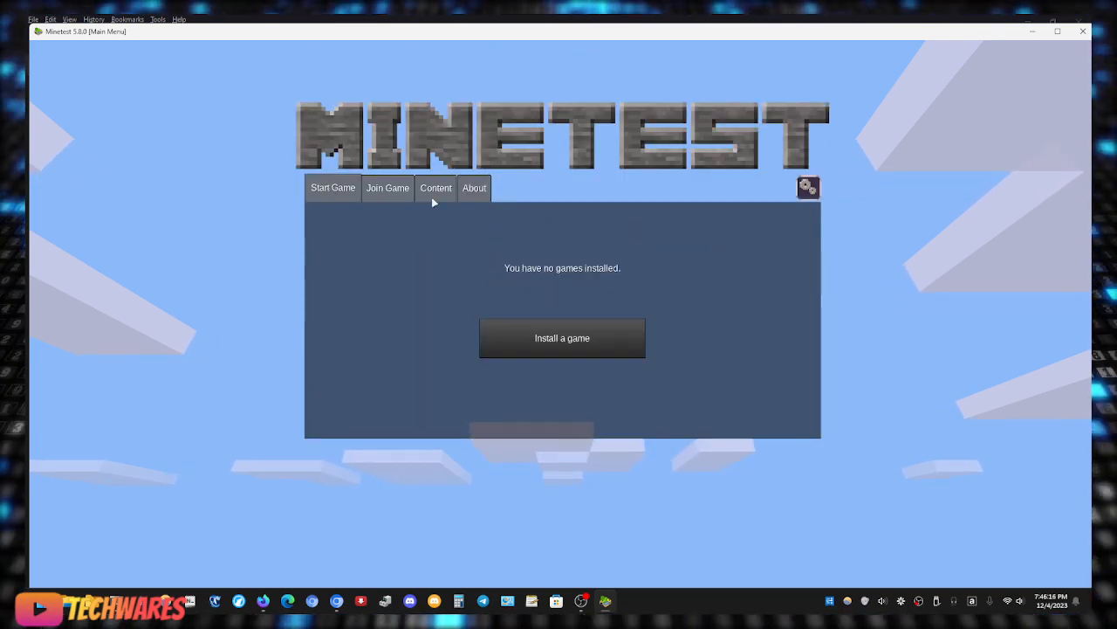
Peek at the online content catalogue from Content, then return to Start Game.
left_click(435, 188)
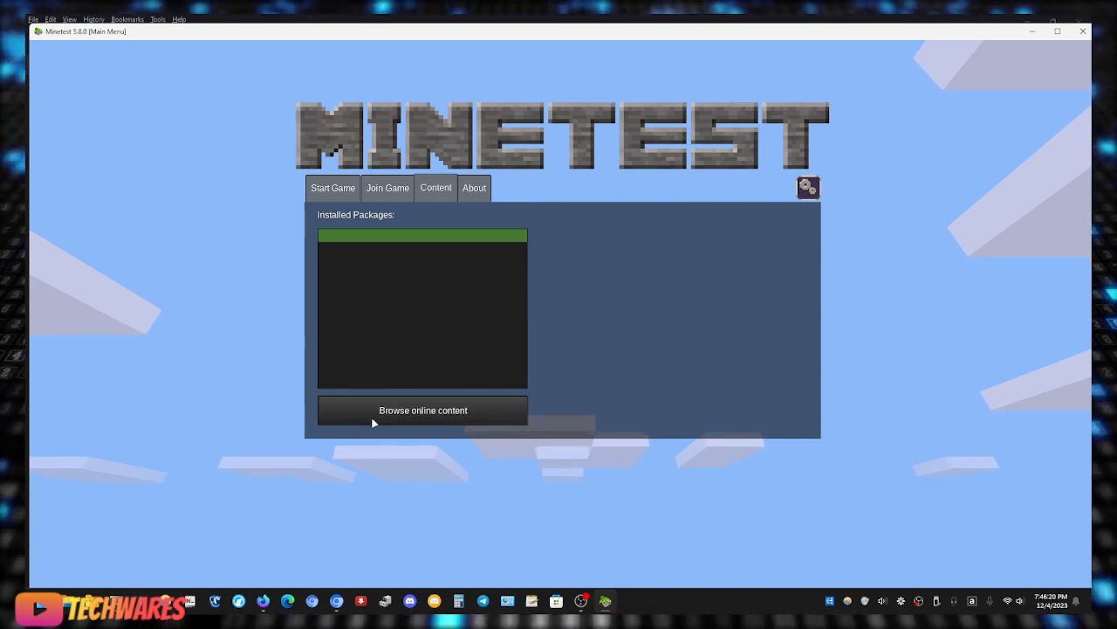
left_click(422, 410)
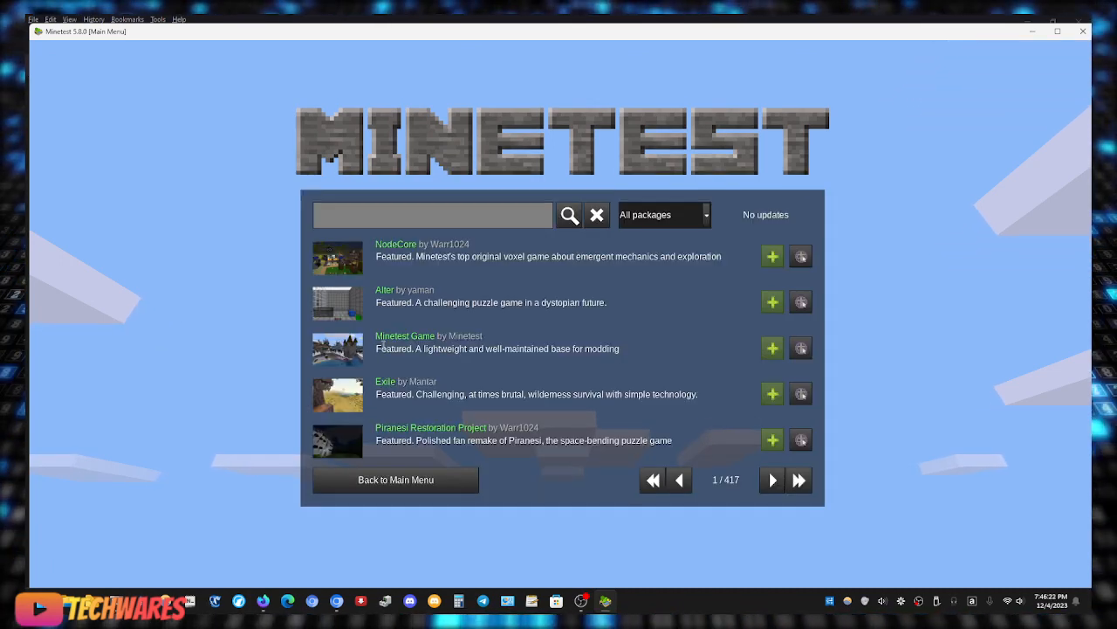
left_click(395, 479)
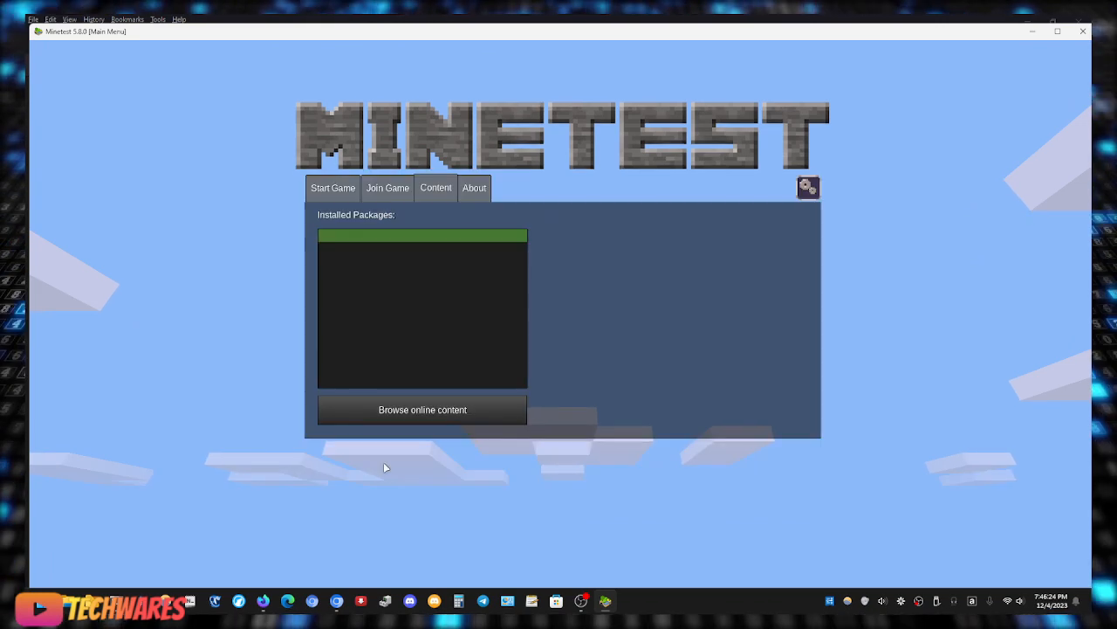
left_click(333, 188)
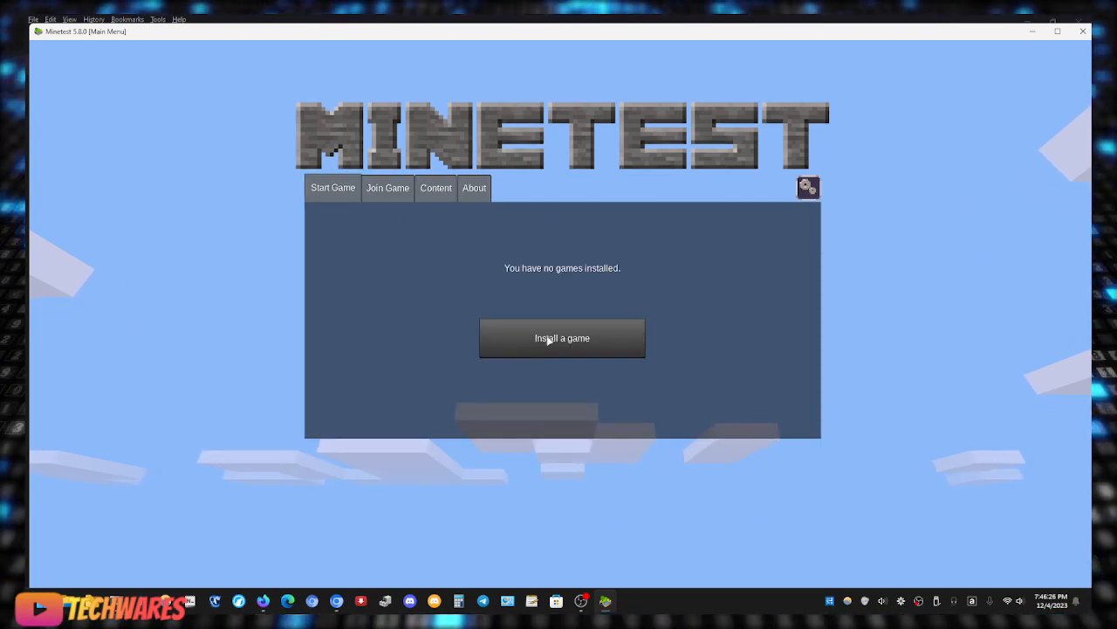
Filter the catalogue to Games, install Minetest Game, and move to the next page.
left_click(561, 338)
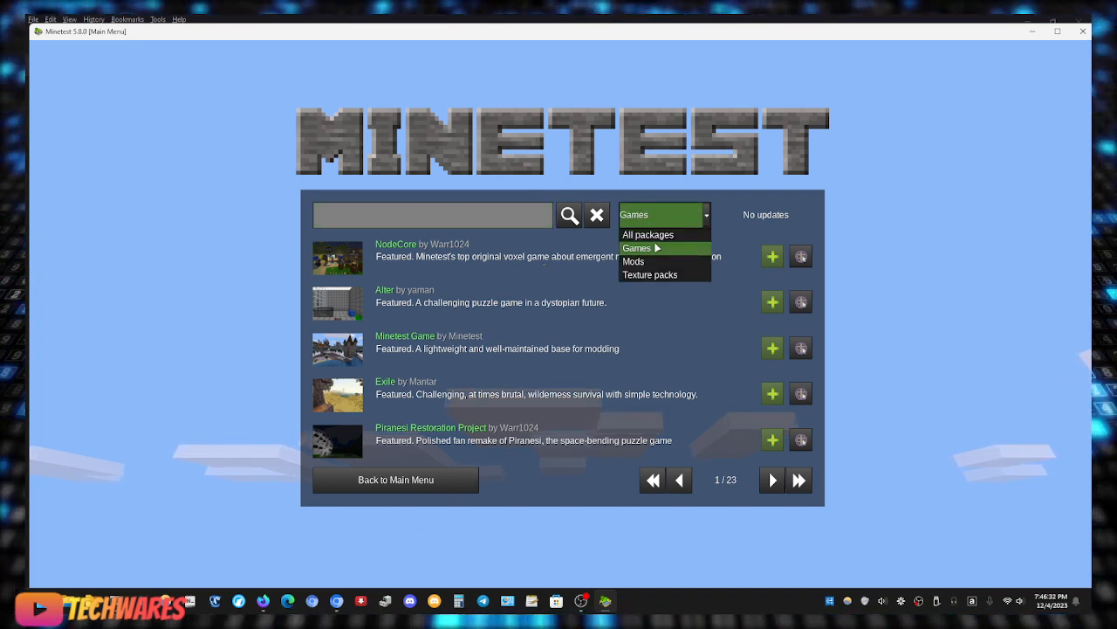
left_click(636, 248)
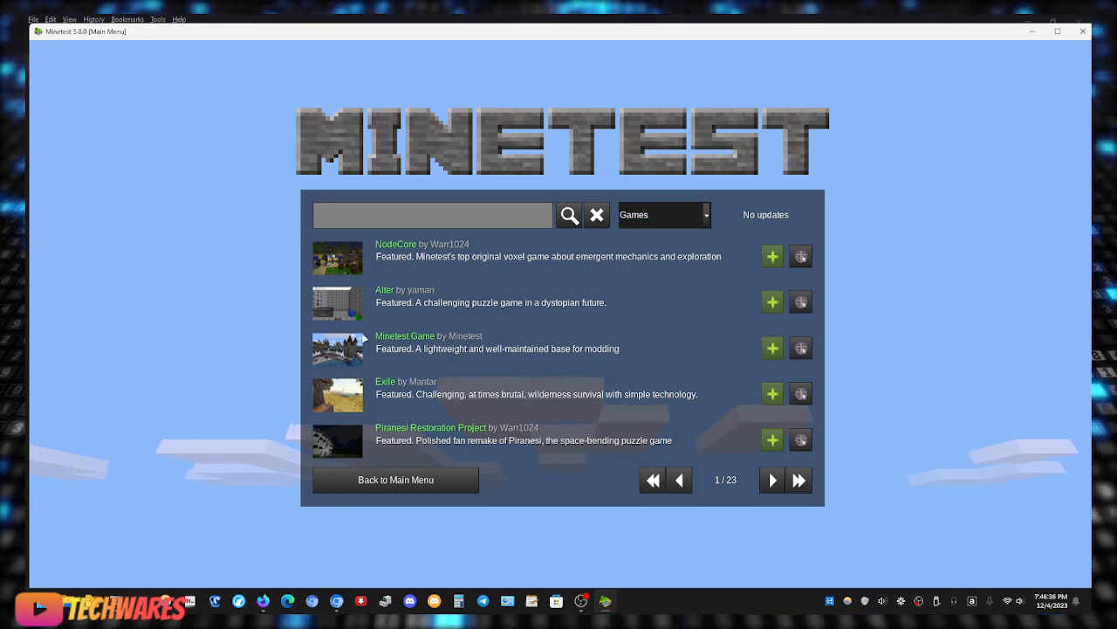
mouse_move(521, 343)
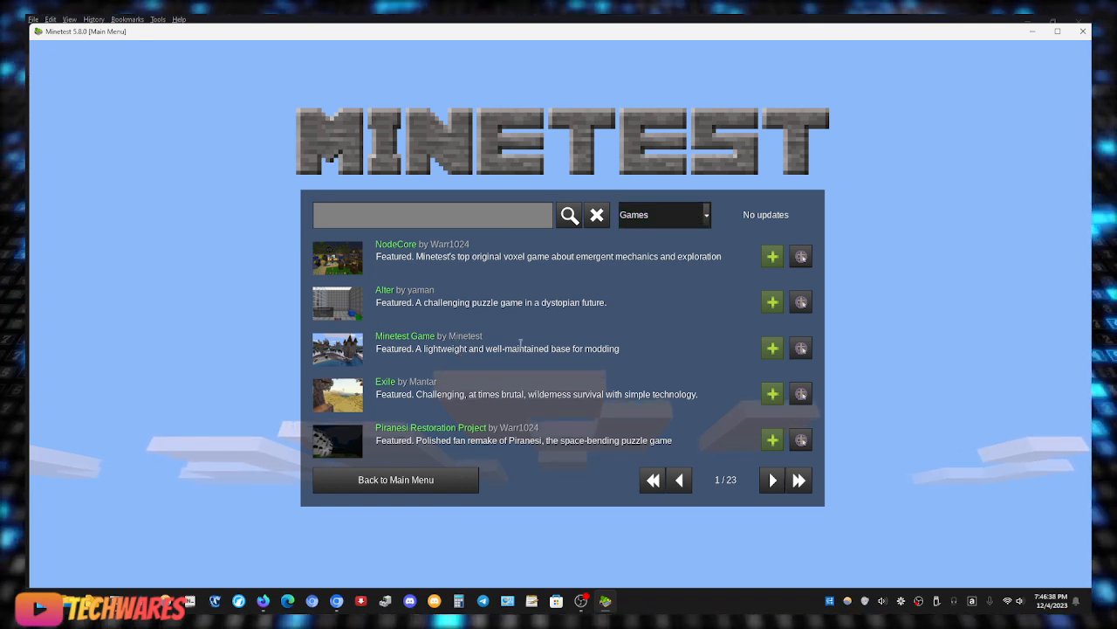
mouse_move(759, 356)
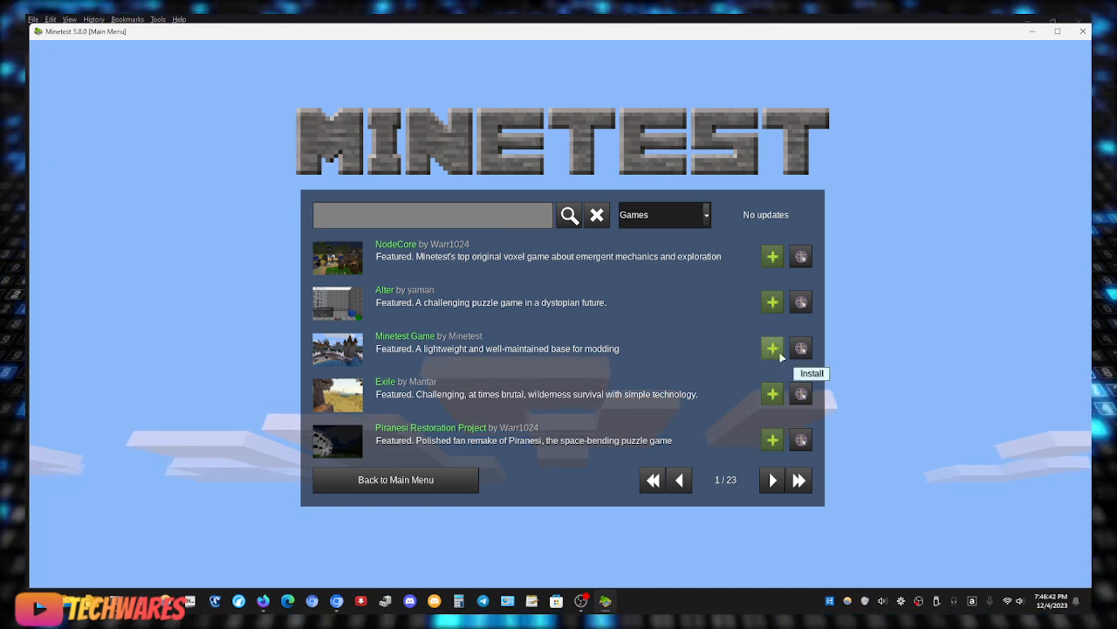
left_click(771, 347)
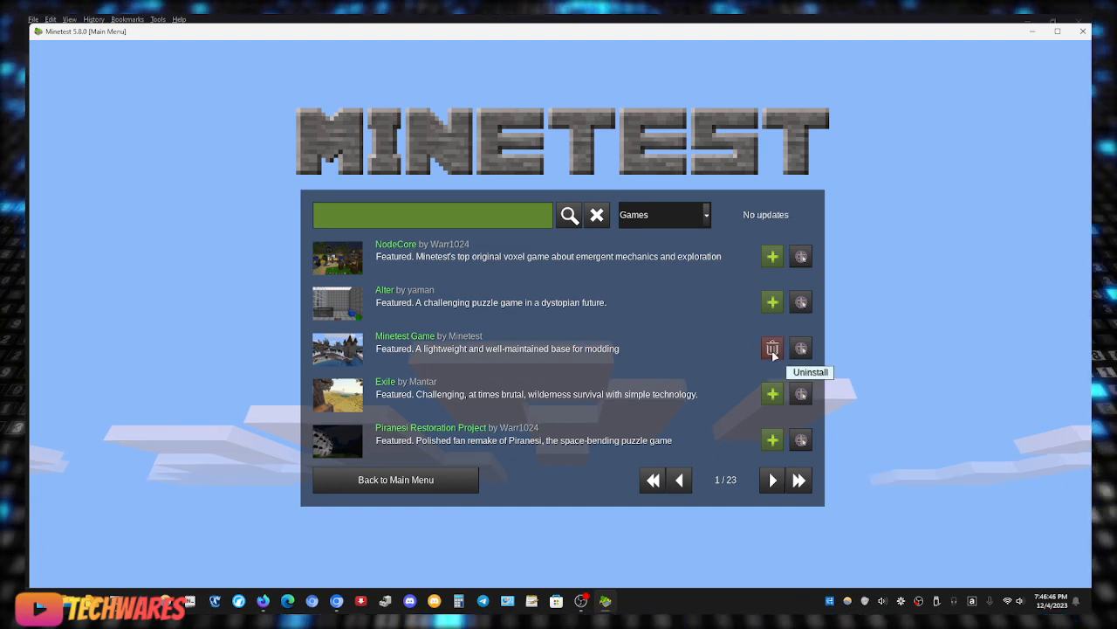
mouse_move(521, 354)
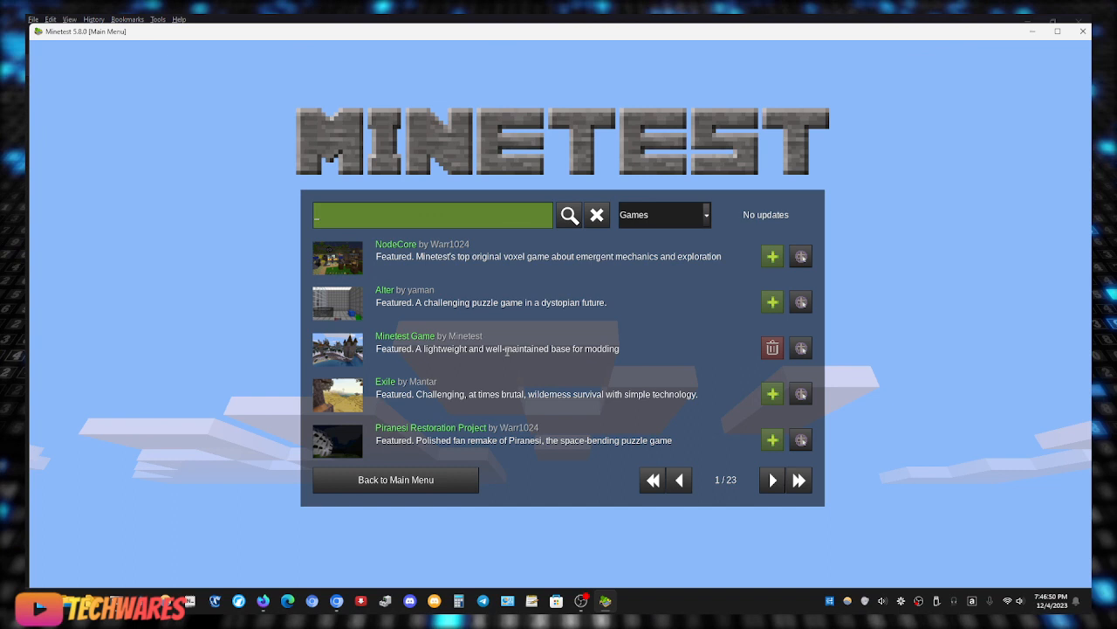
left_click(772, 479)
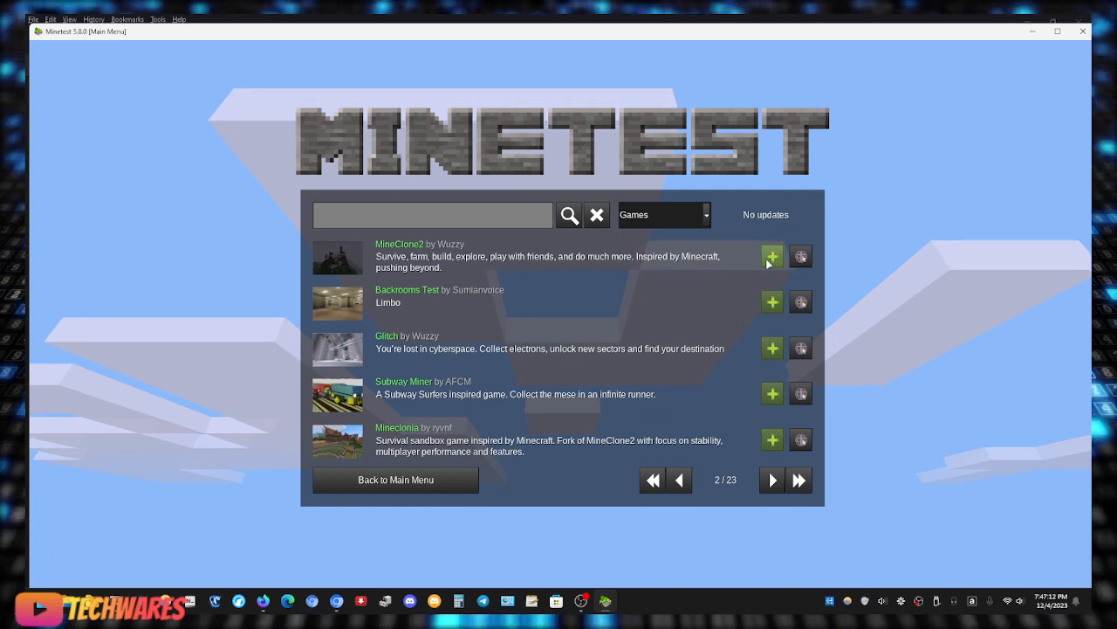
Start the MineClone2 download and page ahead twice through the game listings.
left_click(772, 256)
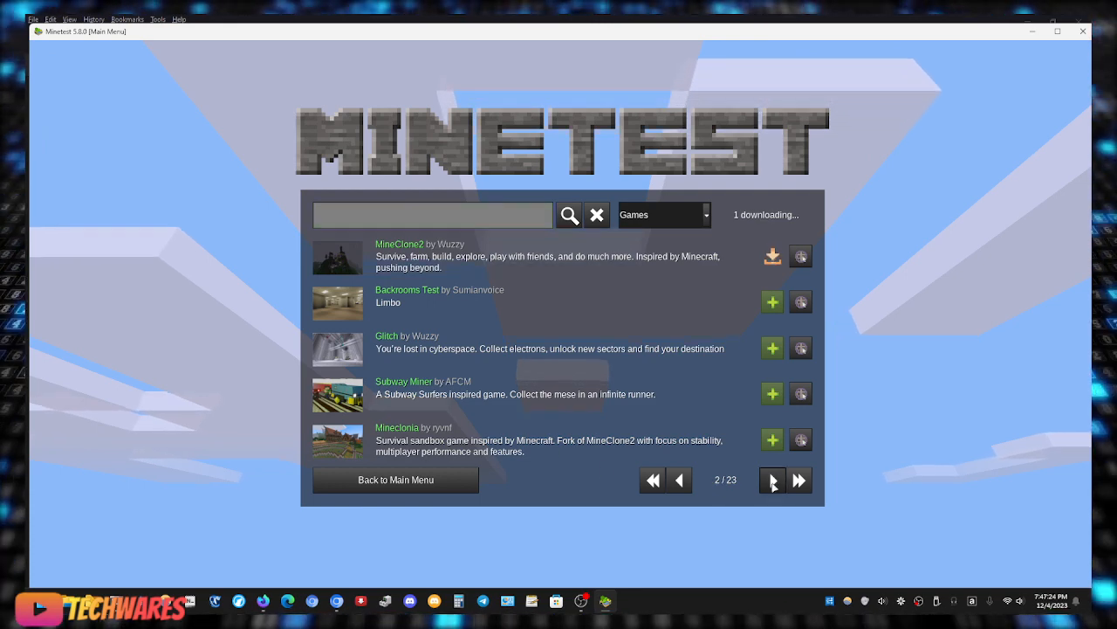
left_click(772, 479)
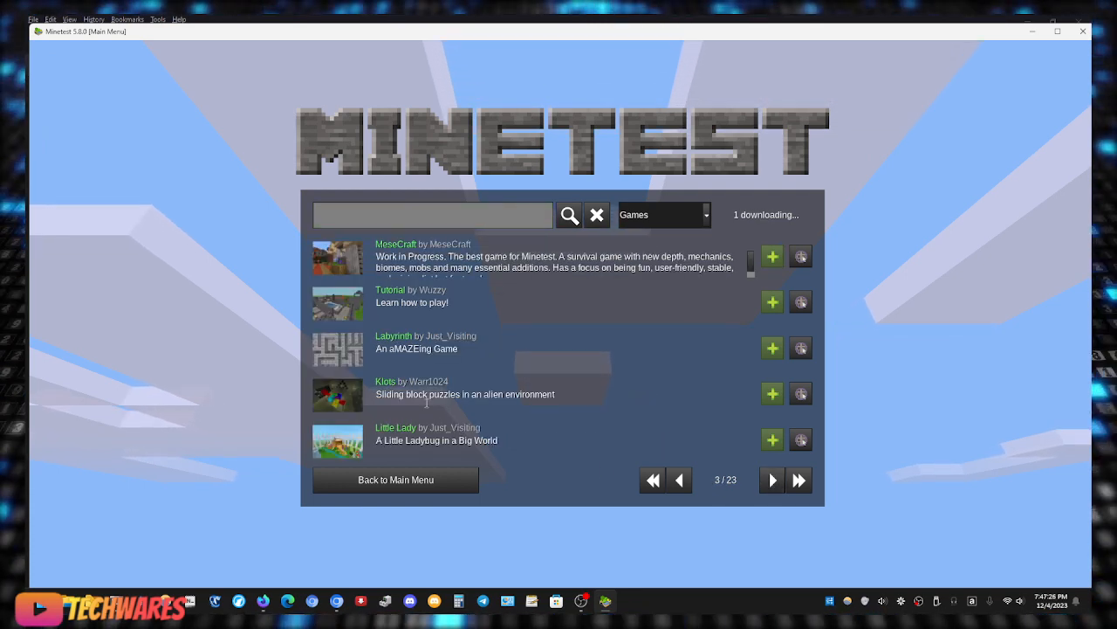
left_click(771, 479)
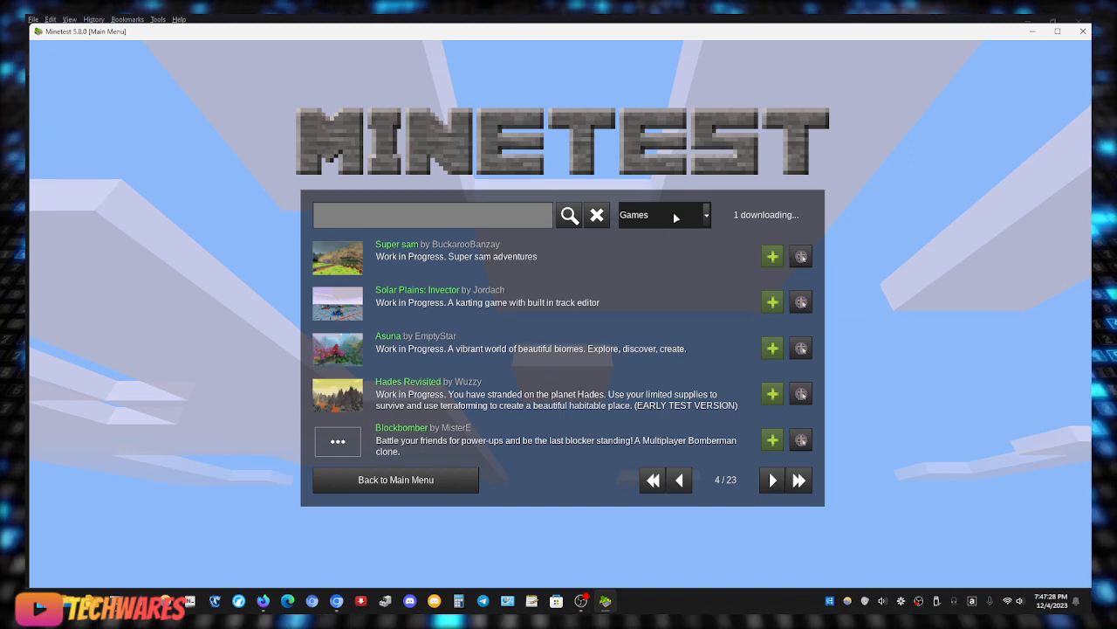
left_click(661, 215)
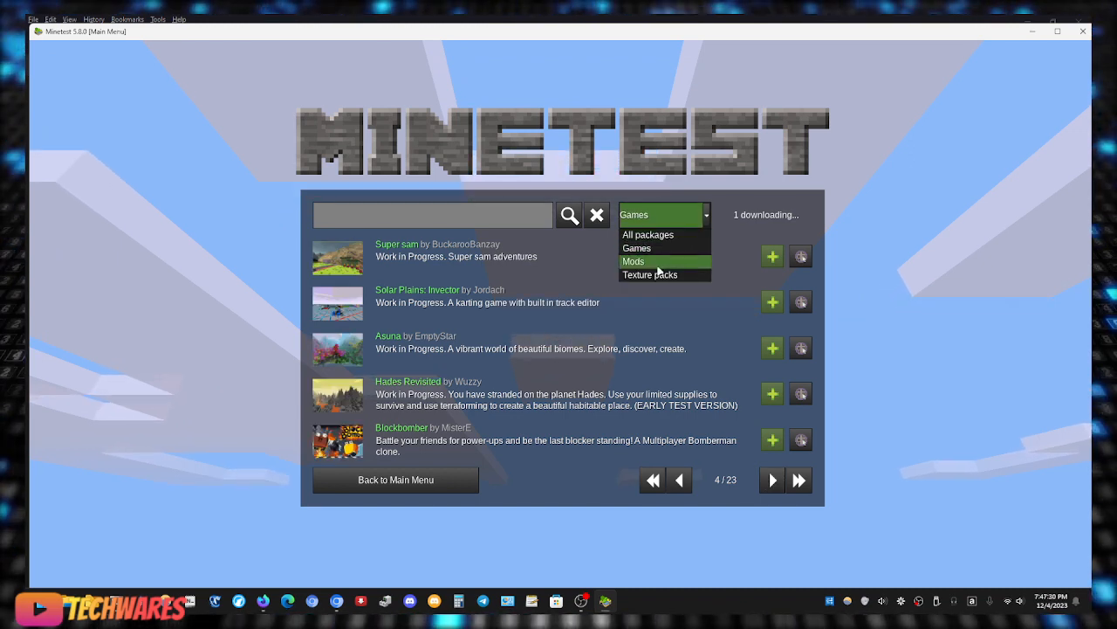
Filter the content browser to Mods and move to the next page of mods.
left_click(633, 261)
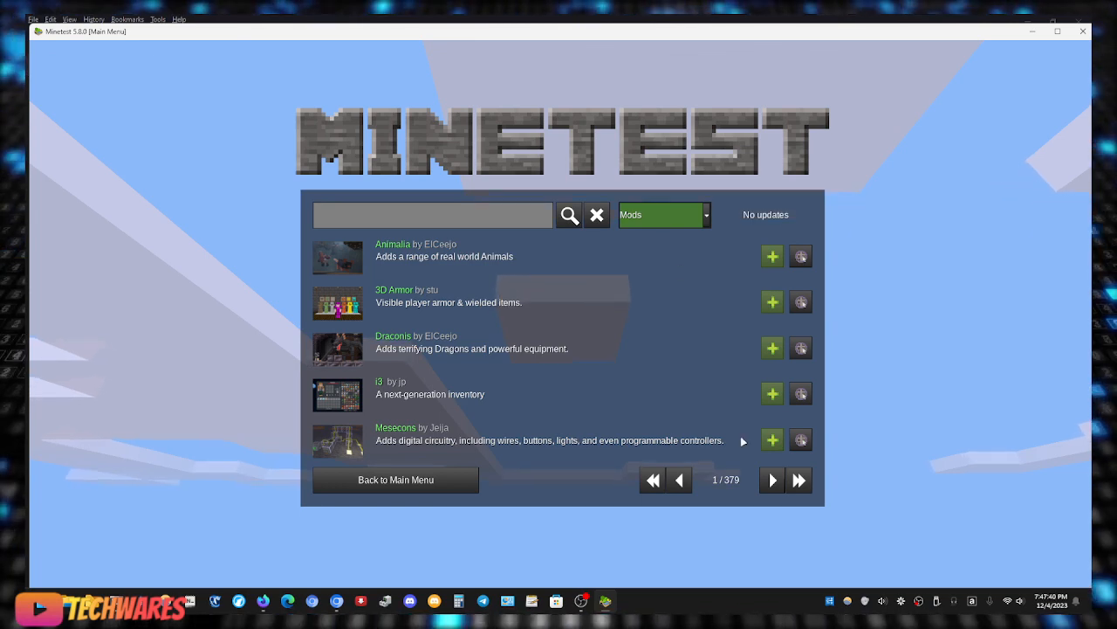
left_click(772, 479)
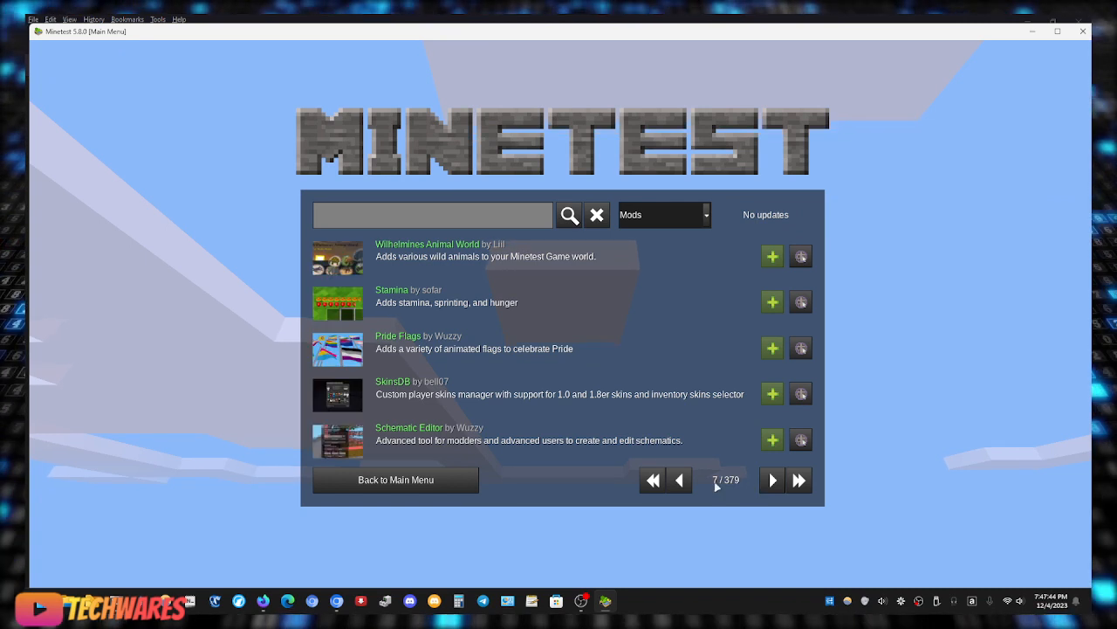
Filter the online catalogue to texture packs and install Soothing 32.
left_click(664, 214)
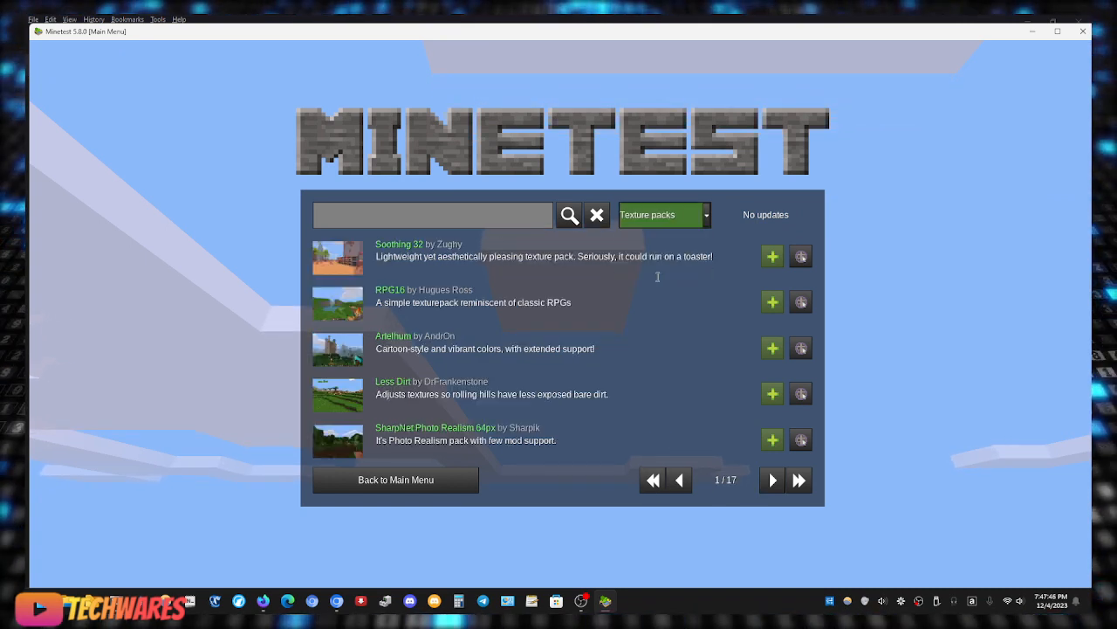
mouse_move(608, 284)
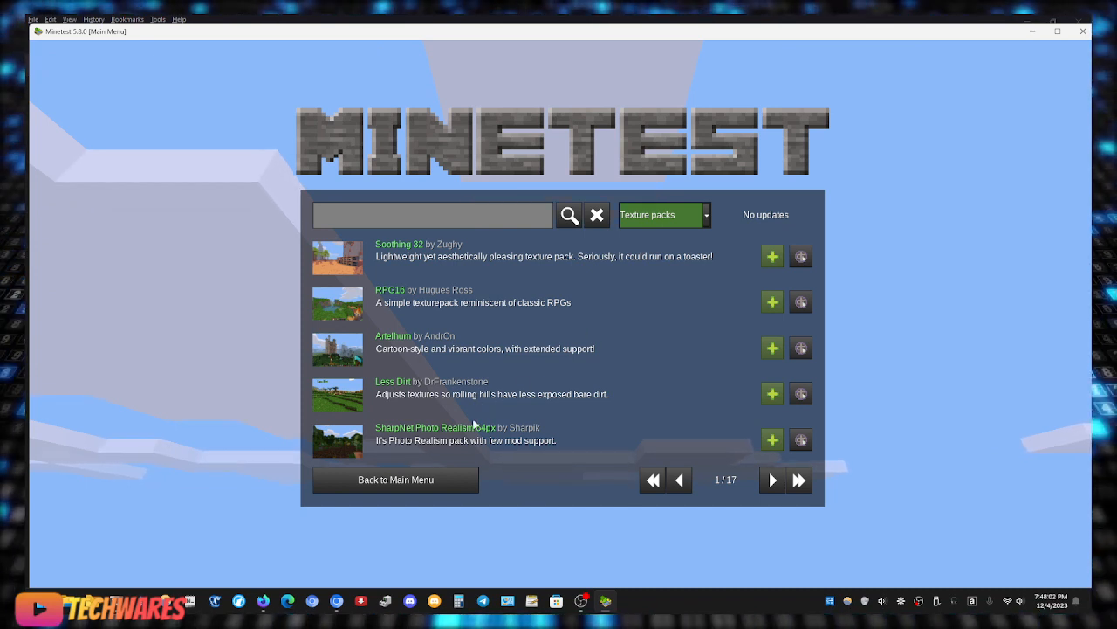
mouse_move(581, 334)
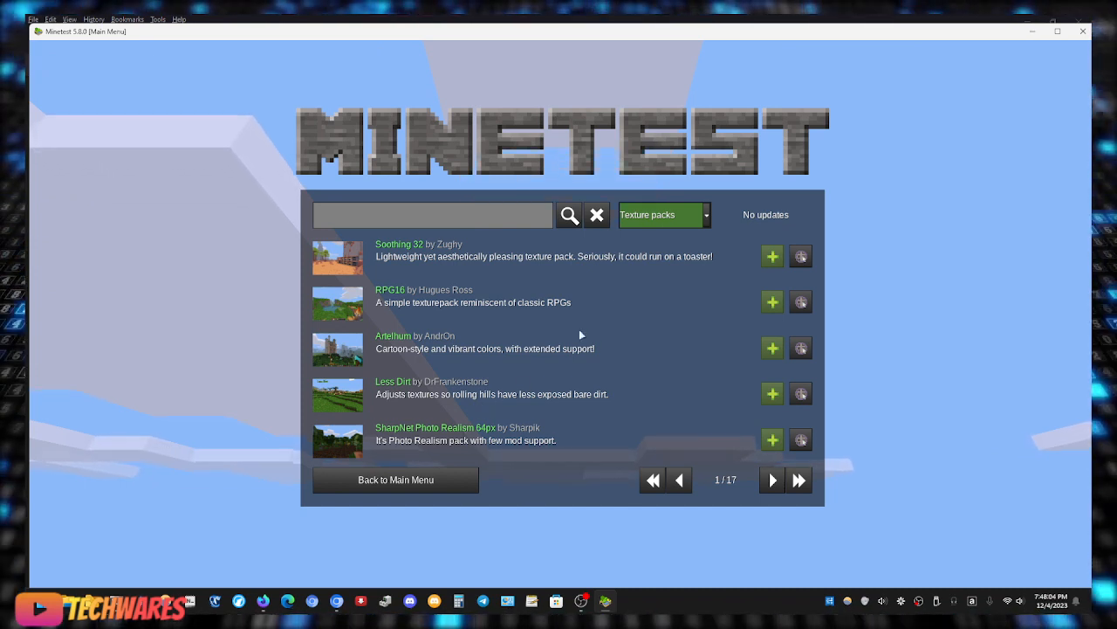
mouse_move(772, 256)
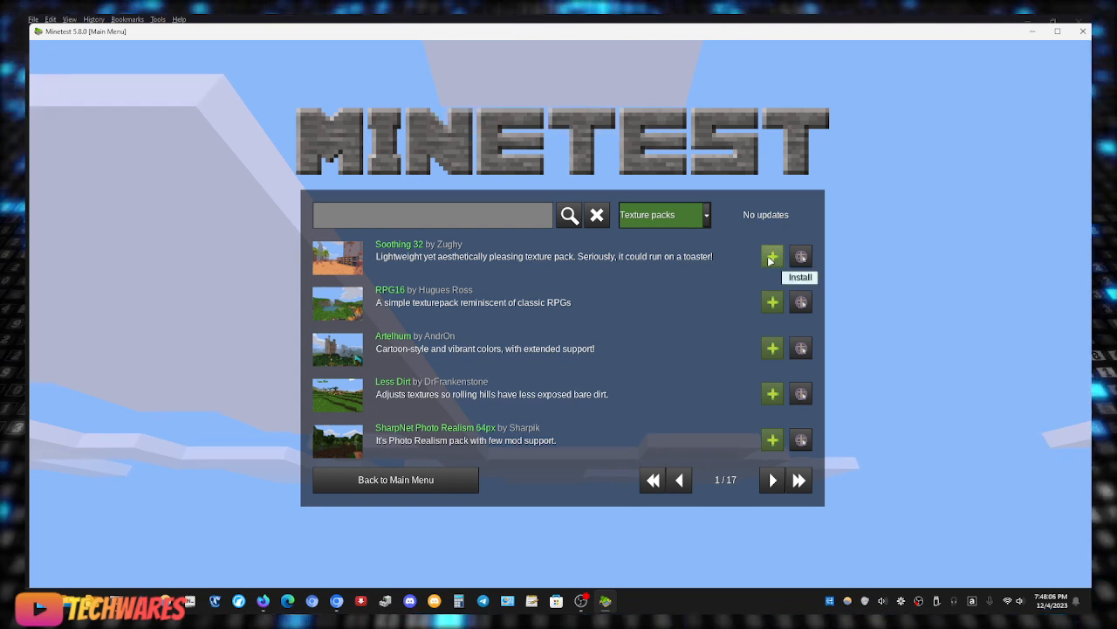
left_click(772, 256)
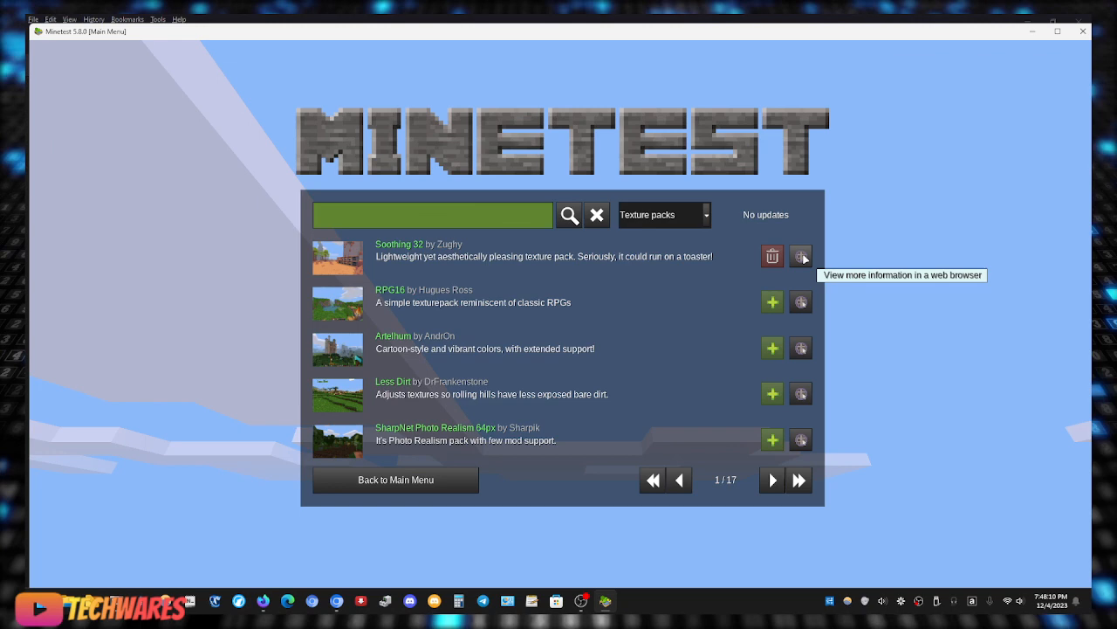
mouse_move(426, 450)
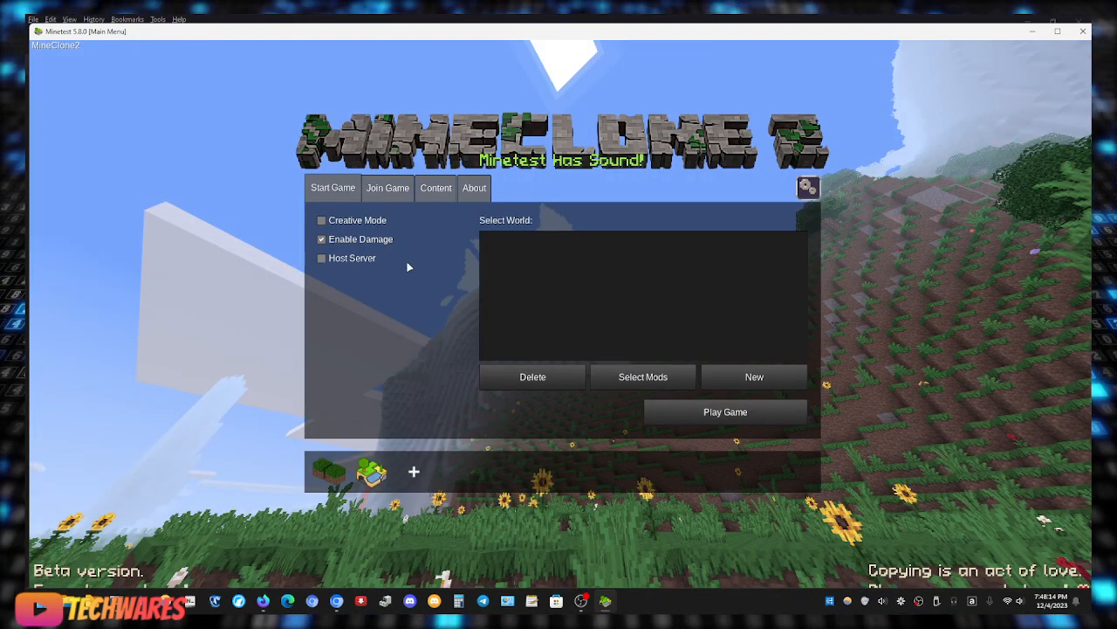
mouse_move(360, 204)
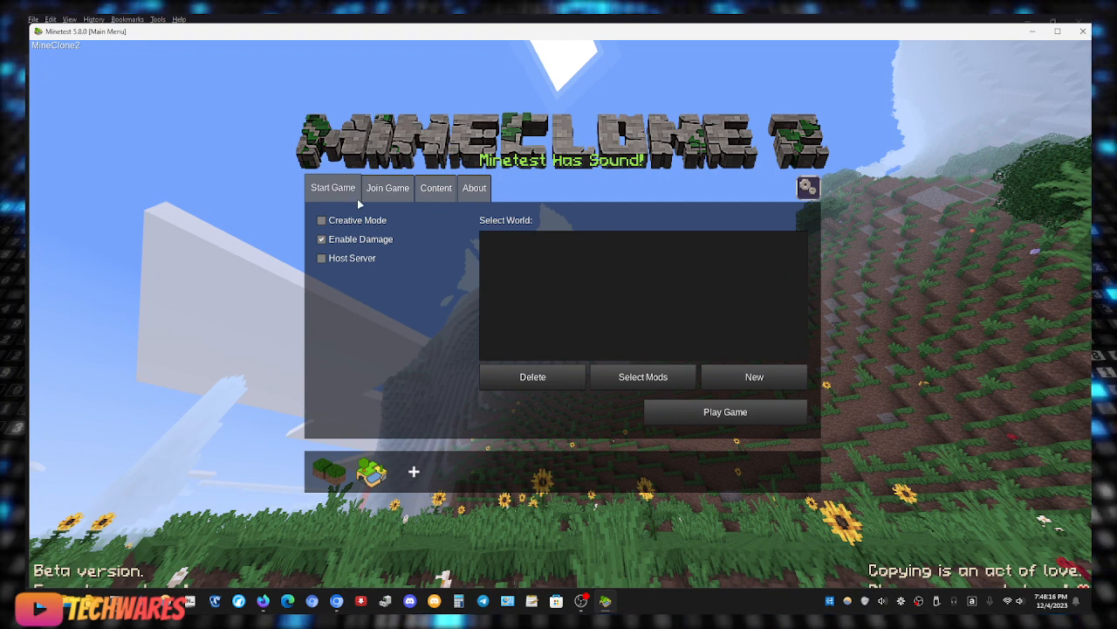
mouse_move(391, 191)
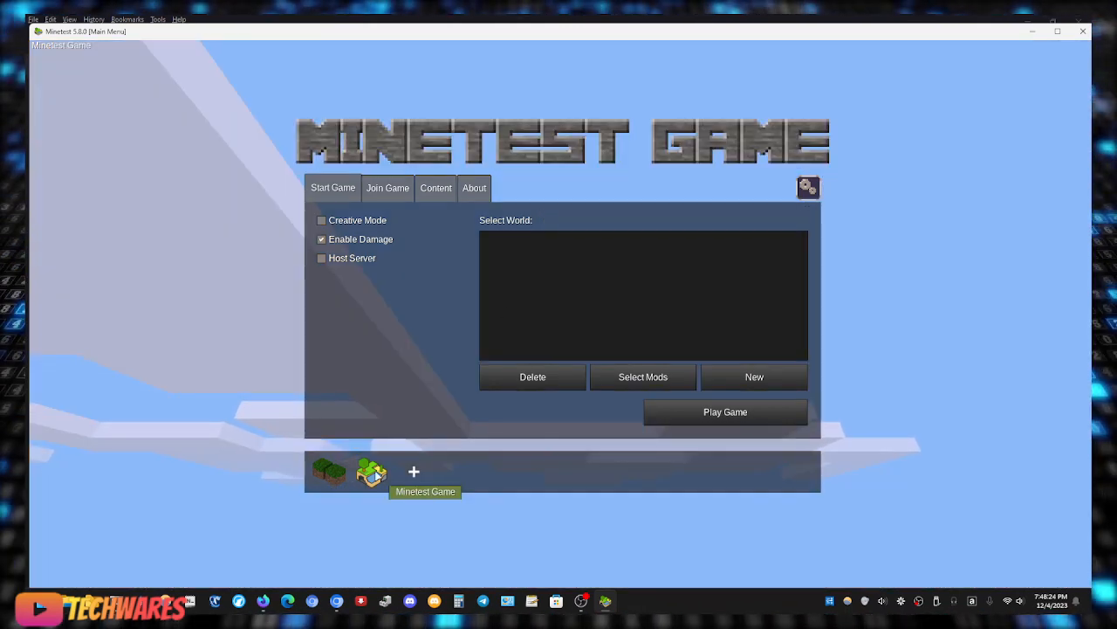
mouse_move(438, 472)
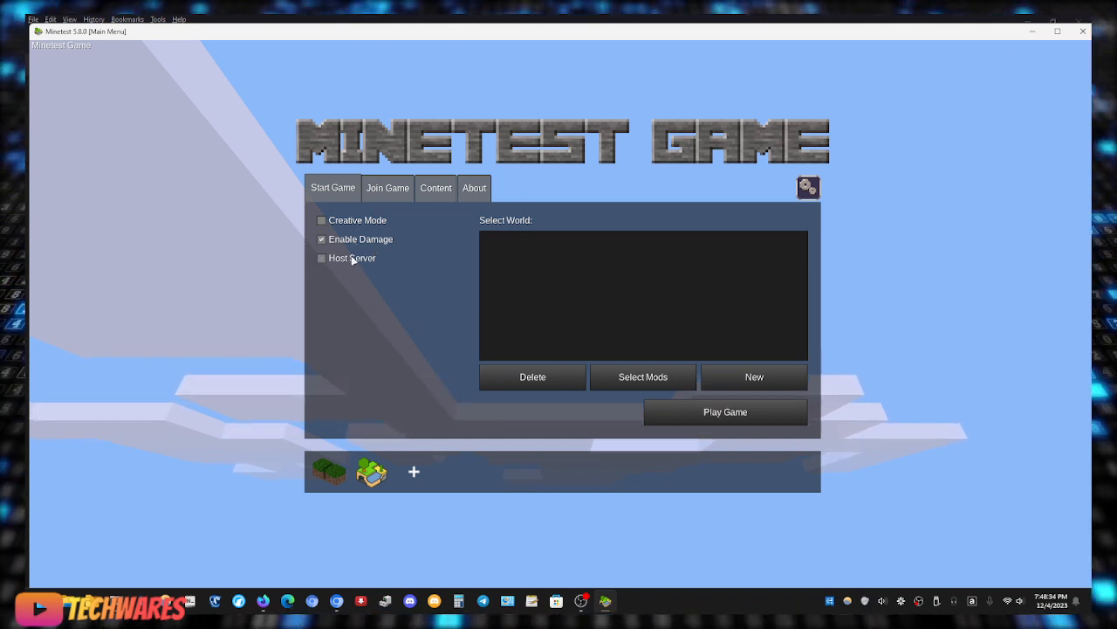
Create a Minetest Game world named 'new' using the v7 map generator.
left_click(754, 377)
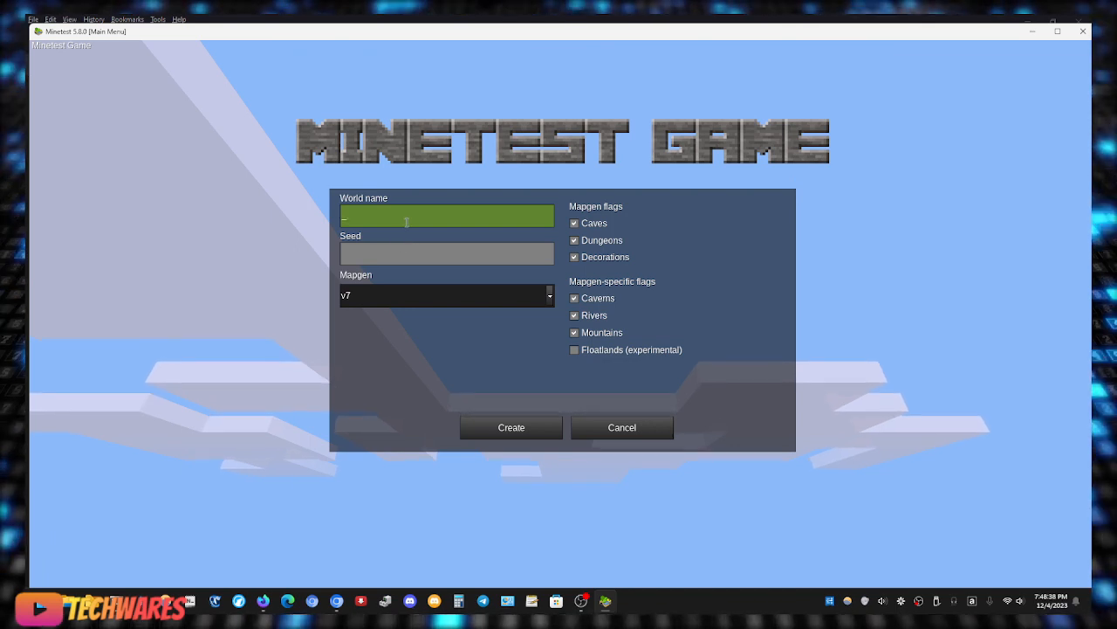
type("new world")
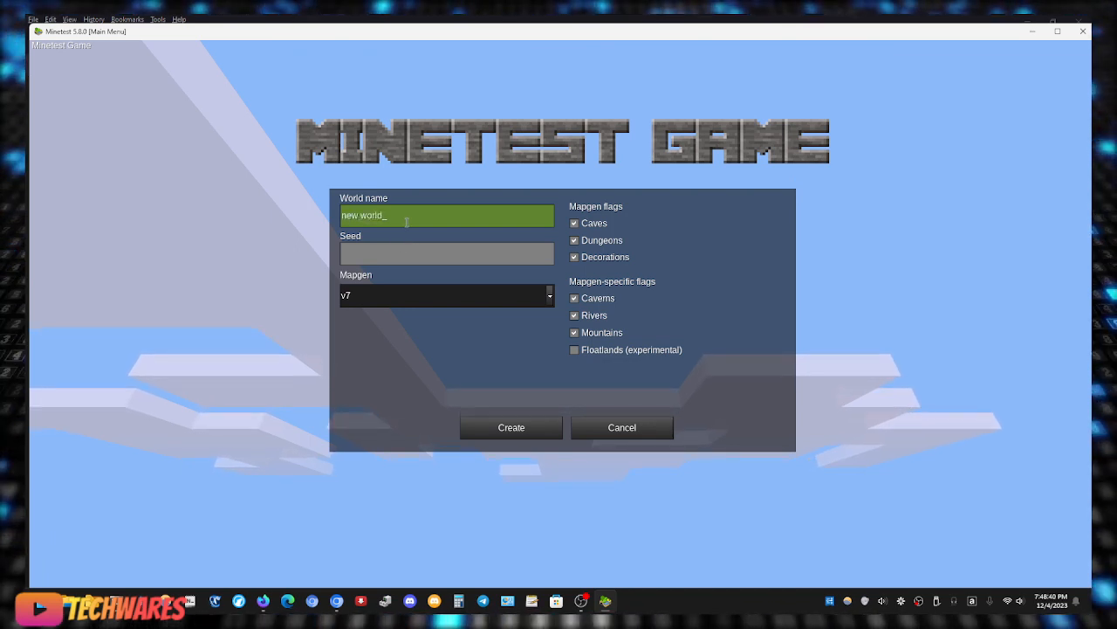
key("BackSpace")
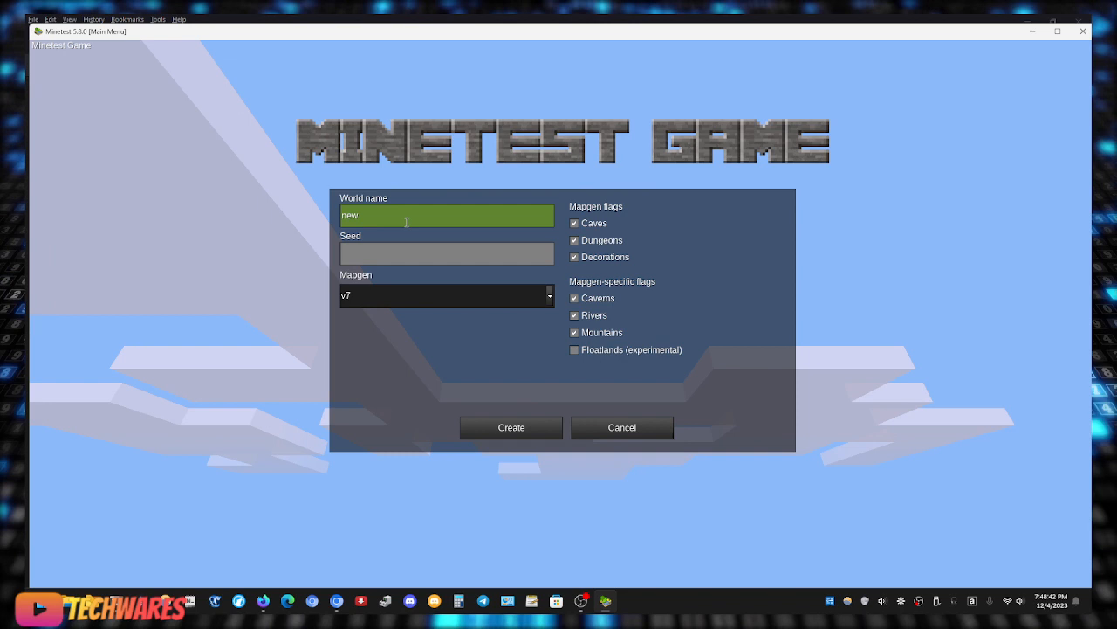
left_click(446, 253)
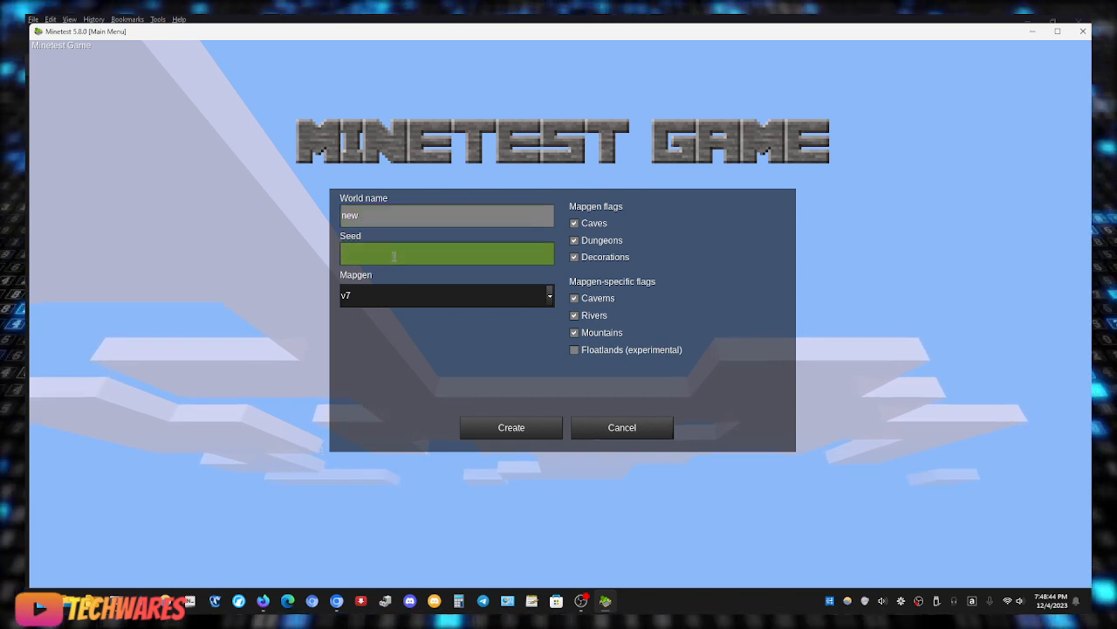
left_click(549, 295)
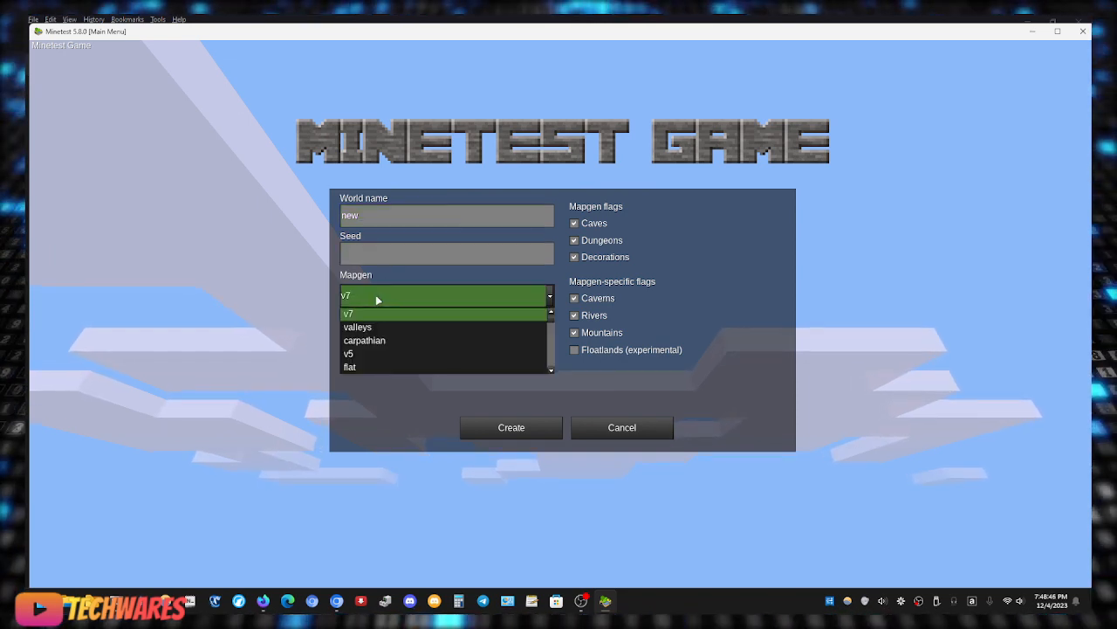
mouse_move(410, 317)
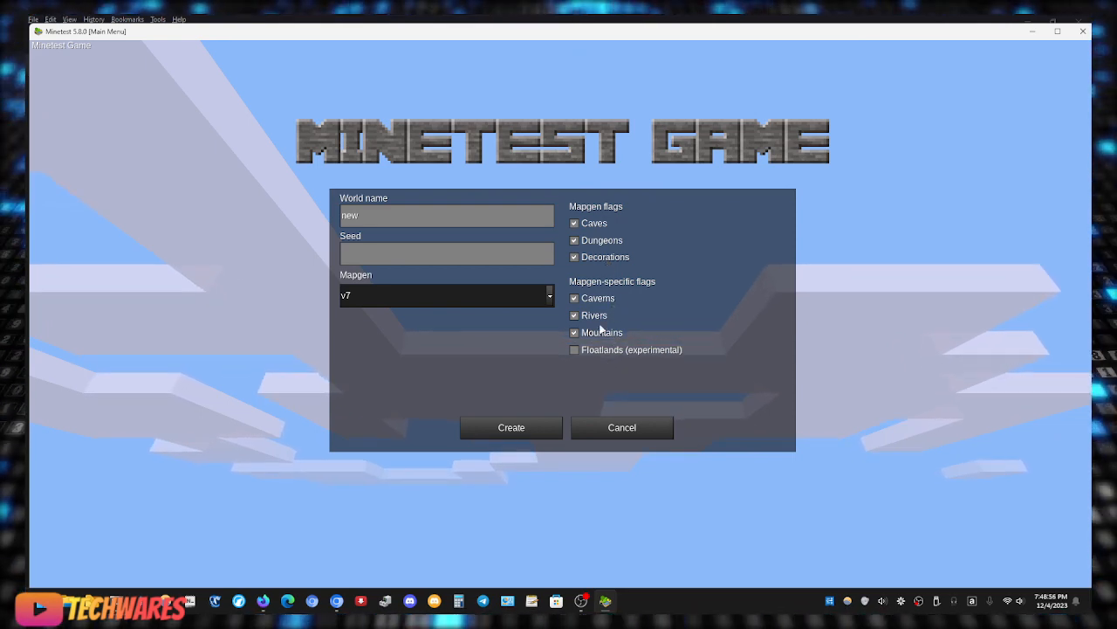
left_click(511, 427)
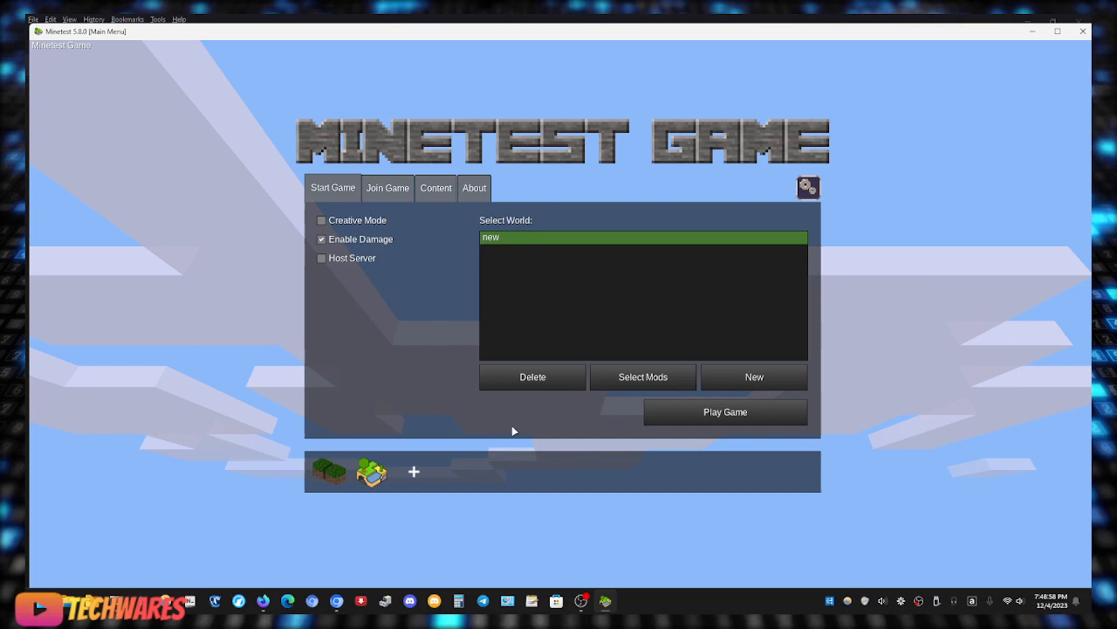
Launch world 'new', dig a tree trunk and take the crafted Apple Wood Planks.
left_click(724, 411)
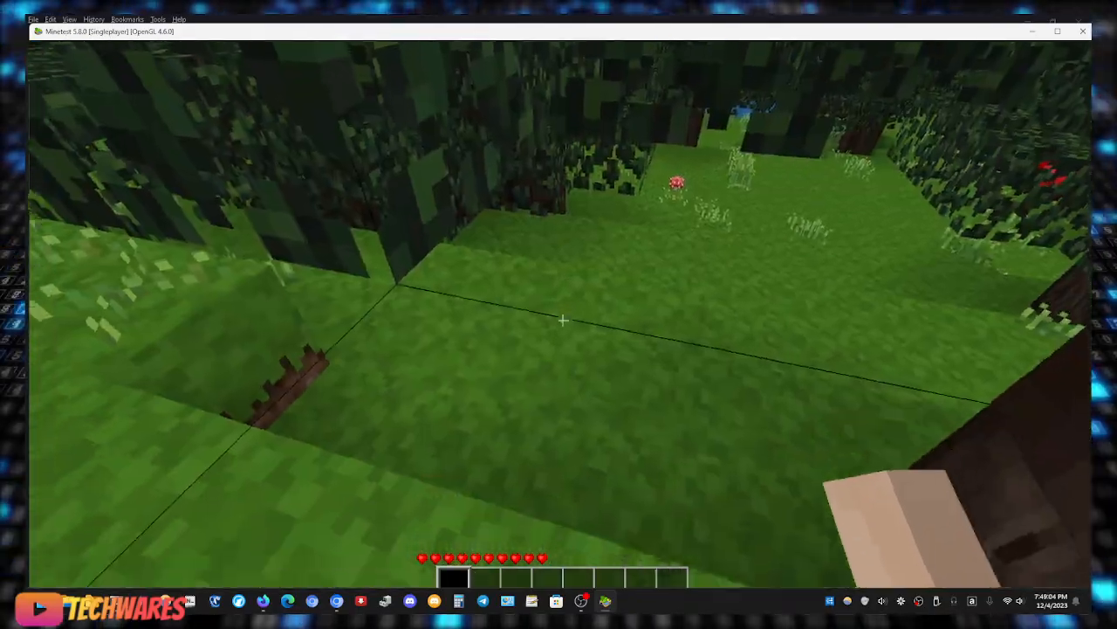
mouse_move(564, 319)
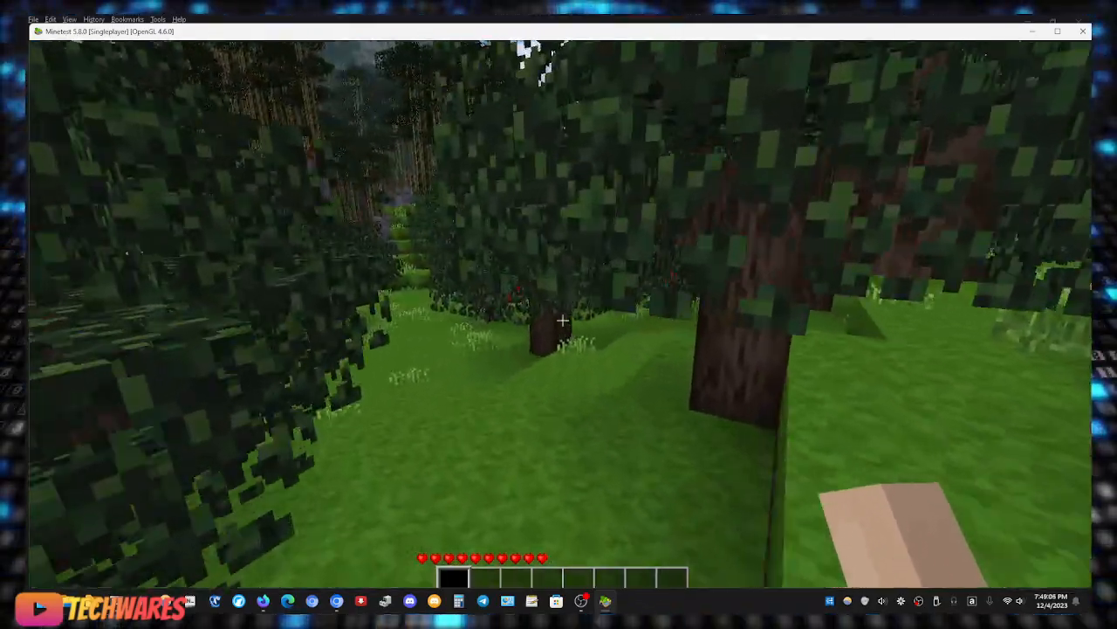
mouse_move(563, 321)
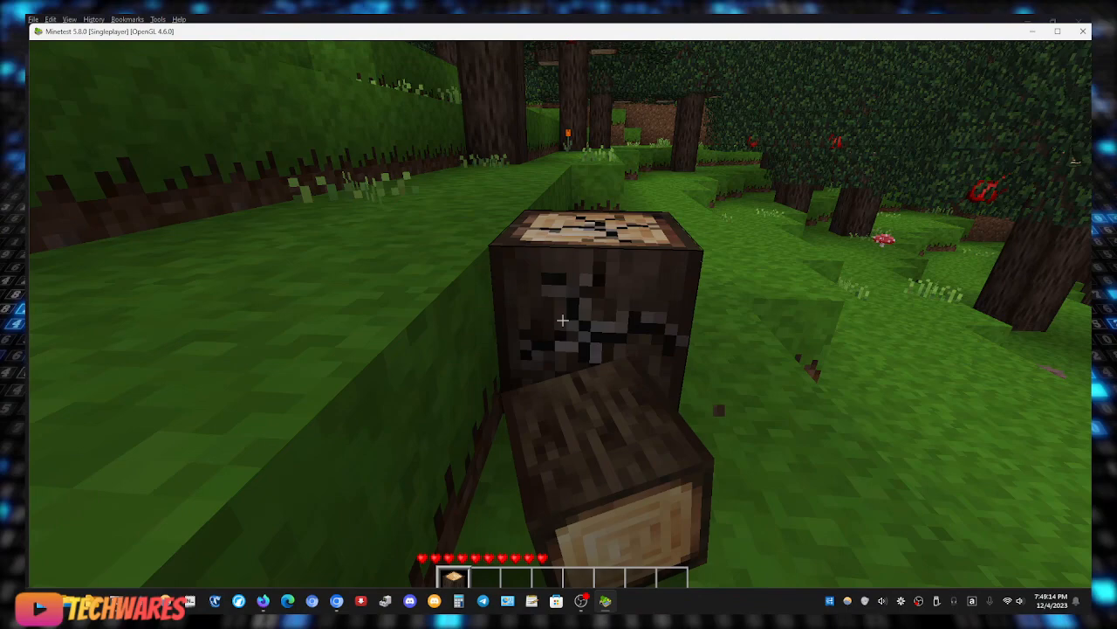
left_click(563, 320)
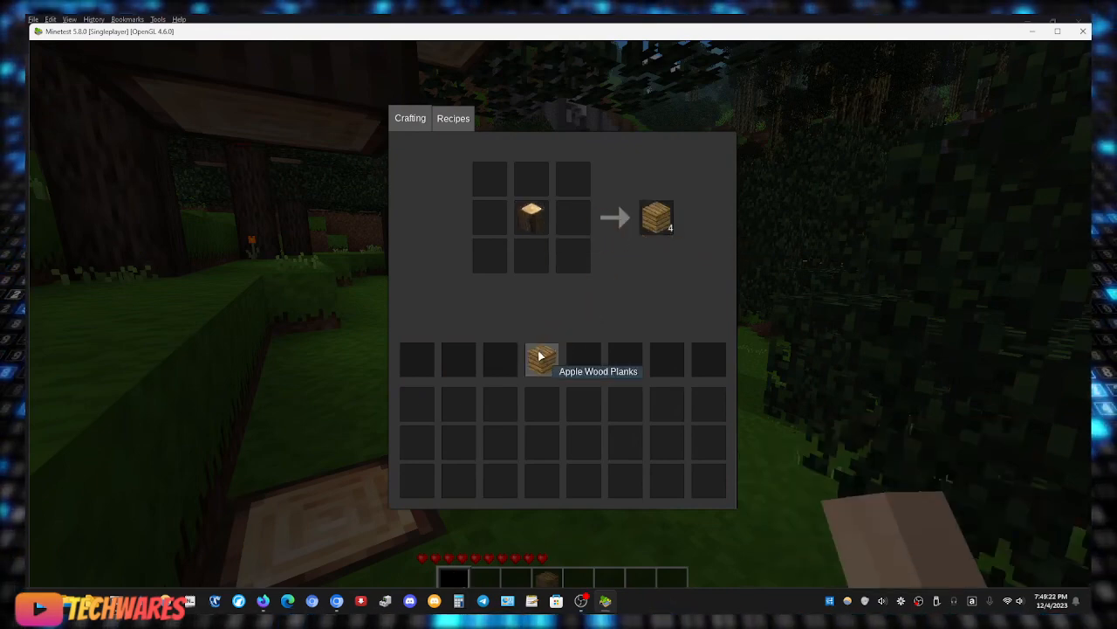
left_click(656, 218)
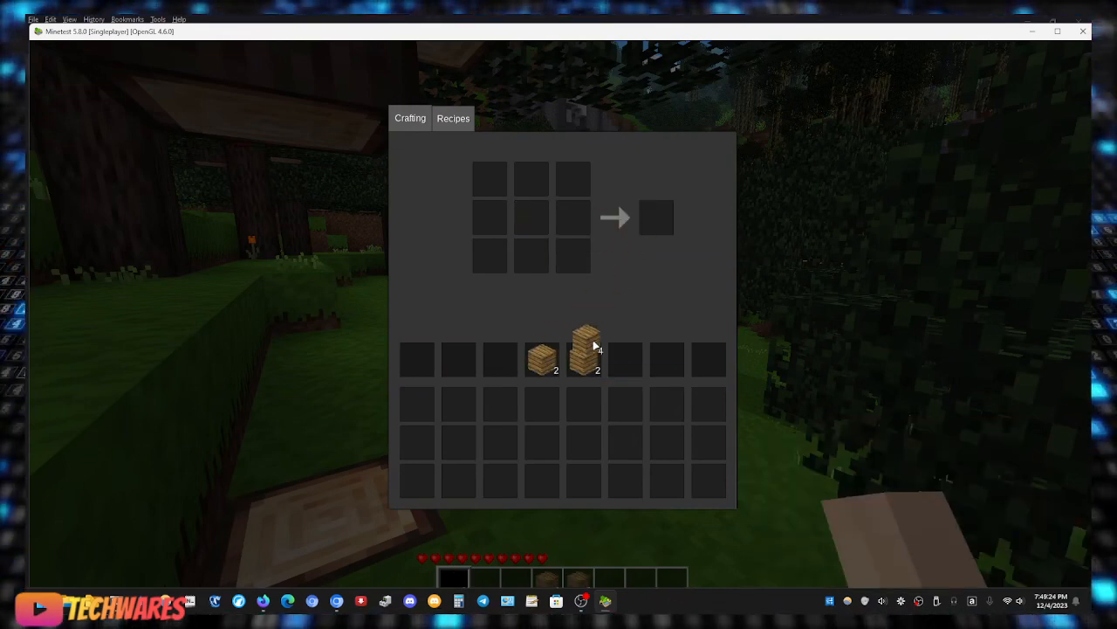
key("Escape")
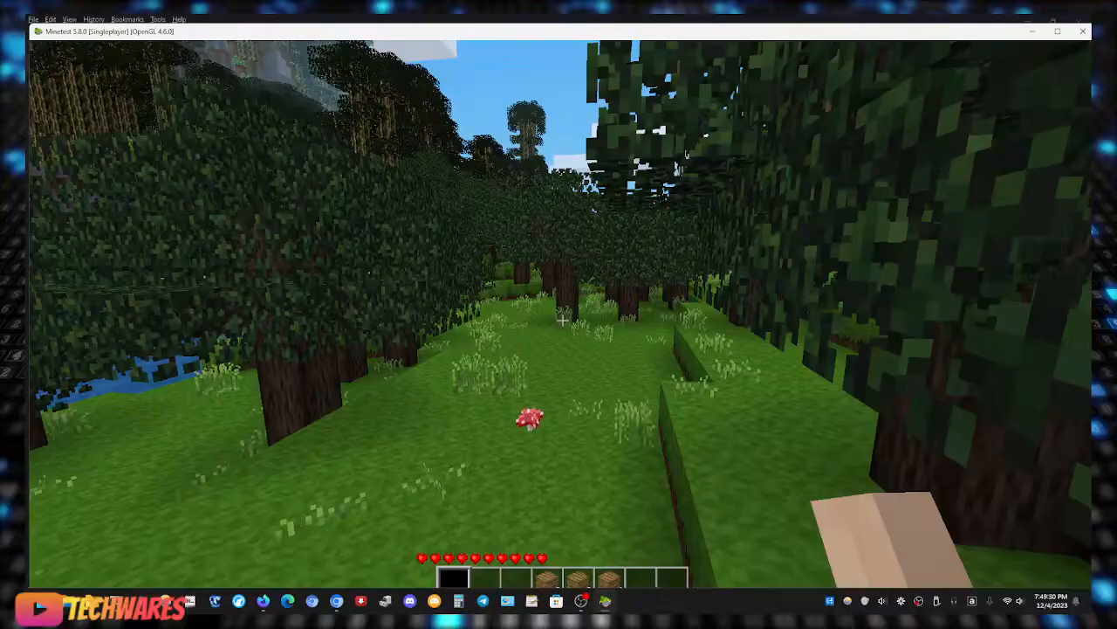
mouse_move(563, 321)
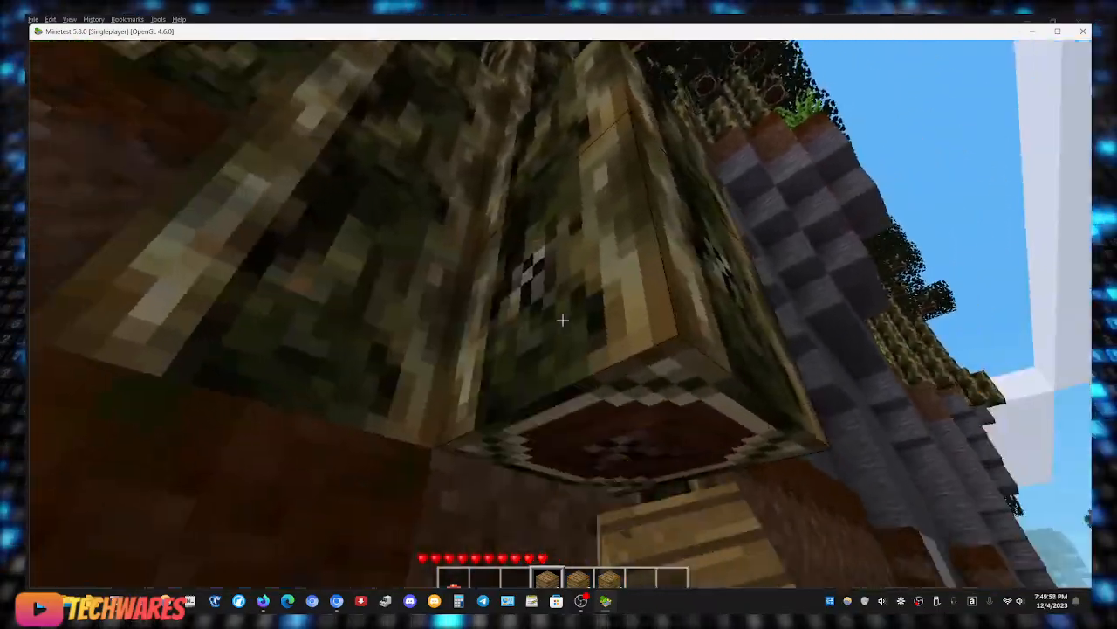
mouse_move(563, 319)
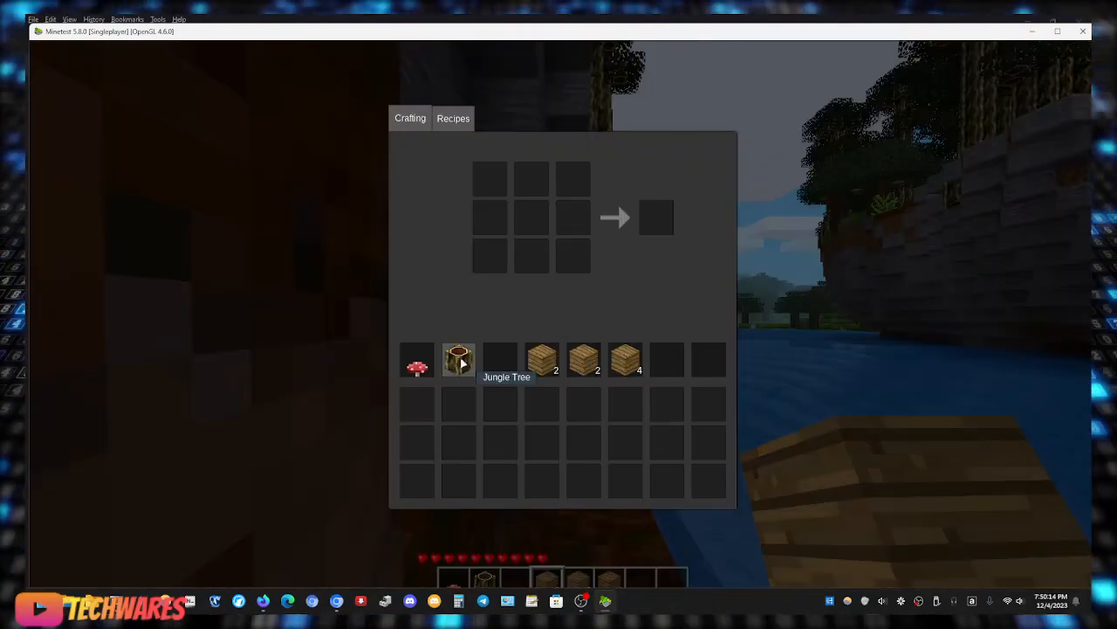
mouse_move(417, 360)
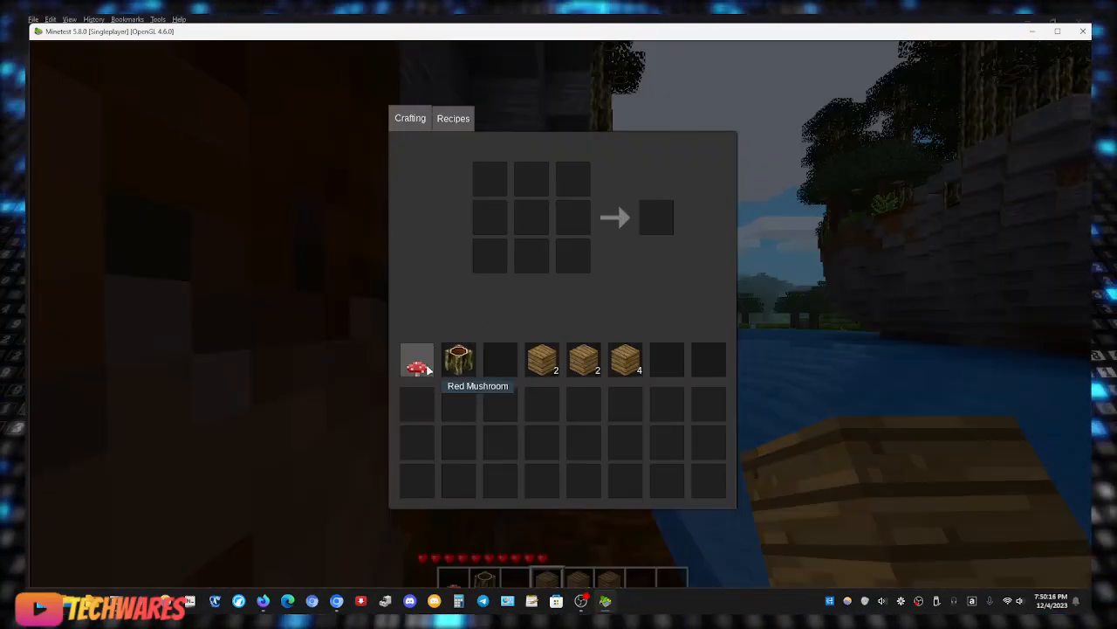
mouse_move(543, 360)
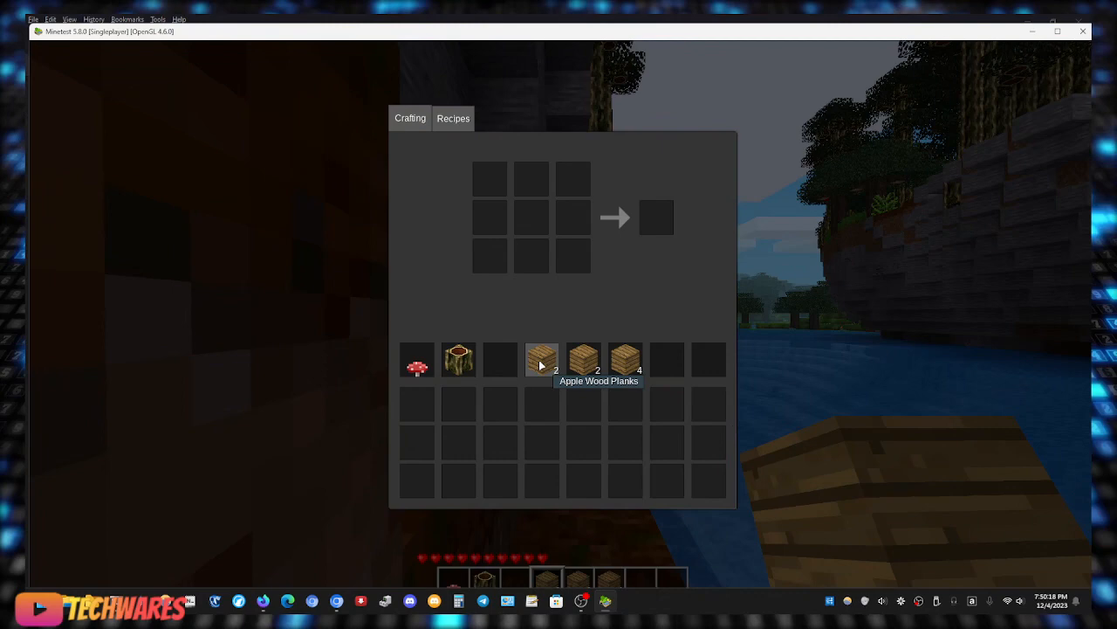
Bring up the Game paused menu with Esc.
key("Escape")
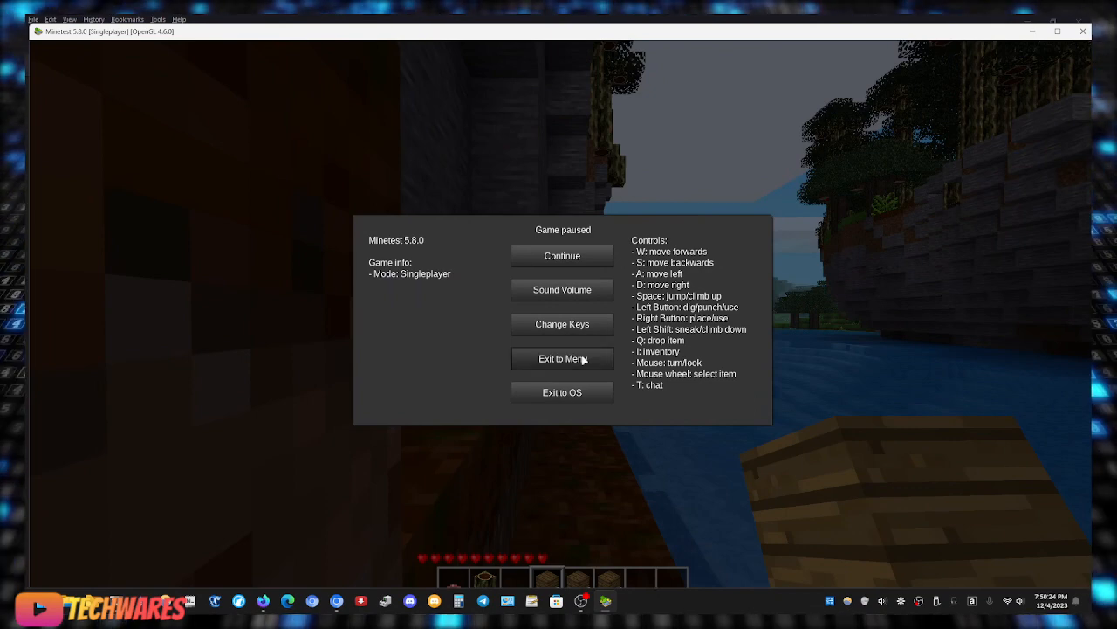
Exit to the main menu and enable the Soothing 32 texture pack.
left_click(562, 359)
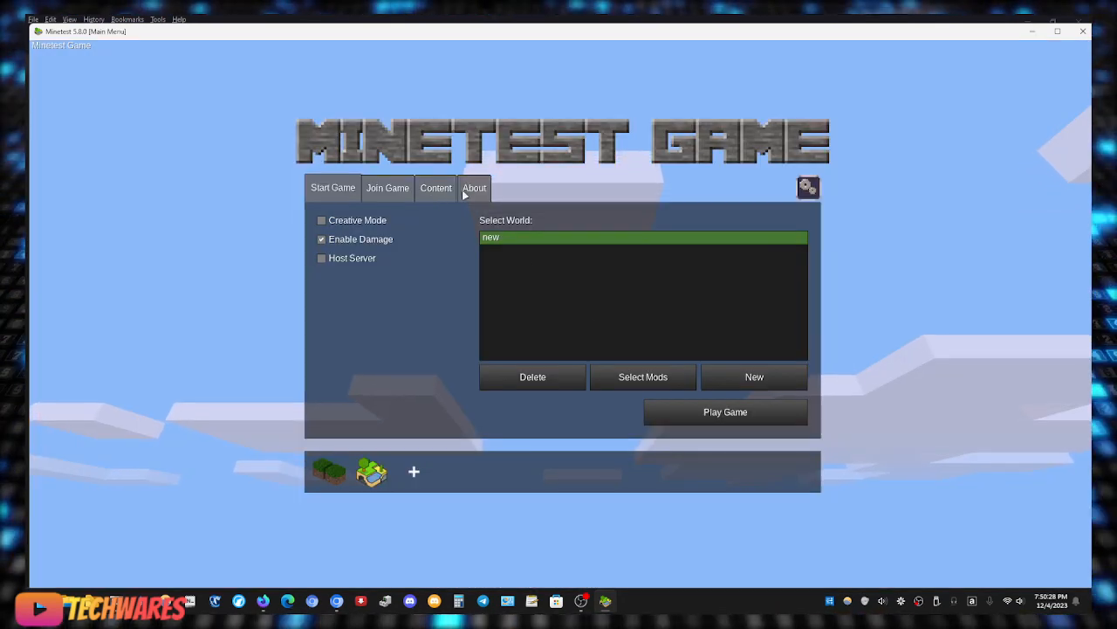
left_click(436, 188)
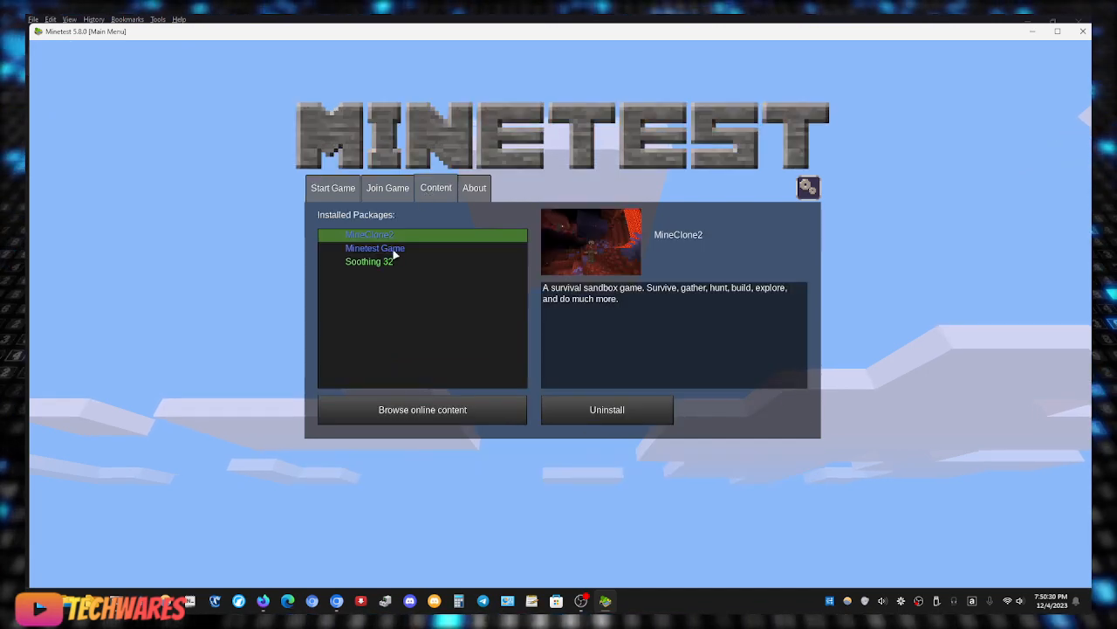
left_click(369, 261)
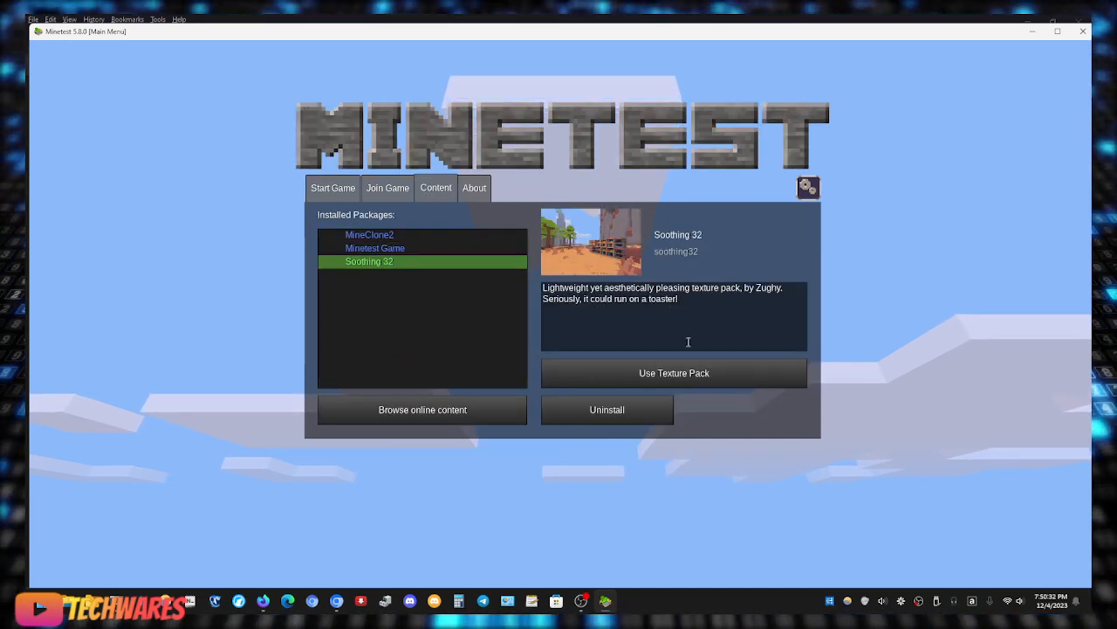
left_click(673, 373)
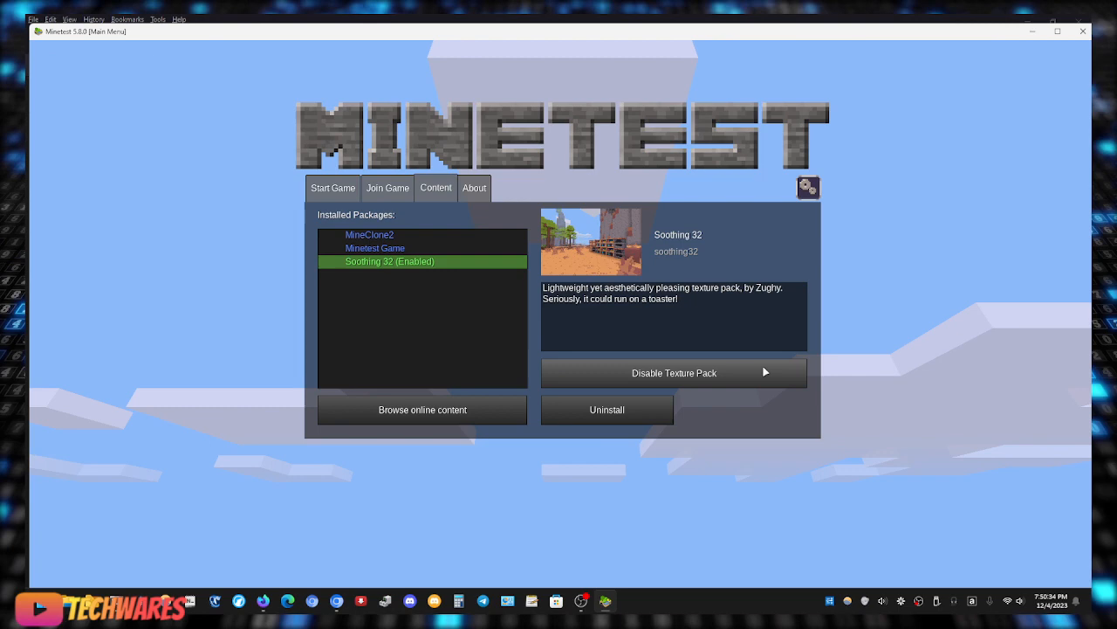
Browse the installed package details, then start playing world 'new'.
left_click(375, 248)
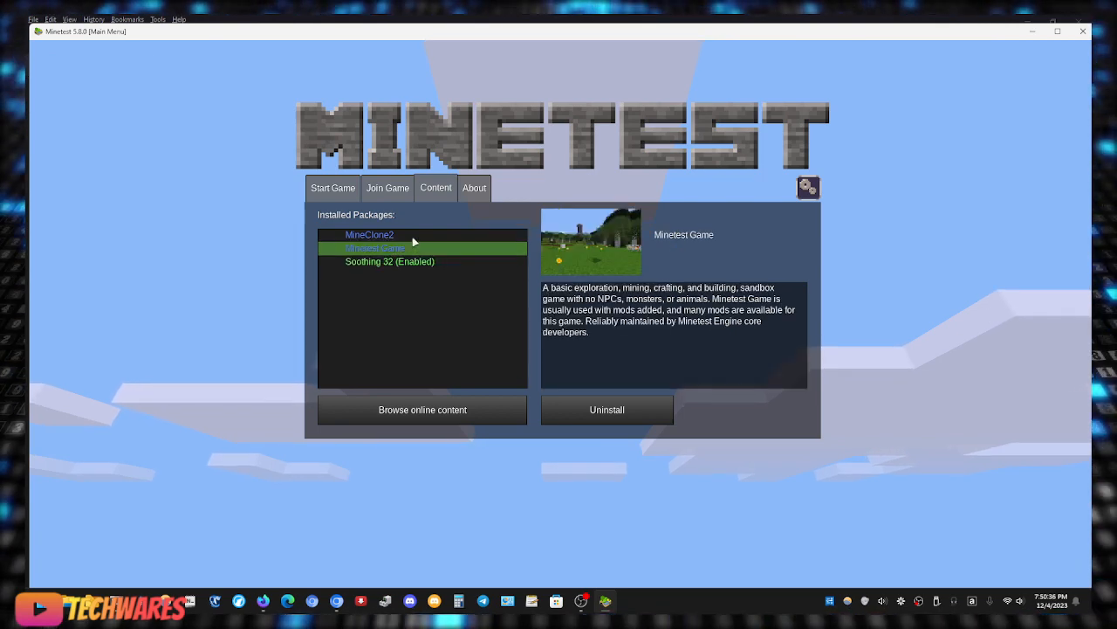
left_click(370, 234)
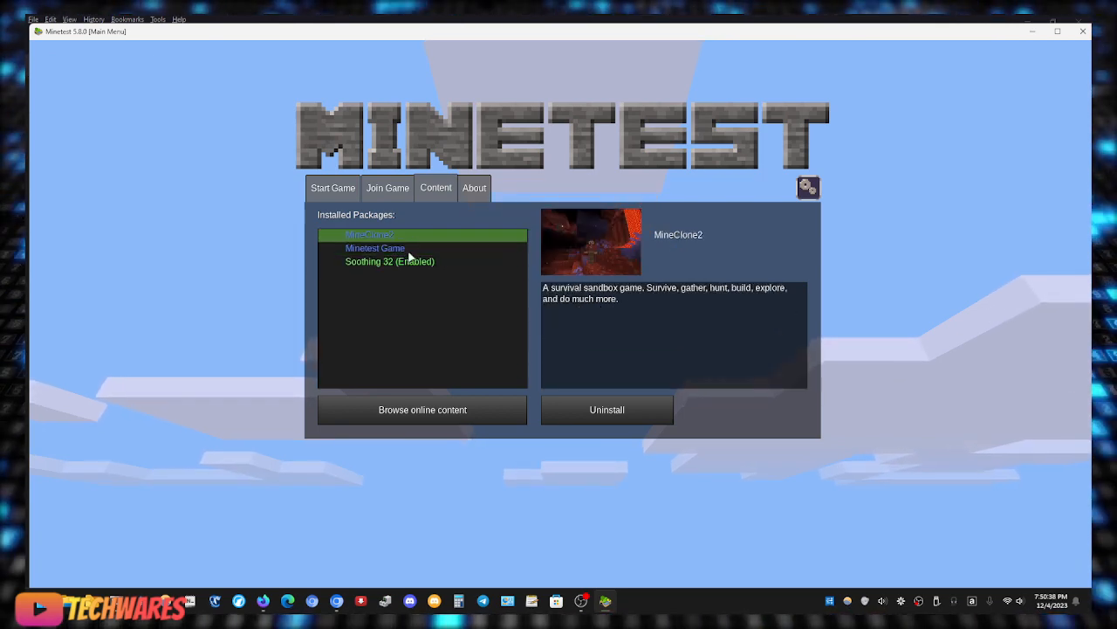
left_click(390, 261)
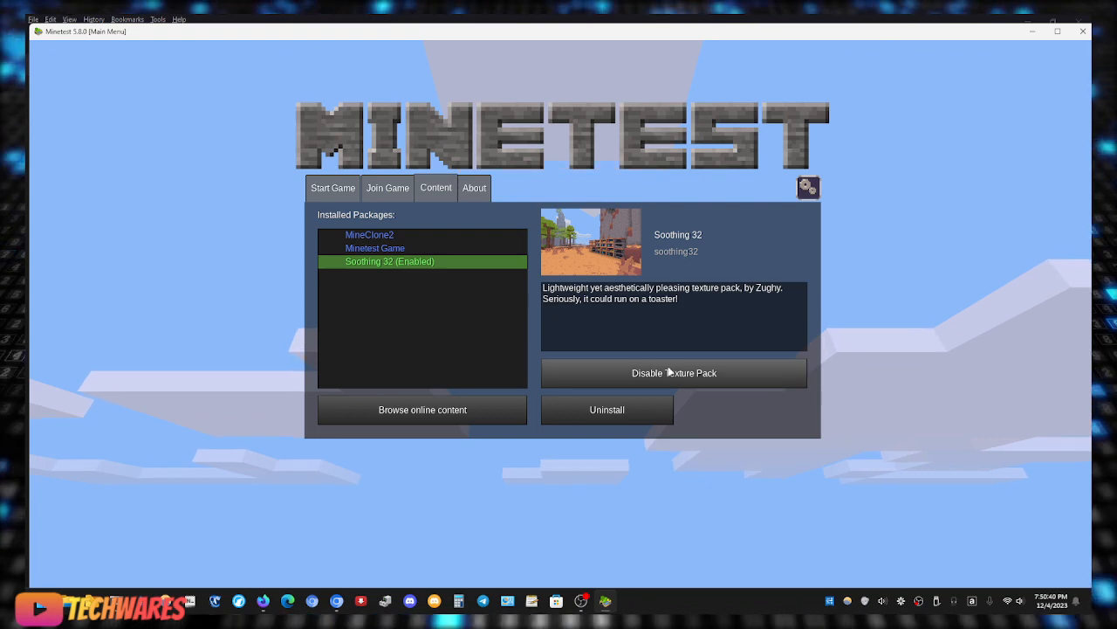
left_click(333, 188)
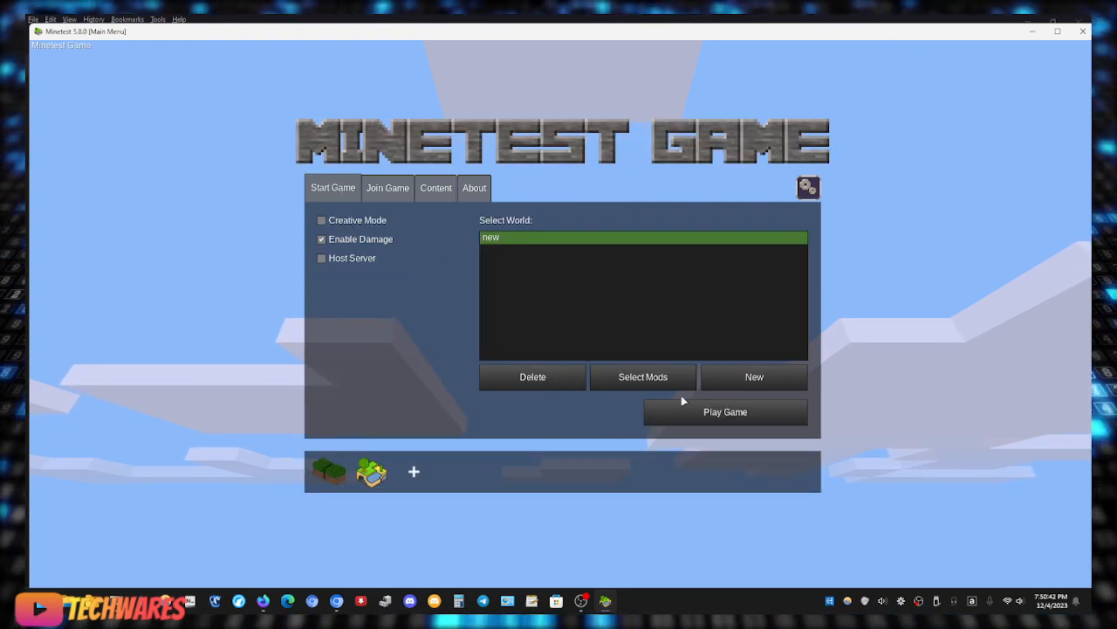
left_click(724, 411)
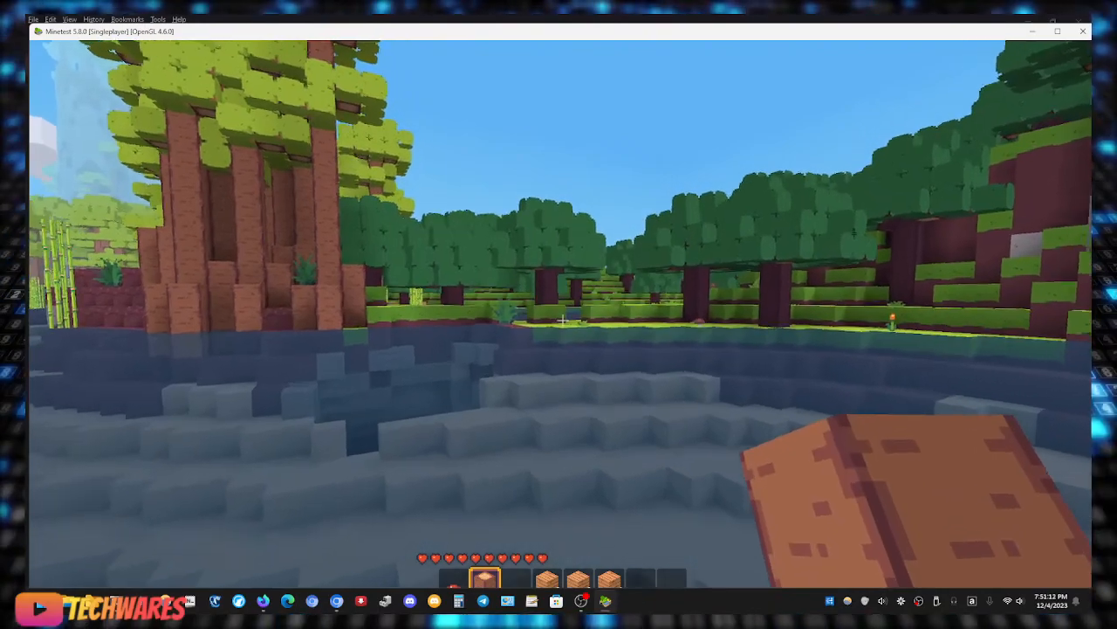
mouse_move(558, 314)
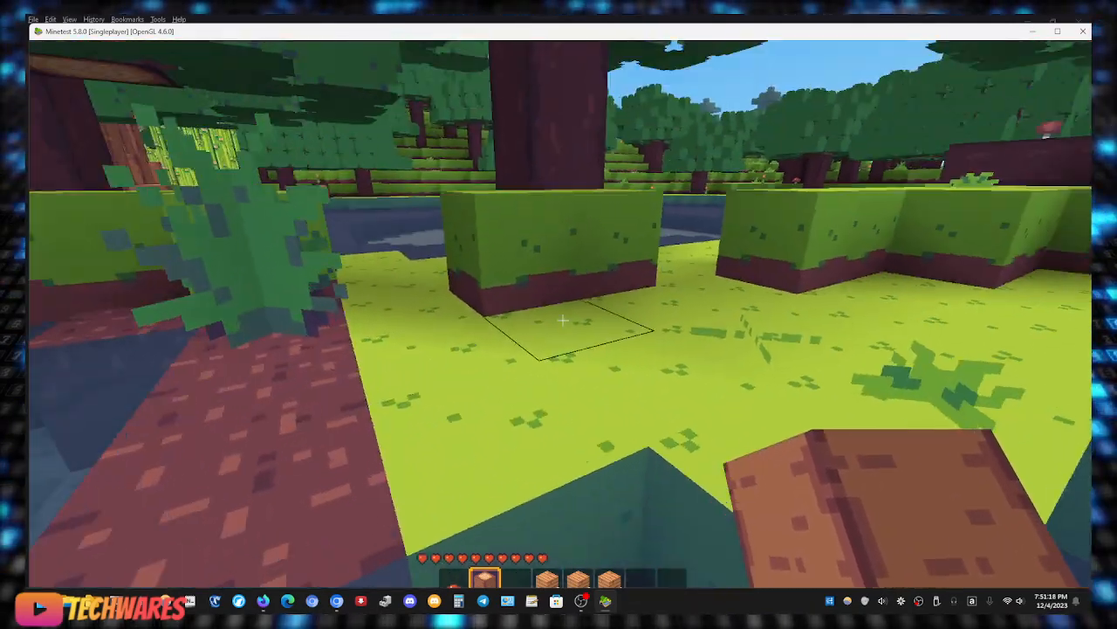
mouse_move(563, 321)
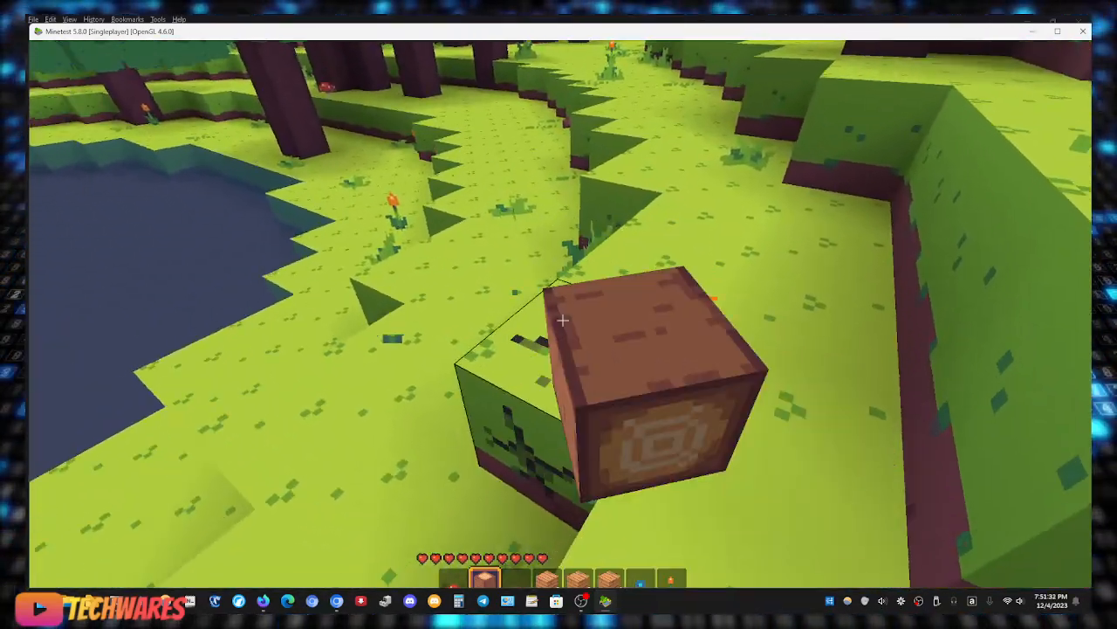
mouse_move(563, 320)
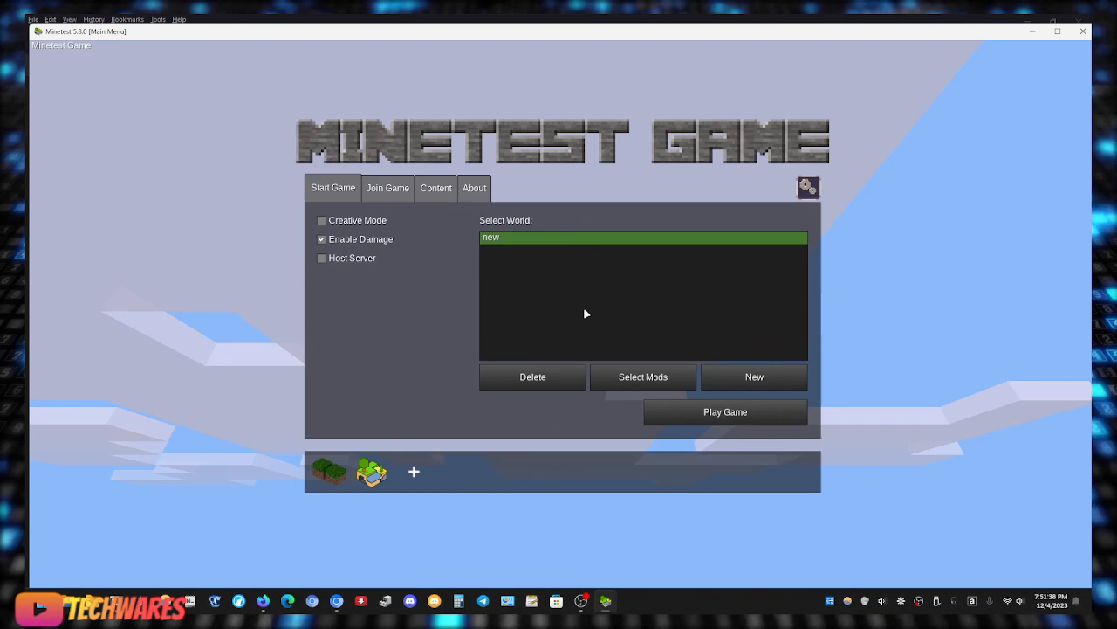
Filter online content to texture packs and delete Soothing 32.
left_click(436, 188)
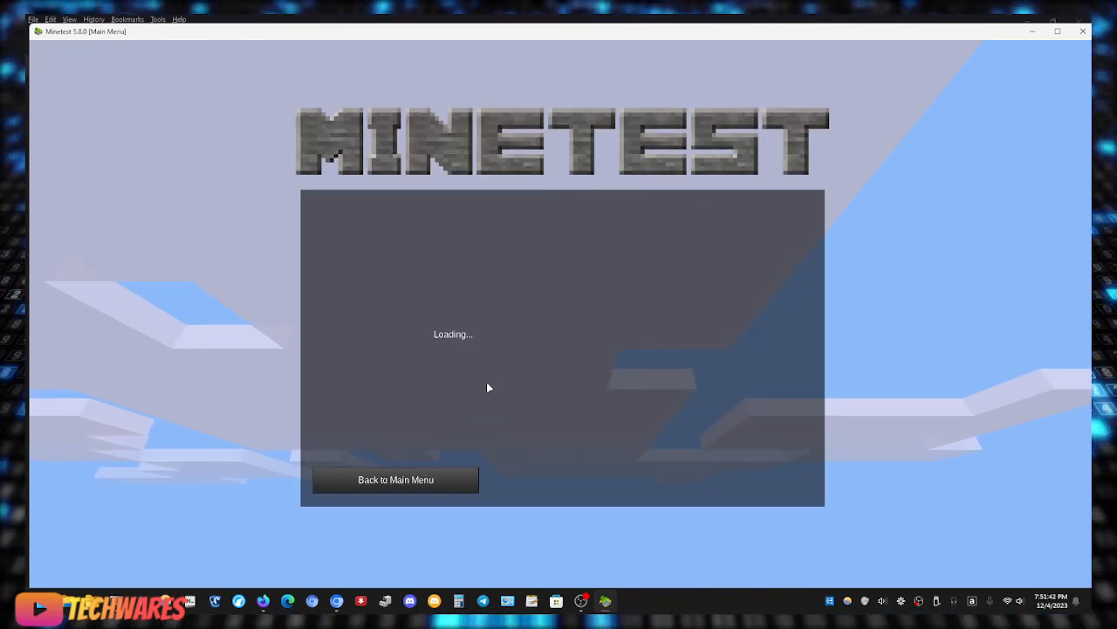
left_click(661, 215)
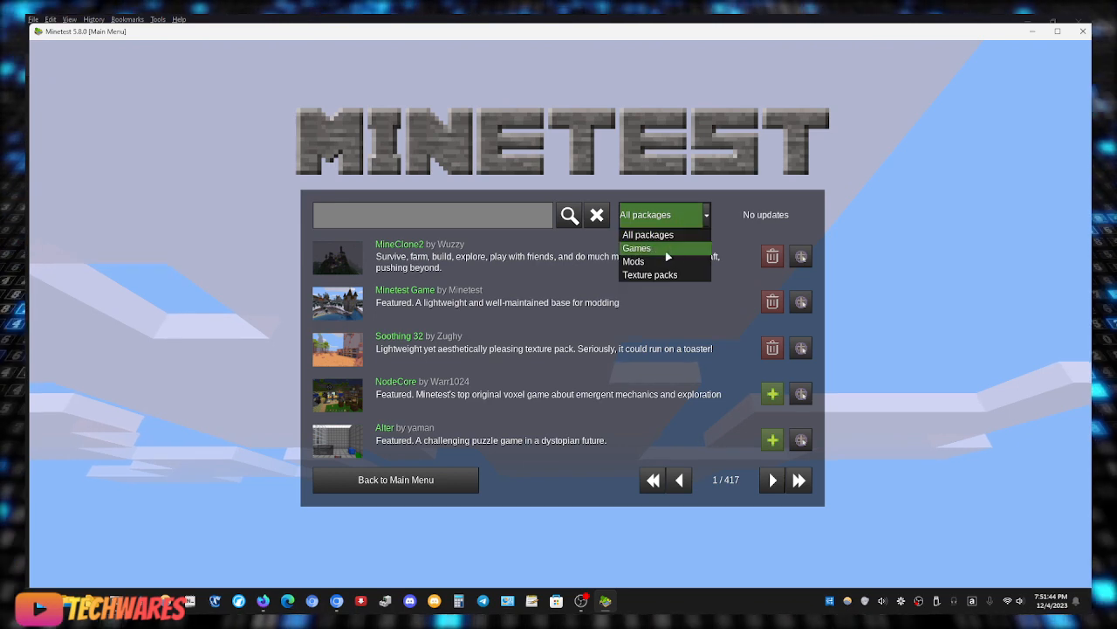
left_click(634, 261)
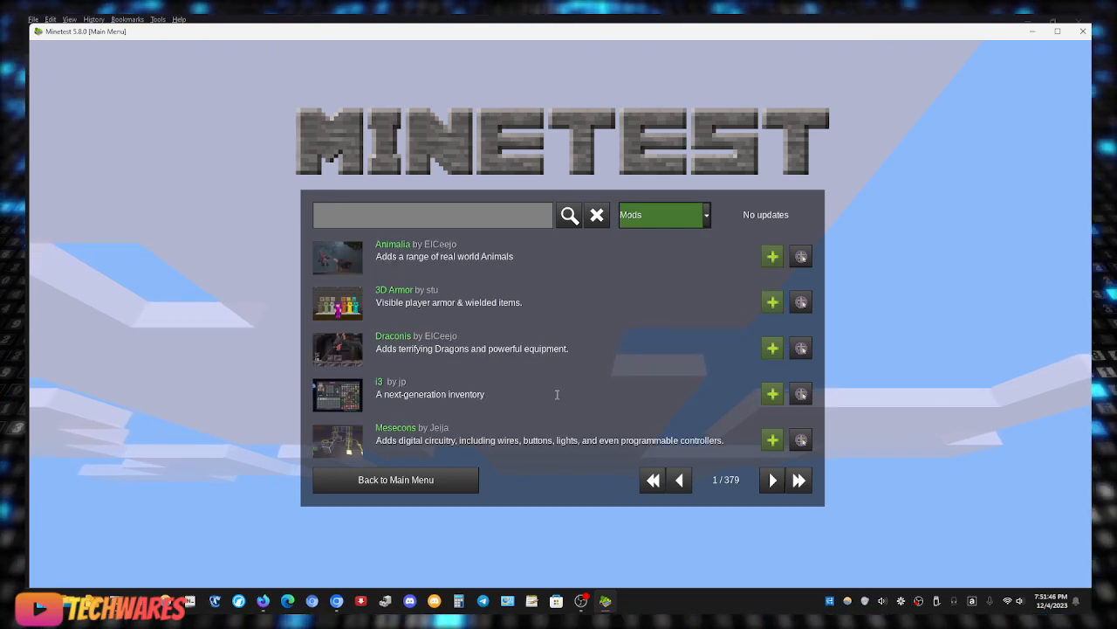
left_click(660, 215)
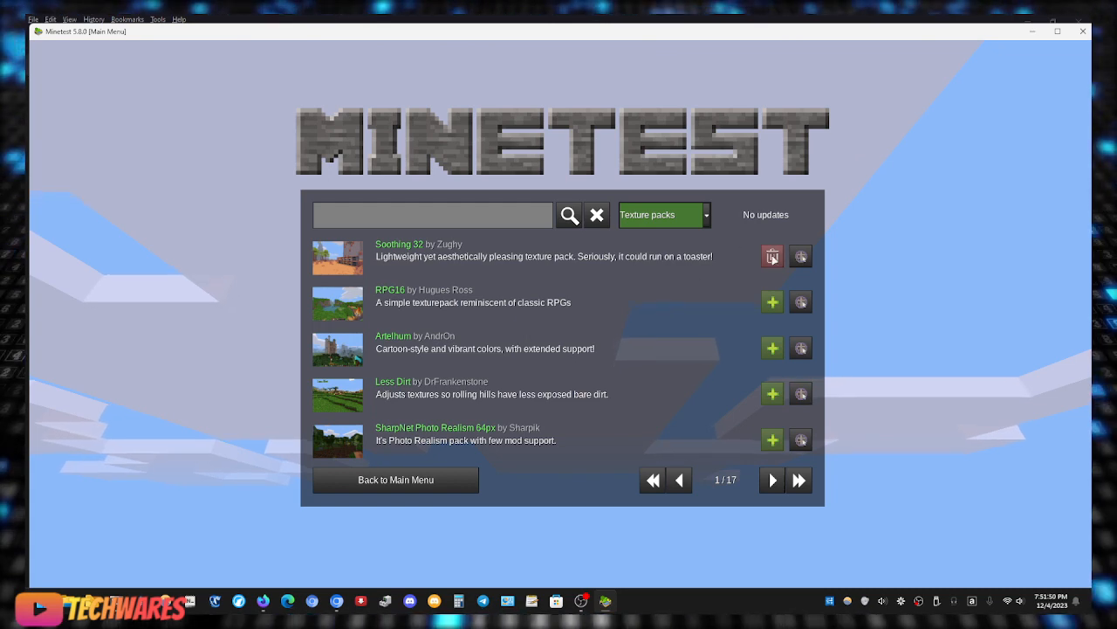
left_click(772, 256)
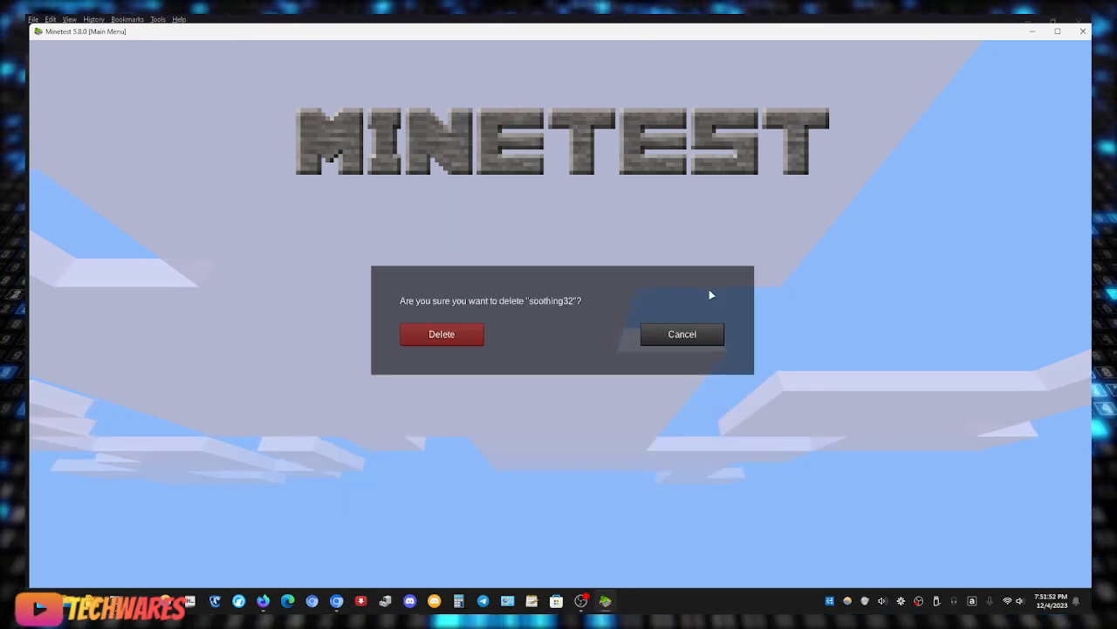
left_click(441, 333)
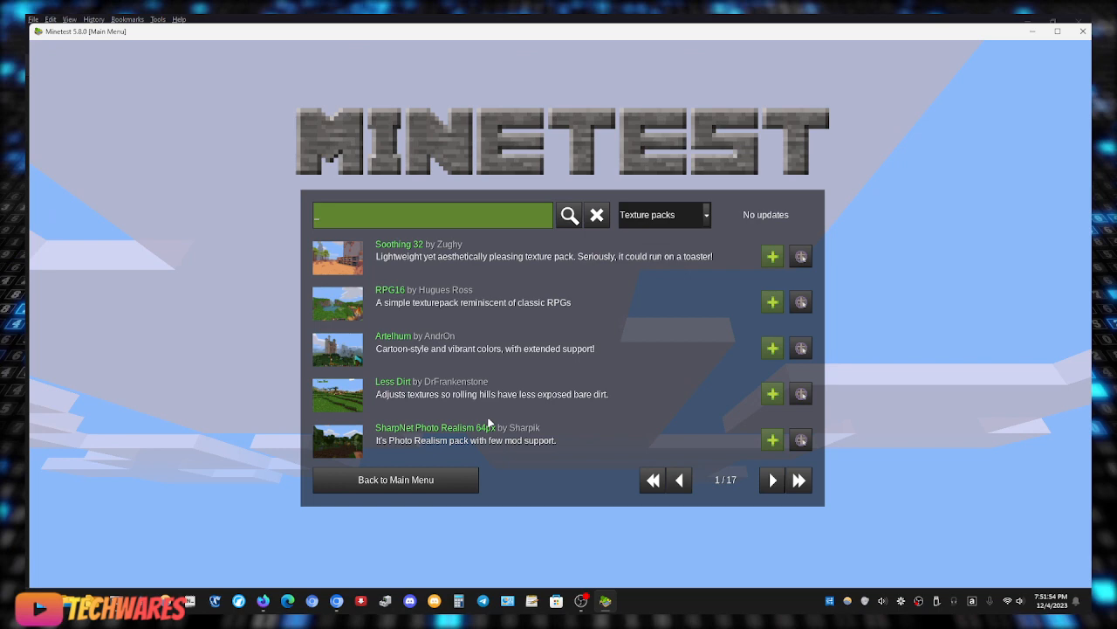
Page through the texture packs and install SharpNet Photo Realism 64px.
left_click(772, 479)
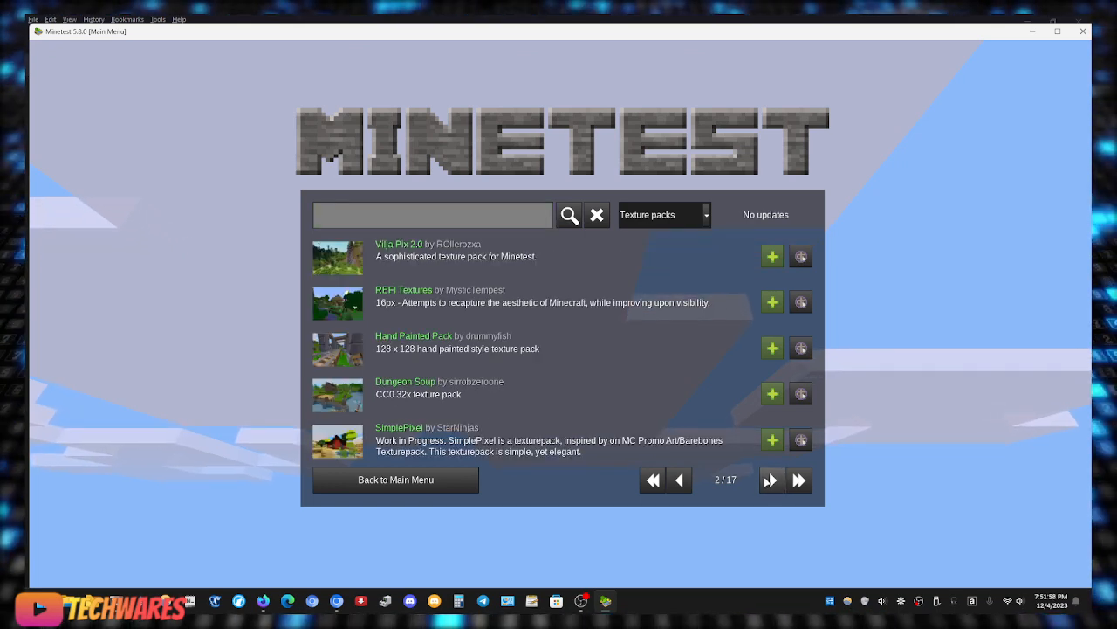
left_click(771, 479)
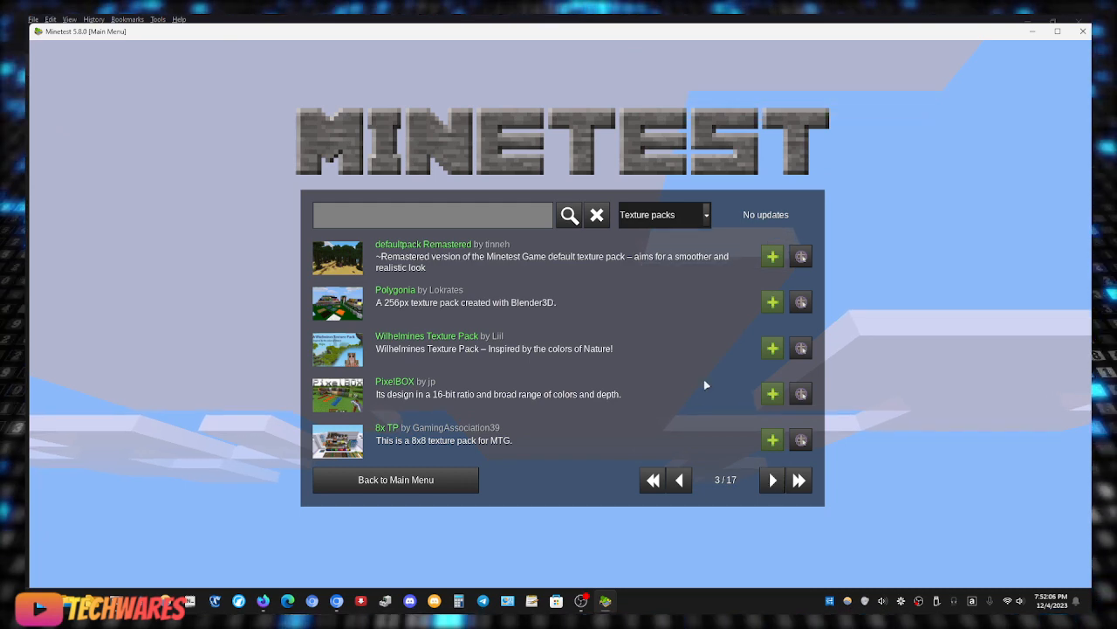
left_click(799, 479)
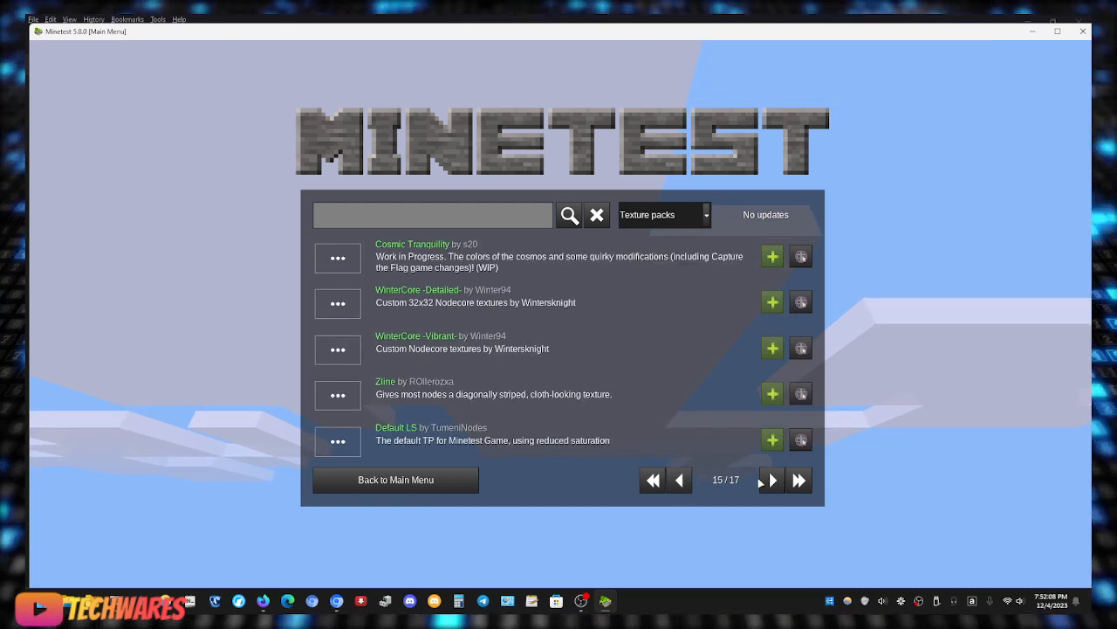
left_click(652, 479)
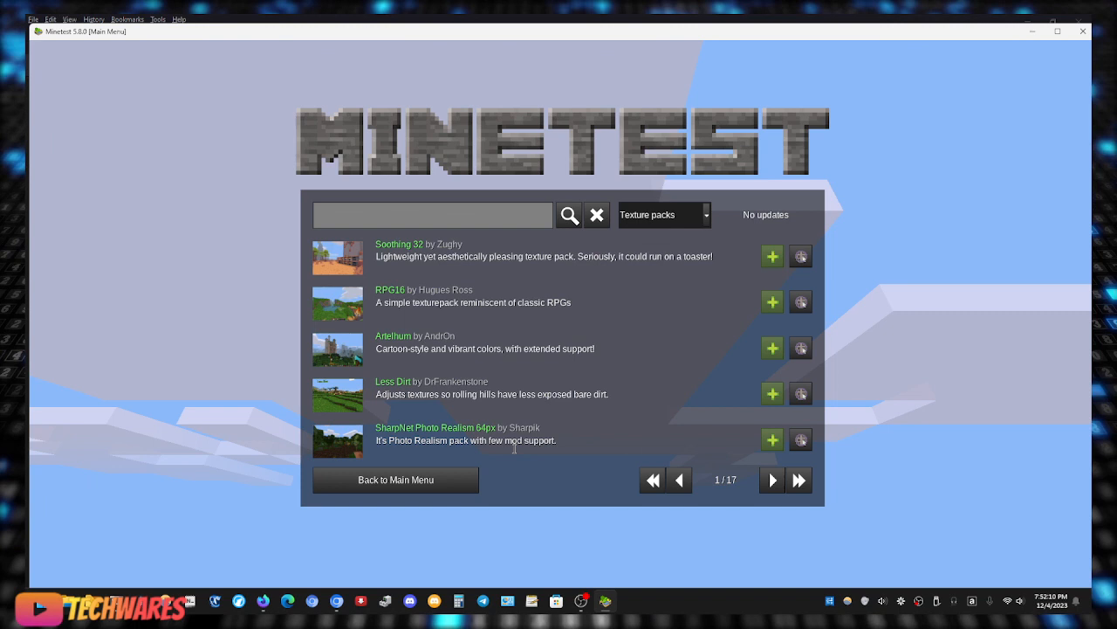
left_click(772, 440)
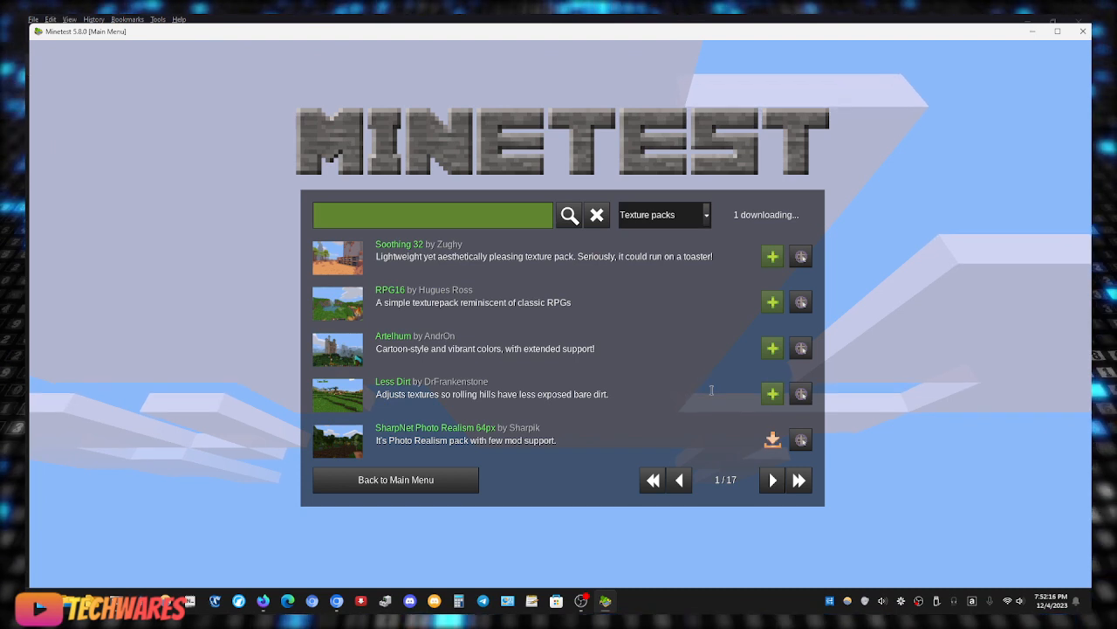
mouse_move(723, 258)
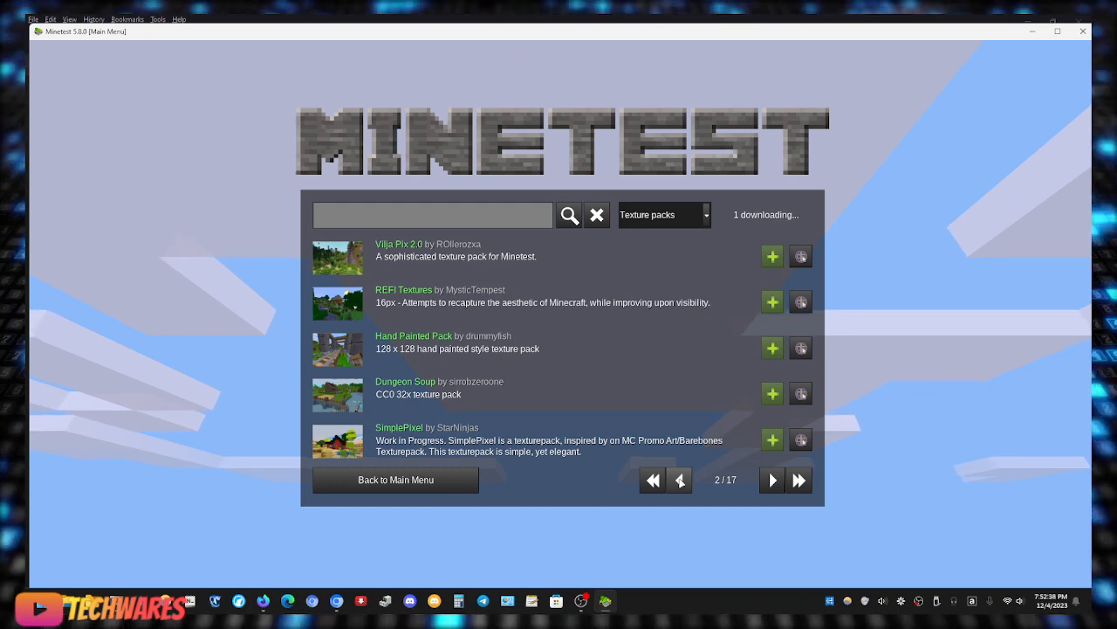
Return to the first page with the texture pack filter and exit to the main menu.
left_click(679, 479)
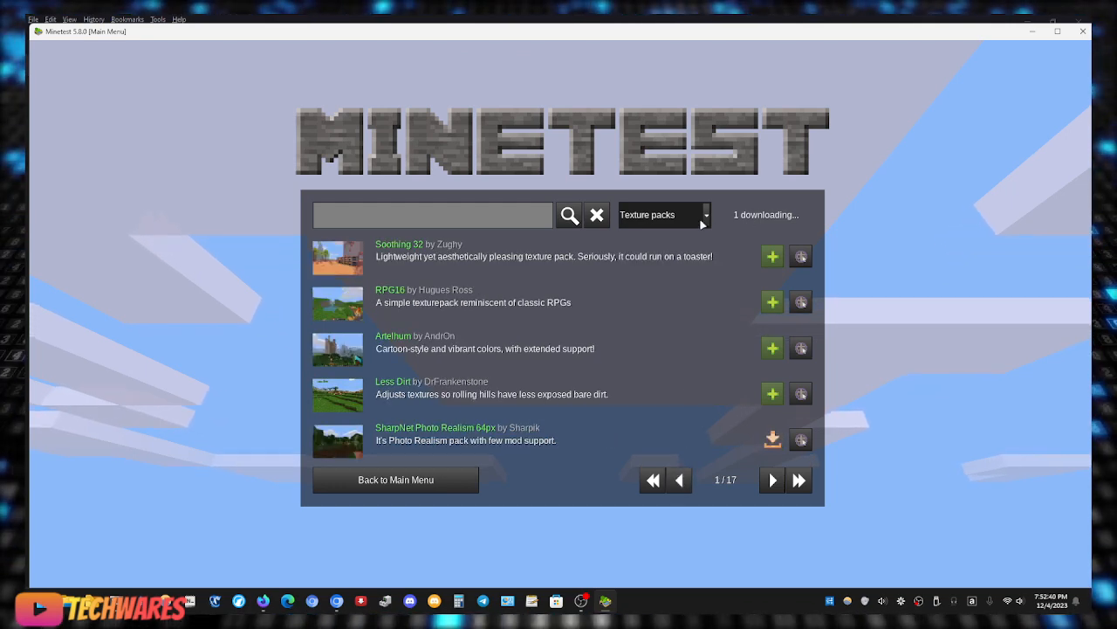
left_click(662, 215)
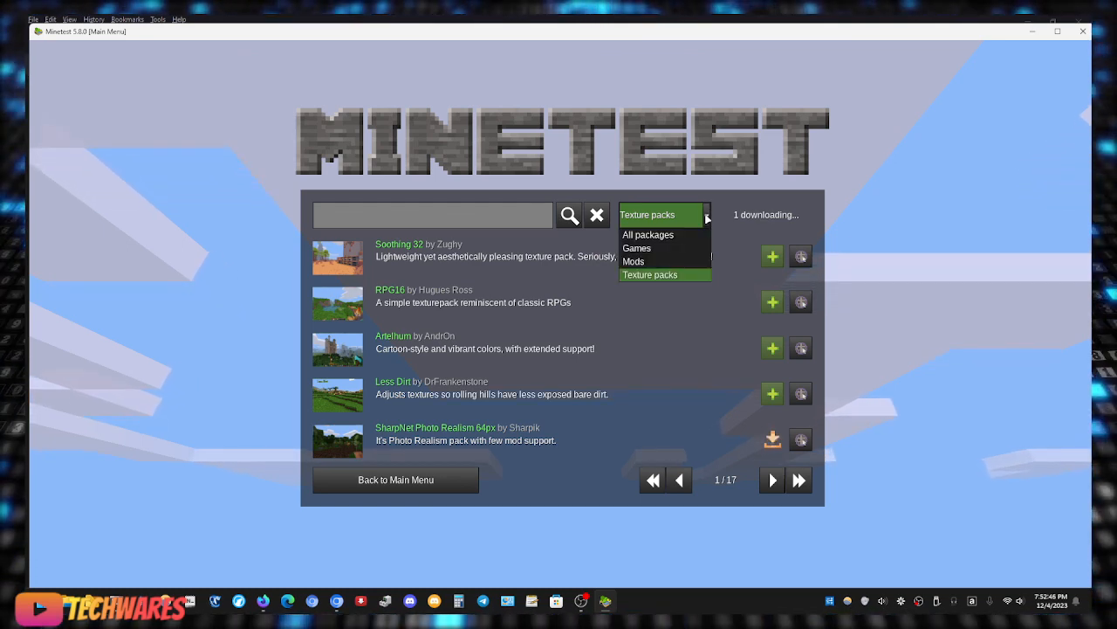
left_click(650, 274)
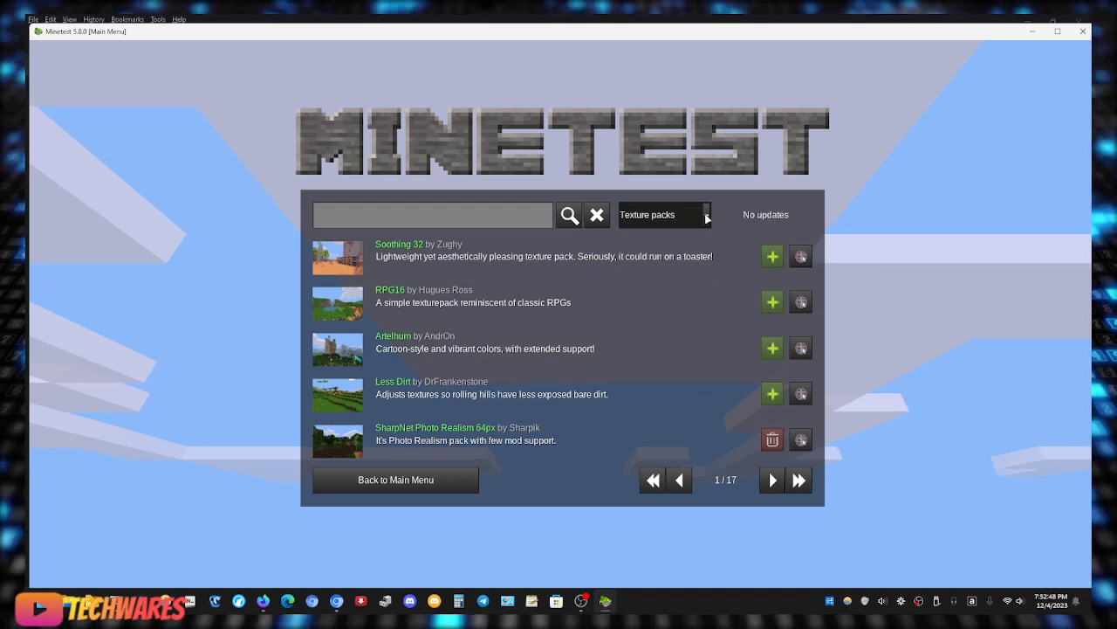
mouse_move(566, 480)
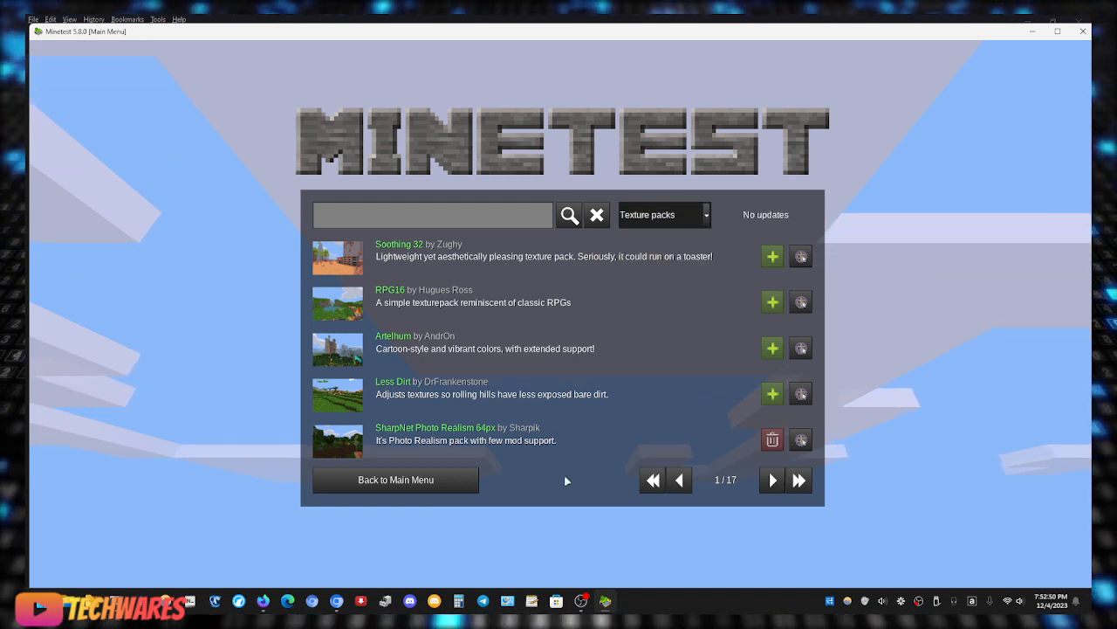
left_click(395, 479)
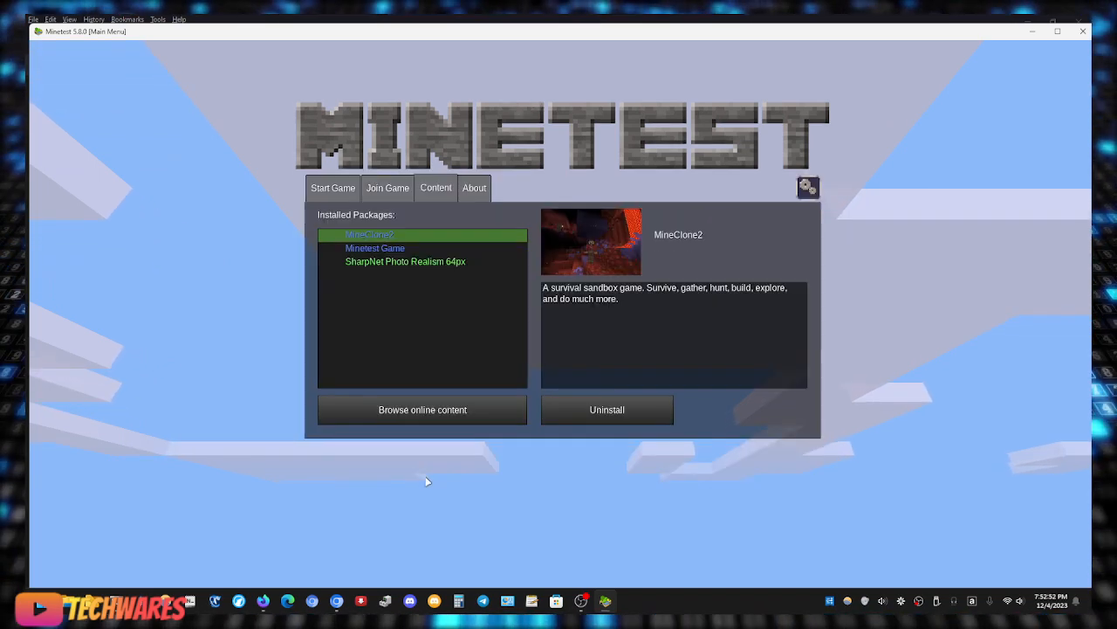
Enable SharpNet Photo Realism 64px and start playing world 'new'.
left_click(405, 261)
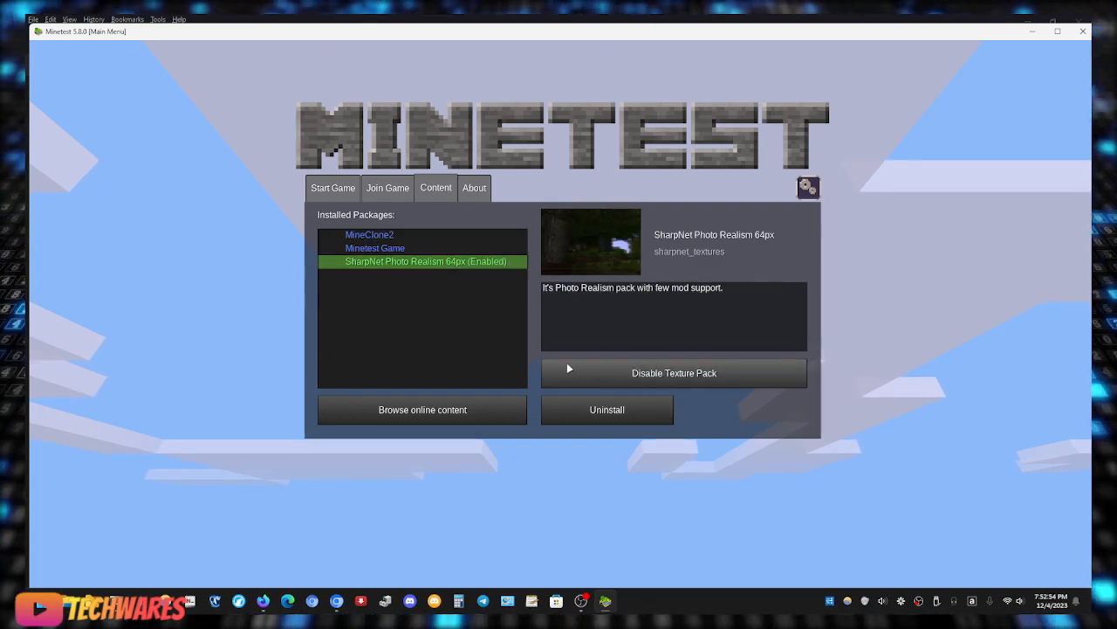
left_click(333, 187)
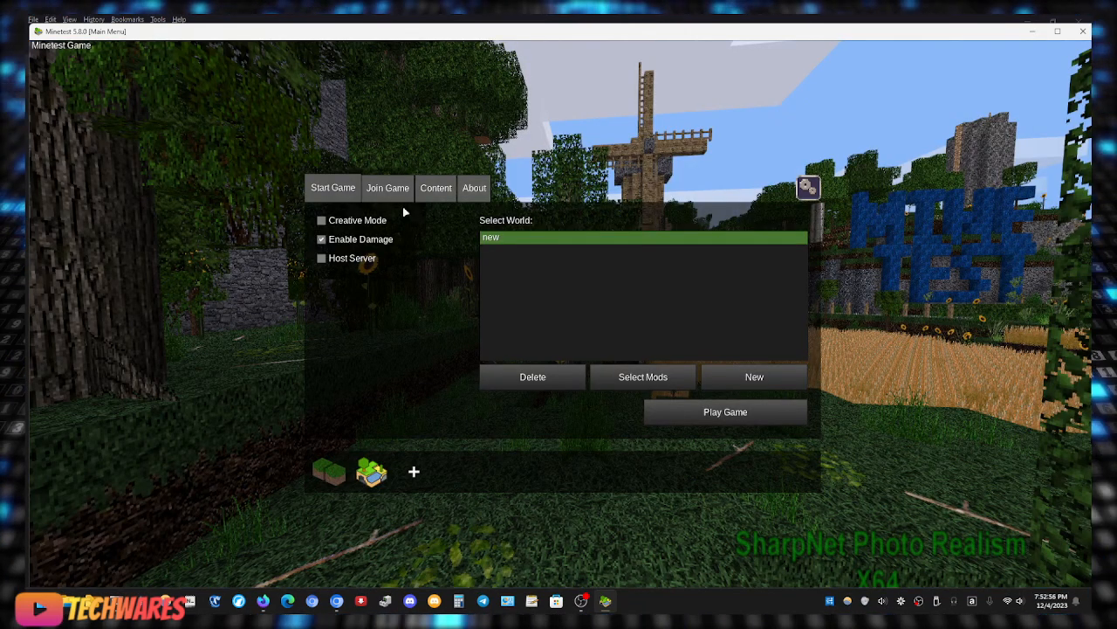
mouse_move(731, 427)
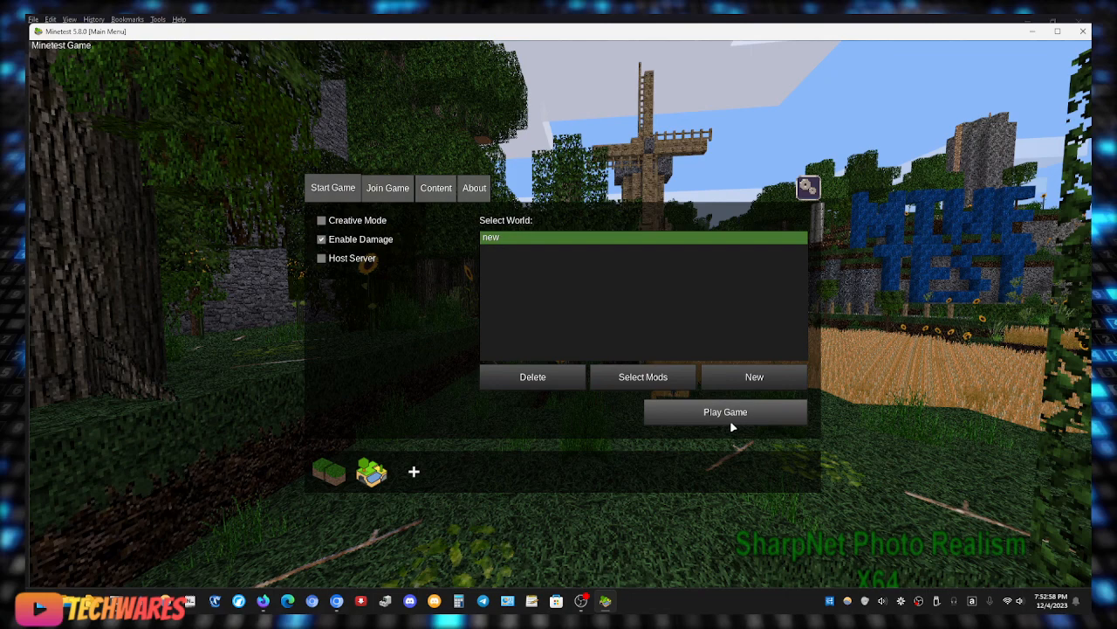
left_click(725, 411)
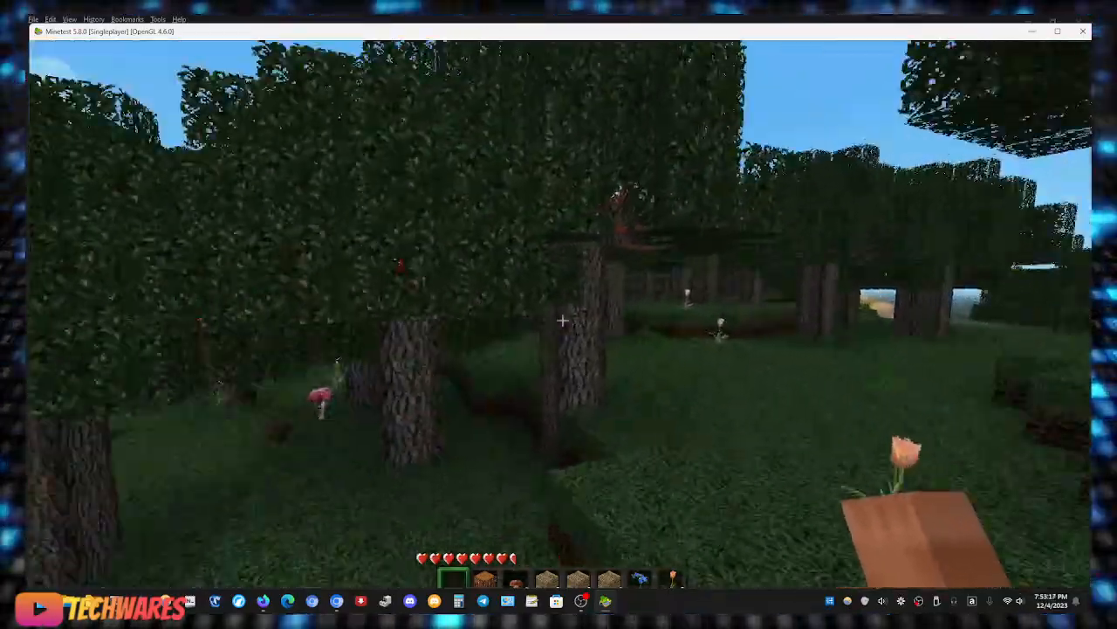
mouse_move(559, 314)
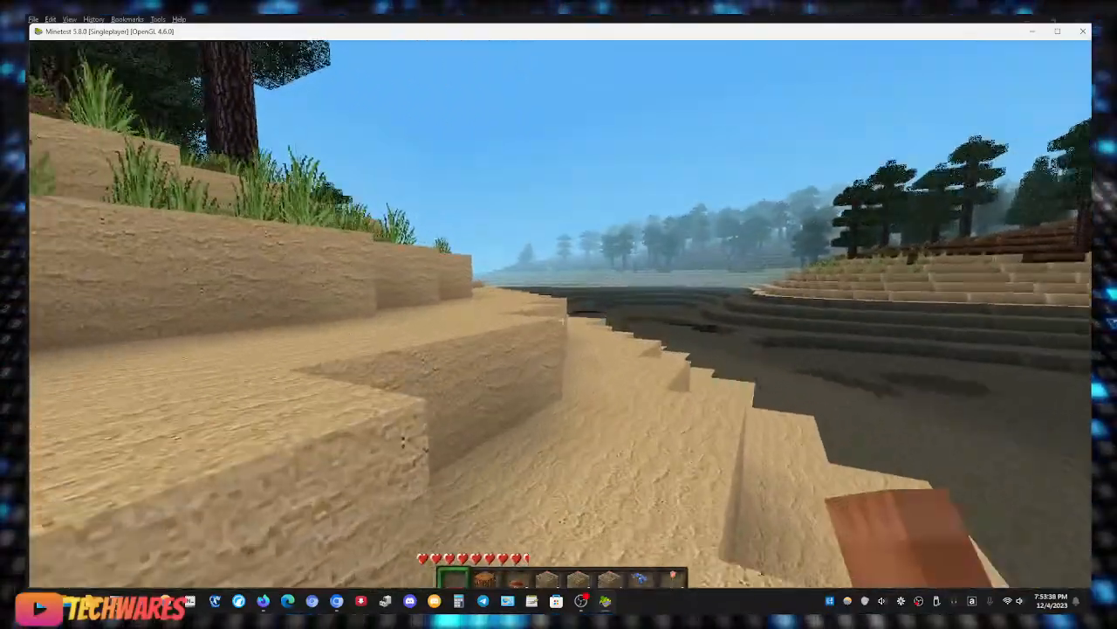
mouse_move(559, 306)
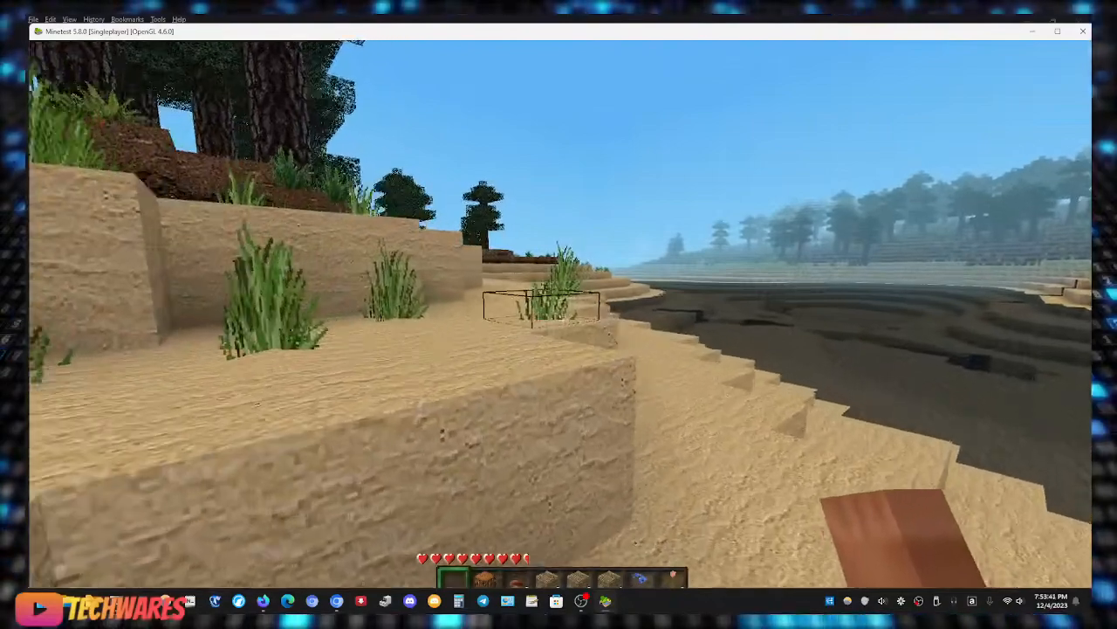
Pause the photo-realistic game after exploring the sandy shoreline.
key("Escape")
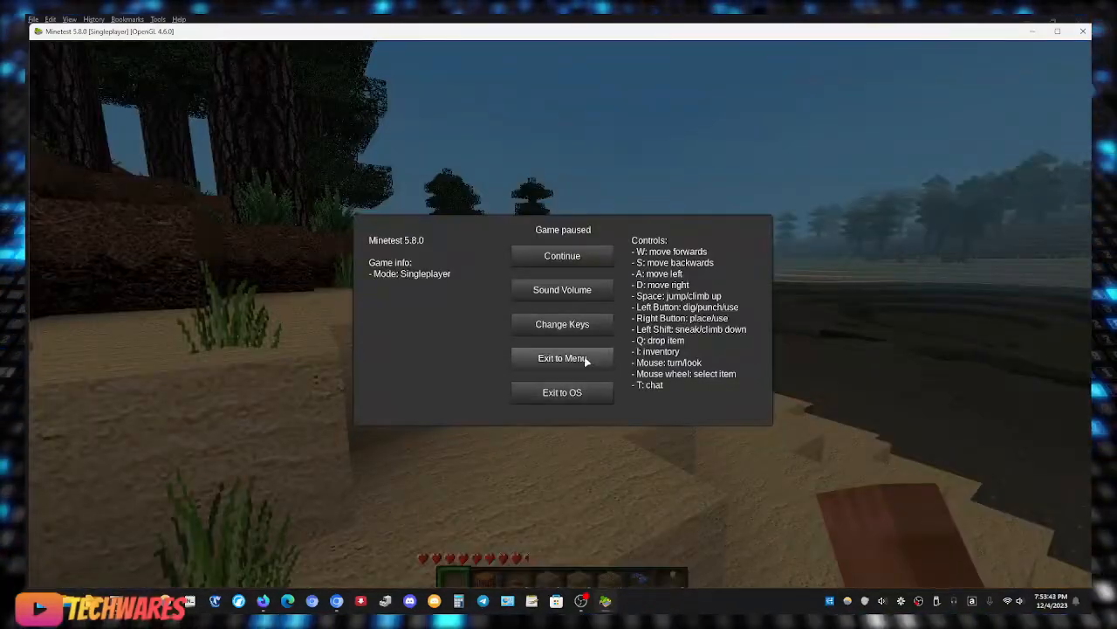
Exit to the menu, then disable and uninstall SharpNet Photo Realism 64px.
left_click(563, 358)
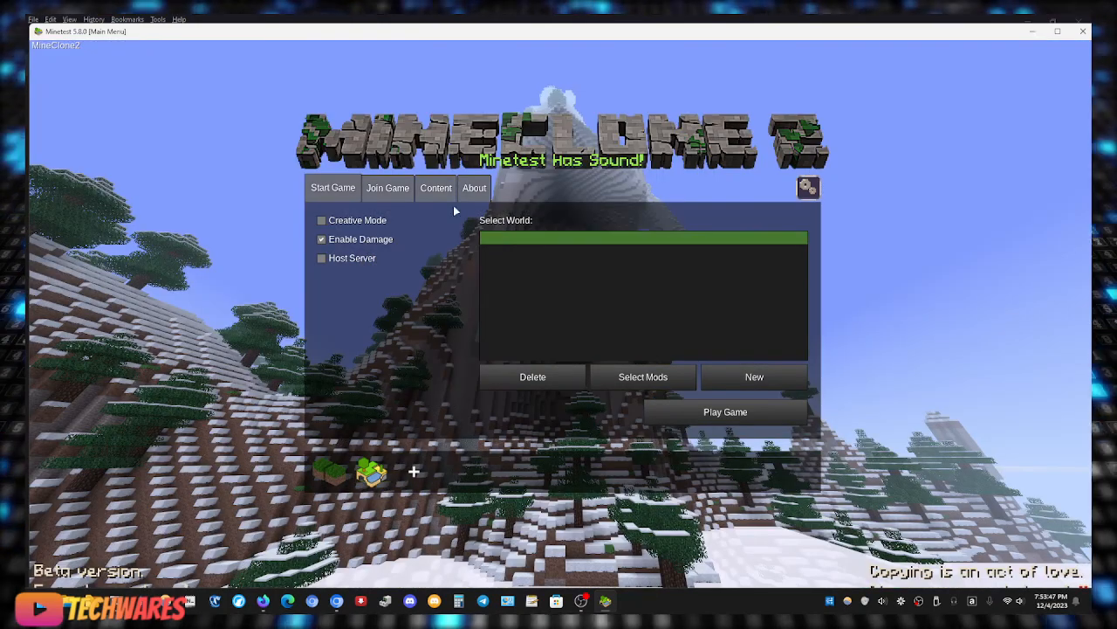
left_click(435, 187)
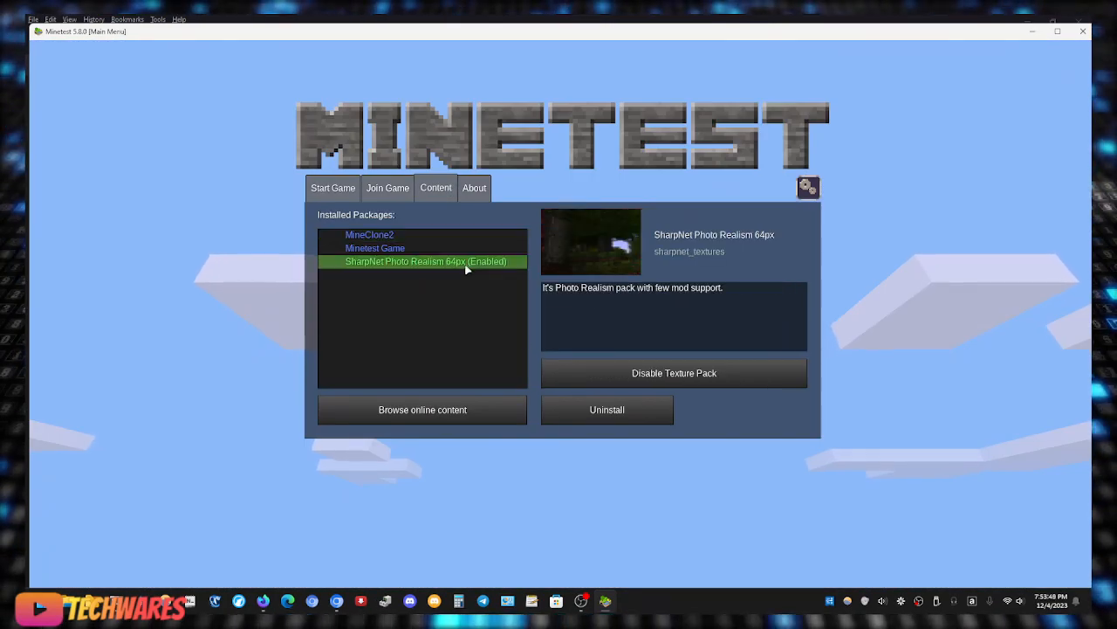
left_click(674, 373)
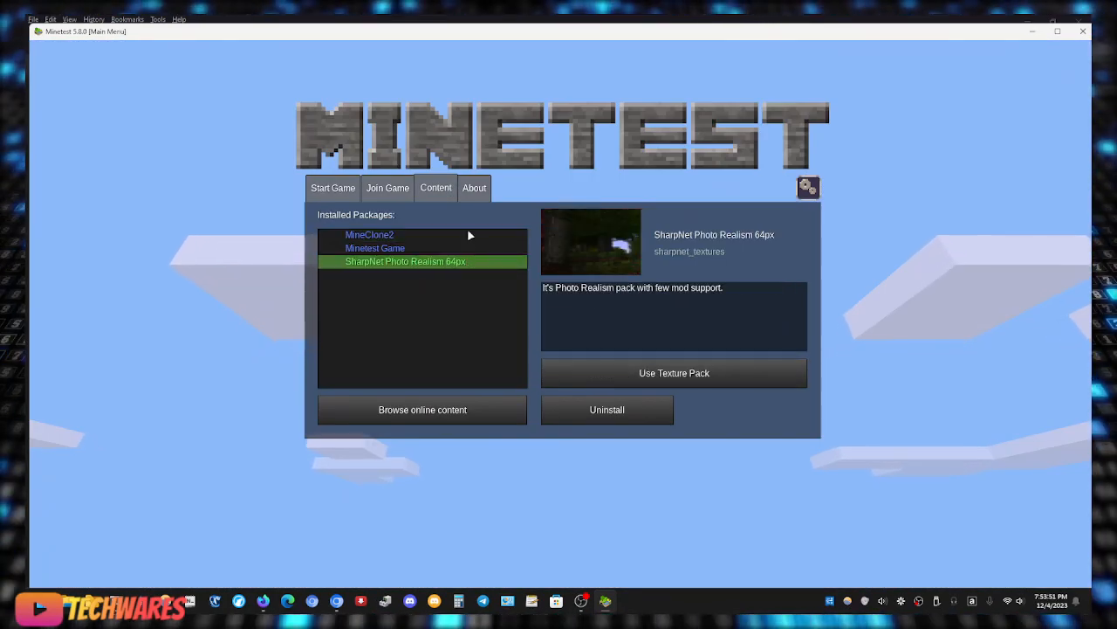
mouse_move(421, 484)
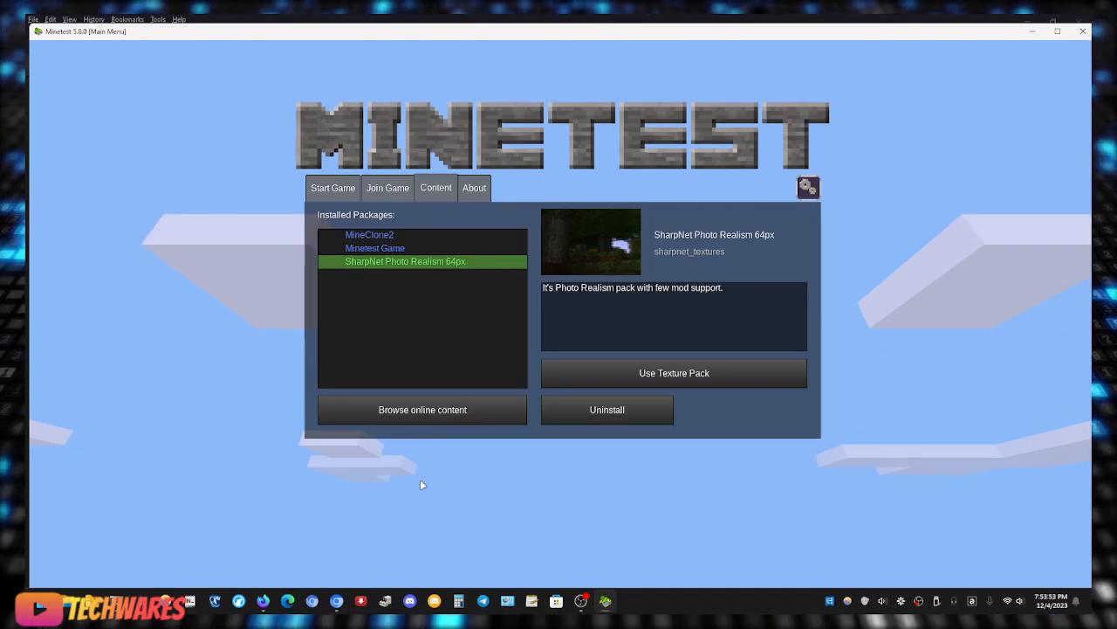
left_click(607, 409)
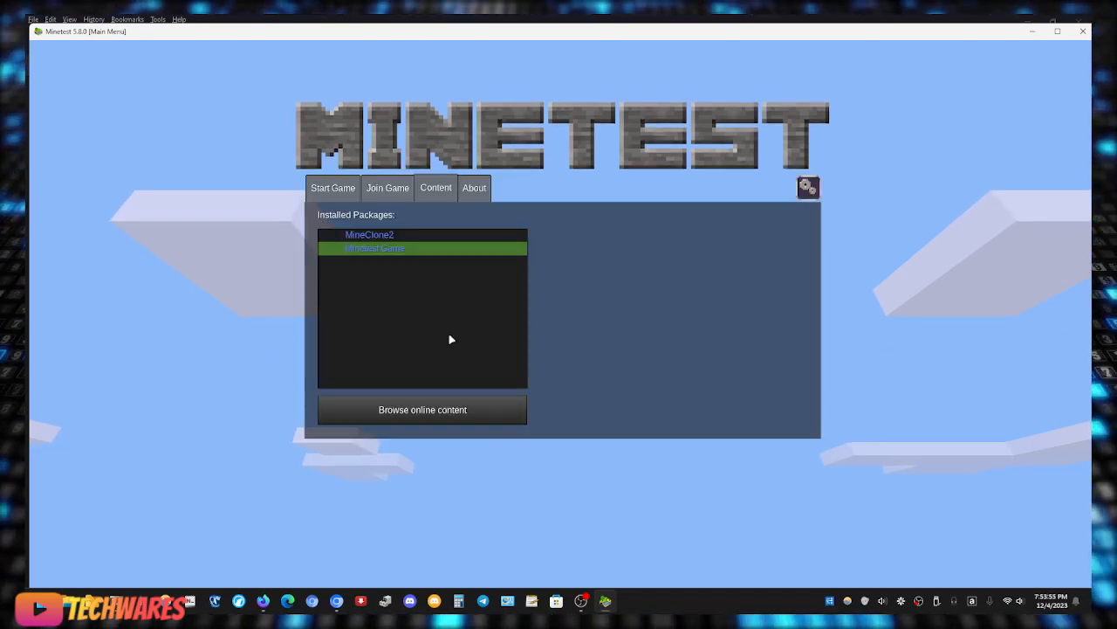
View MineClone2 details, close Minetest and relaunch it from minetest.exe.
left_click(369, 234)
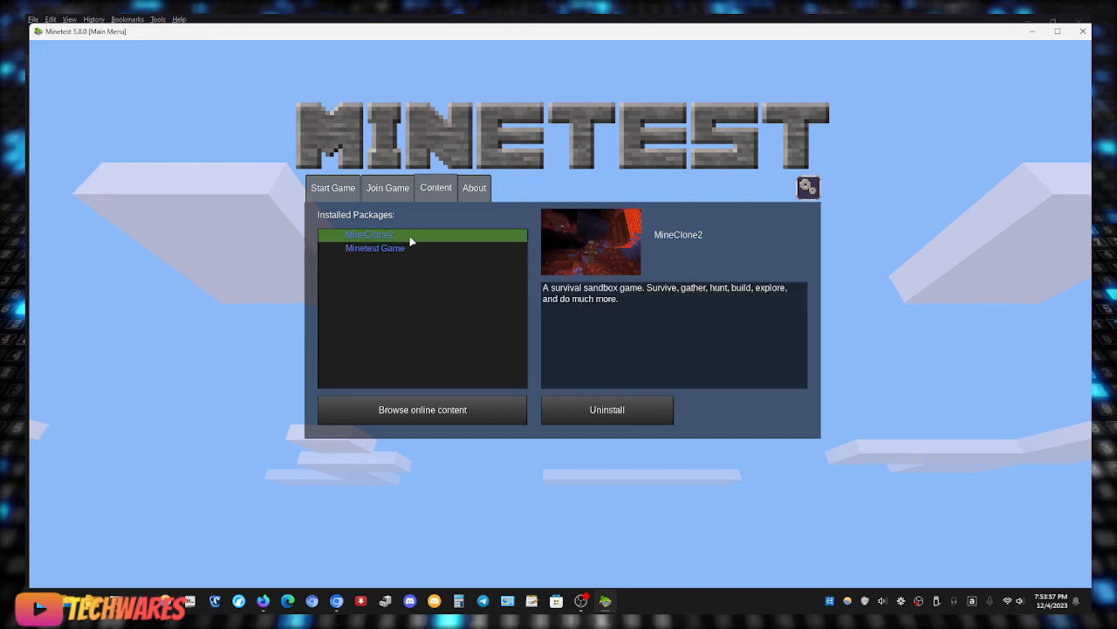
left_click(374, 248)
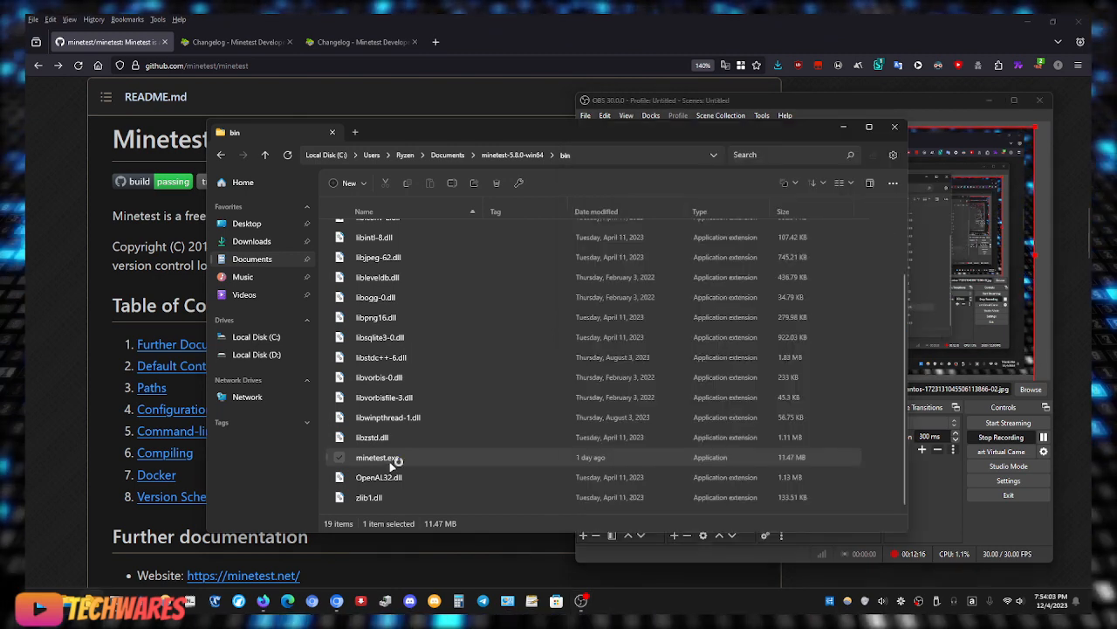
double_click(376, 456)
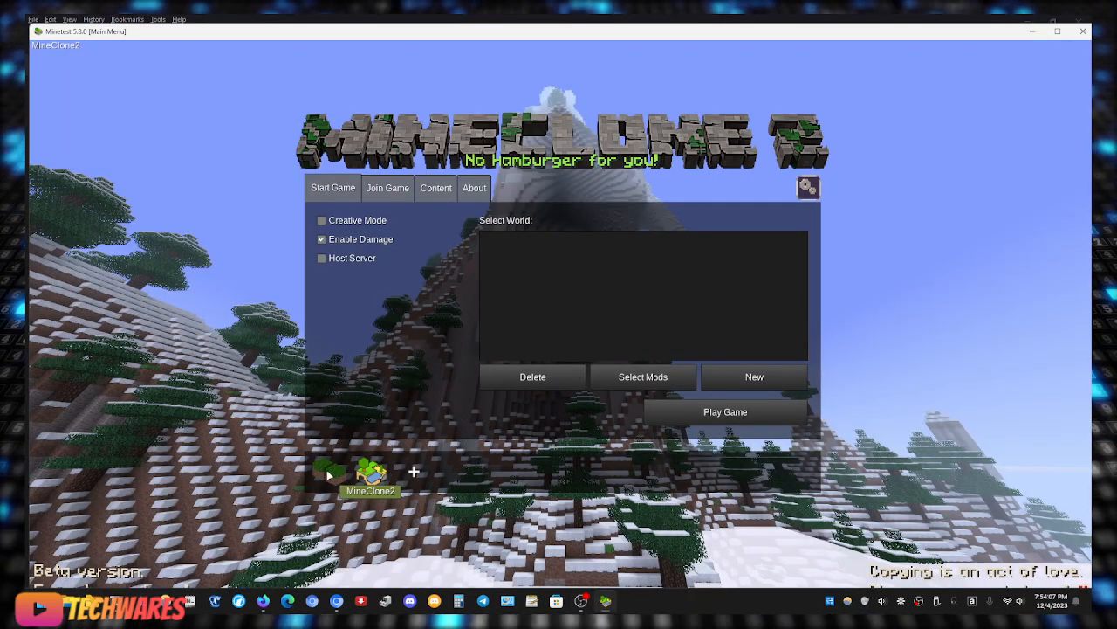
Make a MineClone2 world named '1' and launch it in singleplayer.
left_click(754, 376)
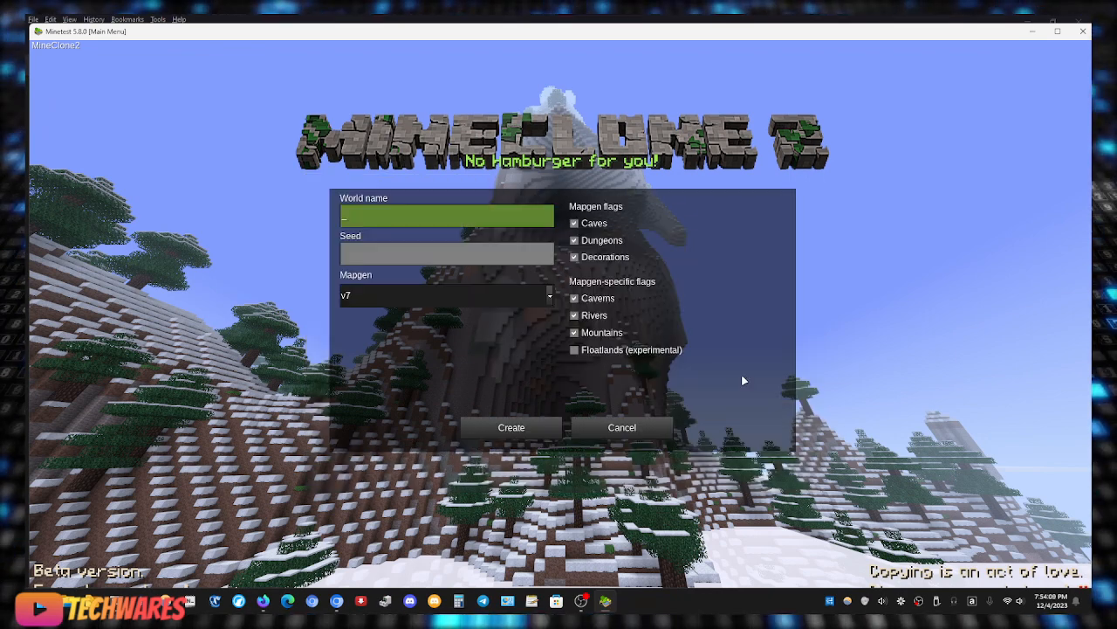
type("1")
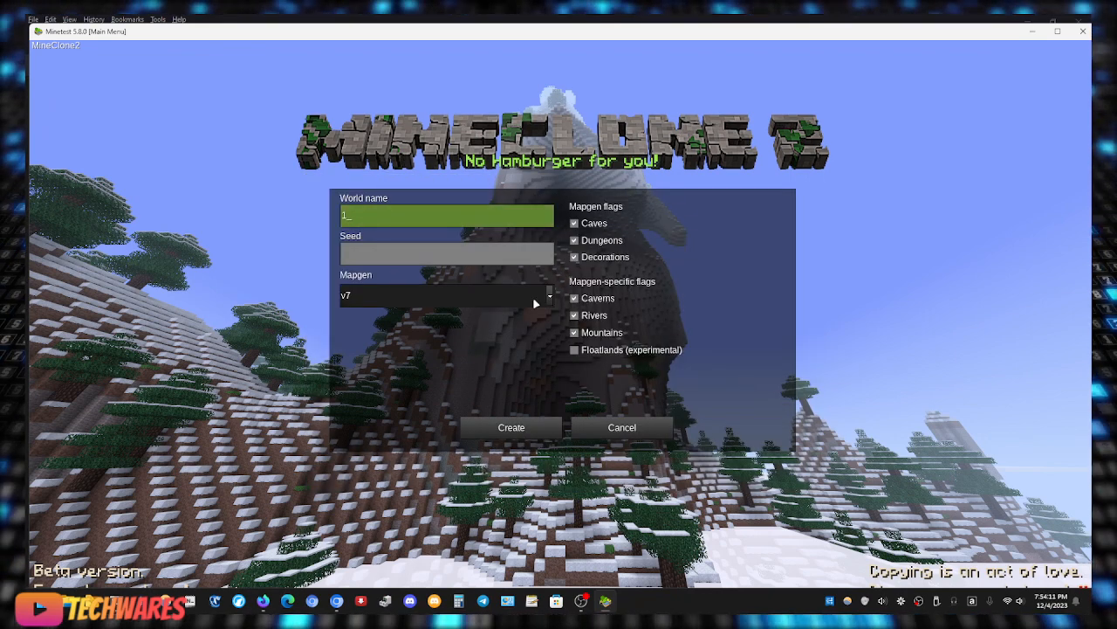
left_click(510, 427)
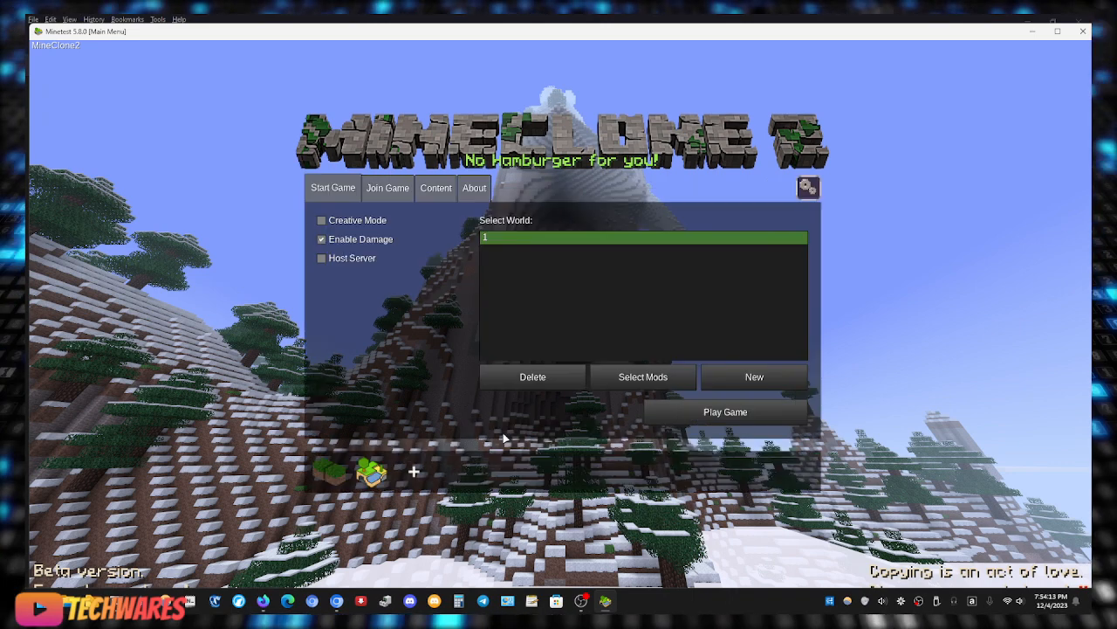
left_click(724, 412)
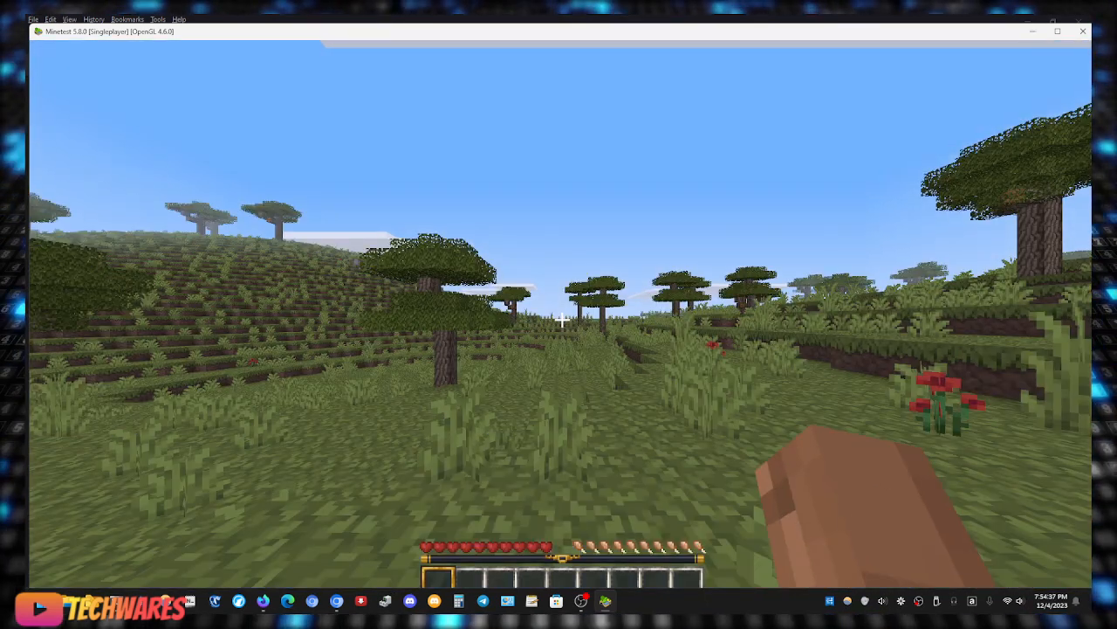
mouse_move(559, 319)
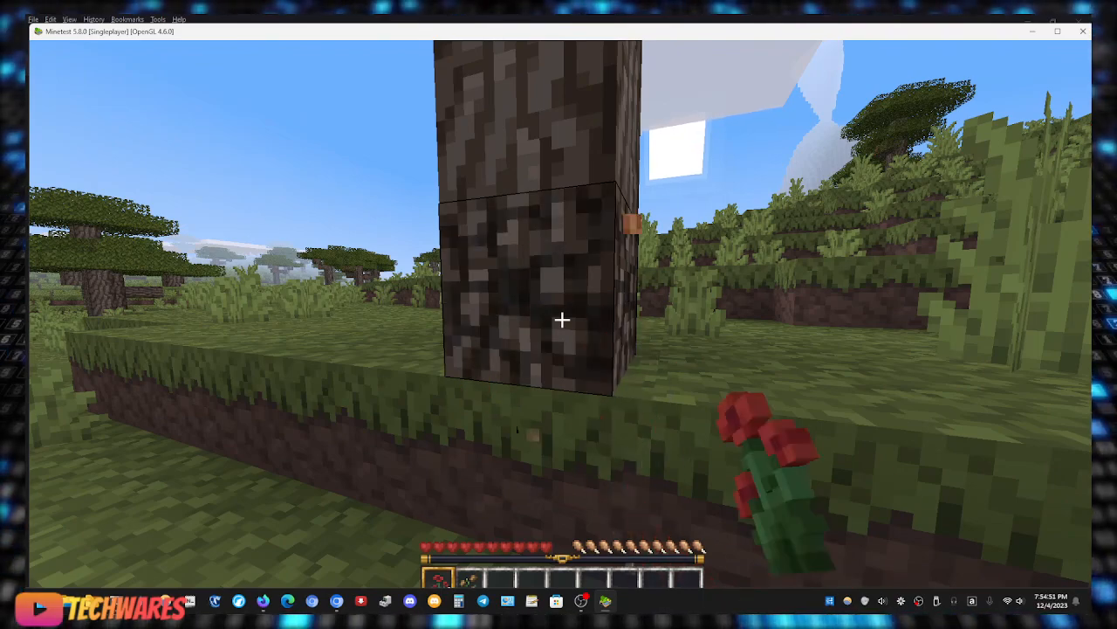
Chop a savanna tree trunk for wood, earning the Getting Wood advancement.
left_click(561, 320)
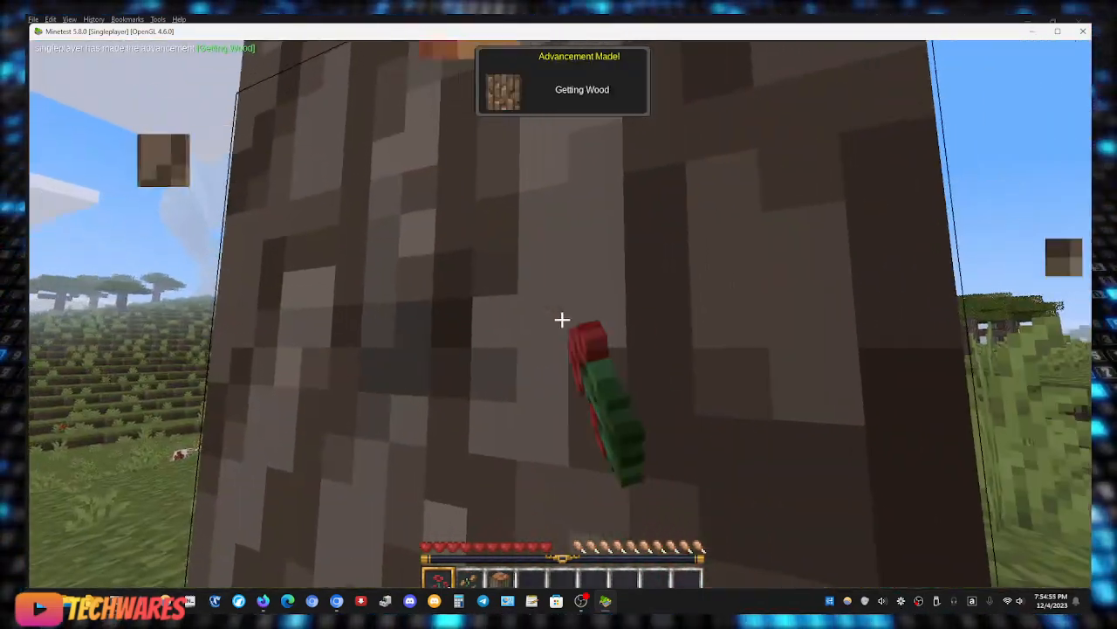
mouse_move(559, 319)
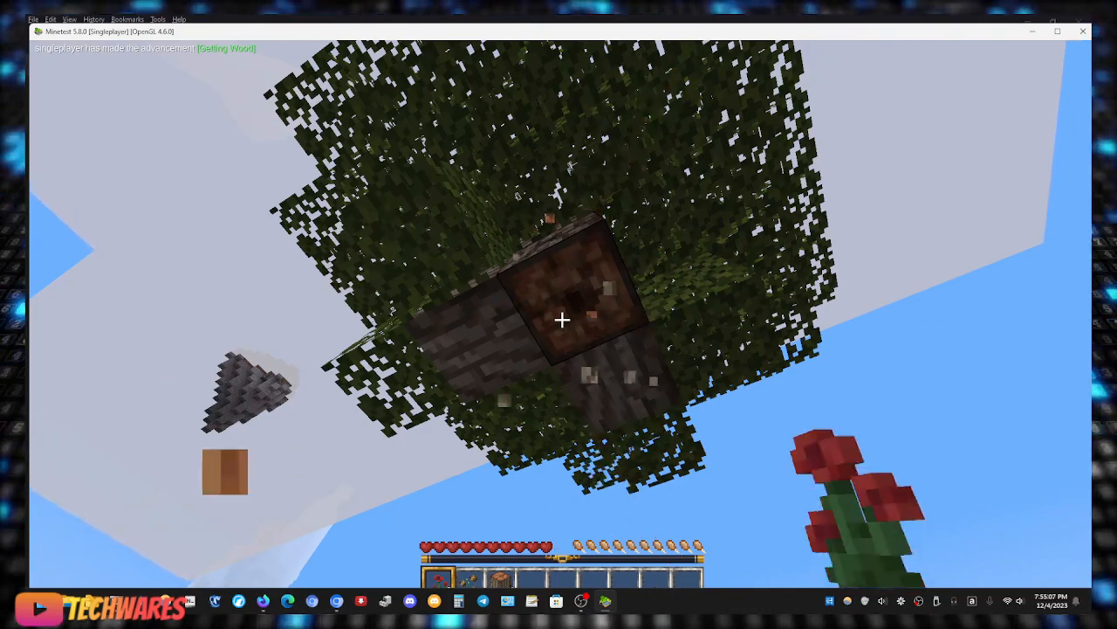
mouse_move(559, 320)
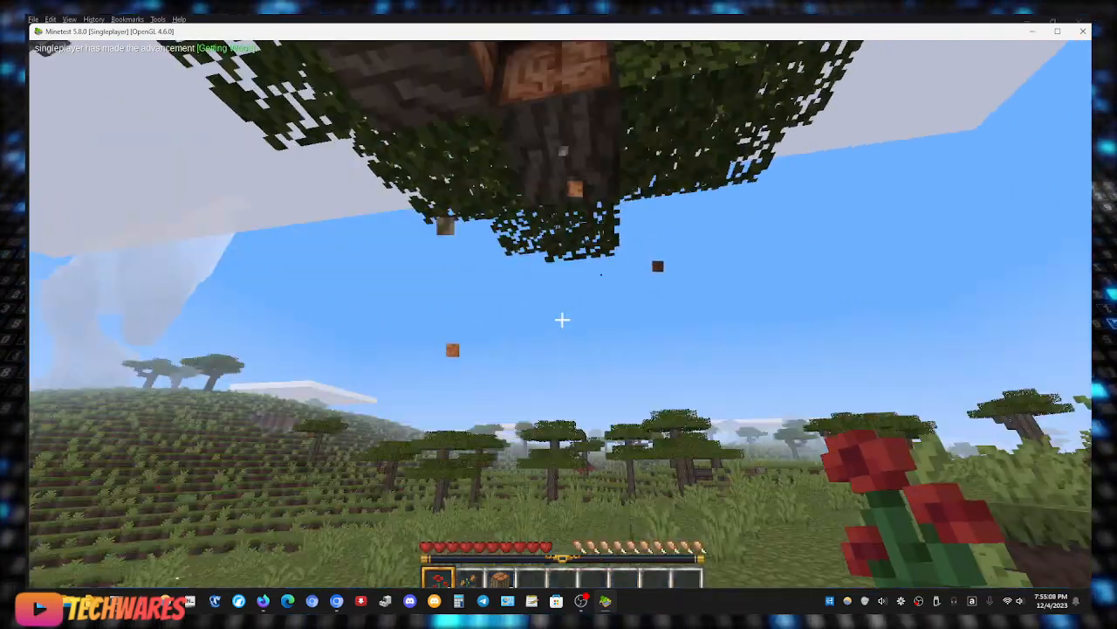
mouse_move(562, 319)
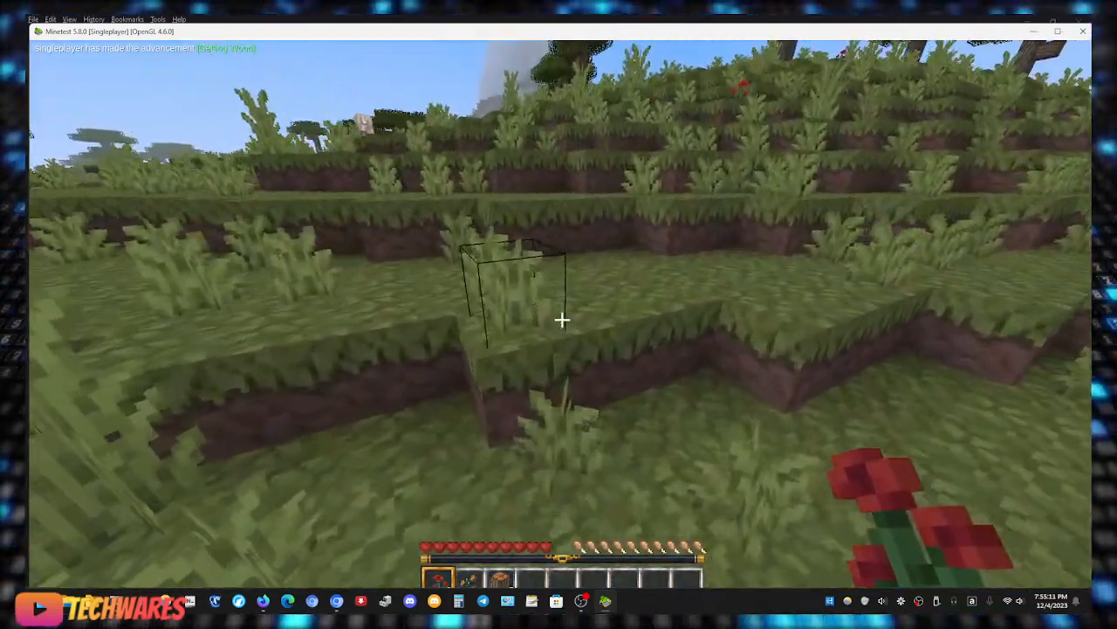
mouse_move(559, 314)
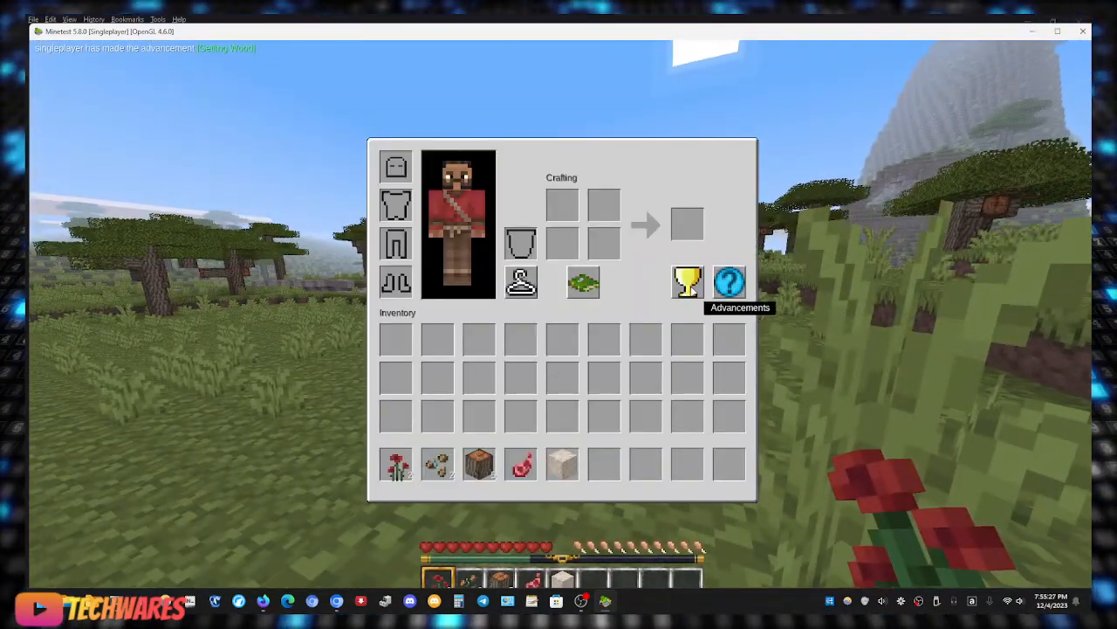
View the in-game help category list from the inventory's question-mark button.
left_click(729, 281)
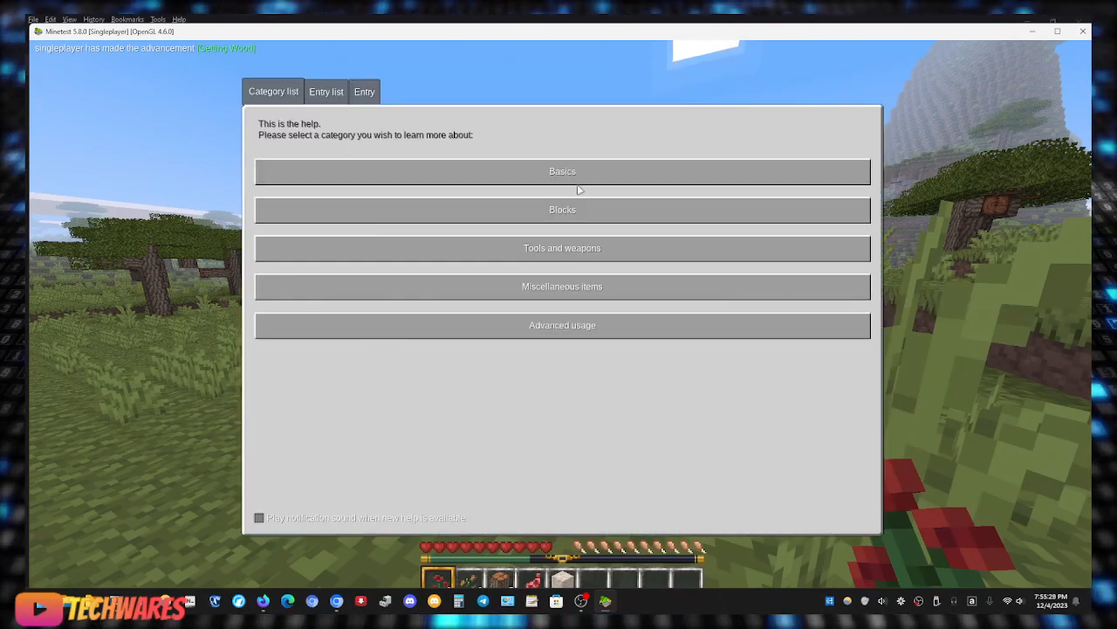
left_click(364, 90)
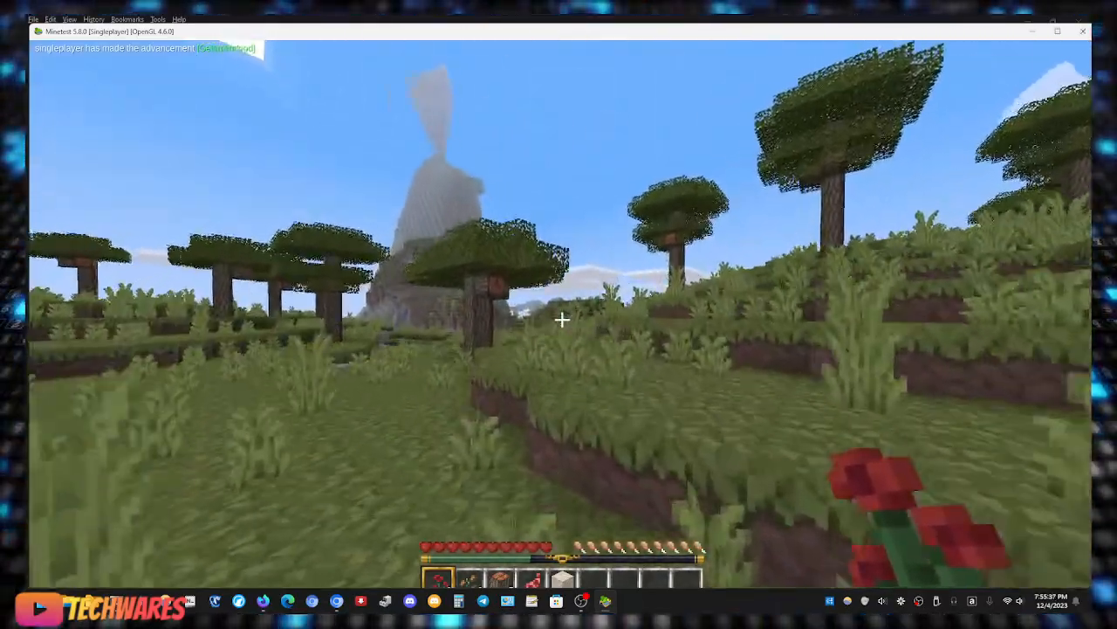
mouse_move(559, 319)
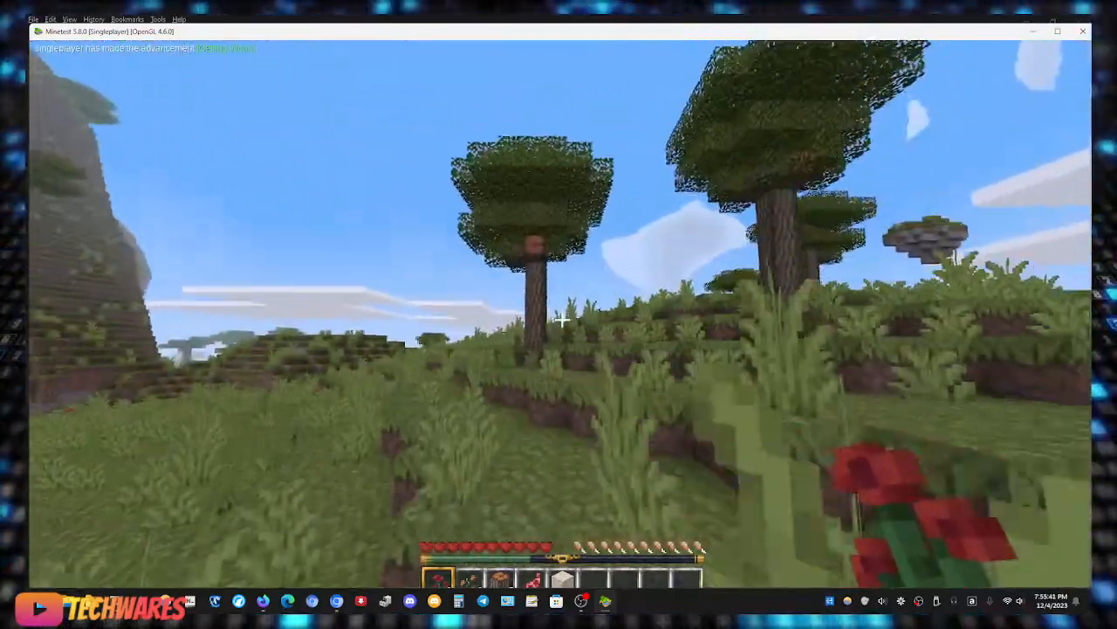
mouse_move(559, 319)
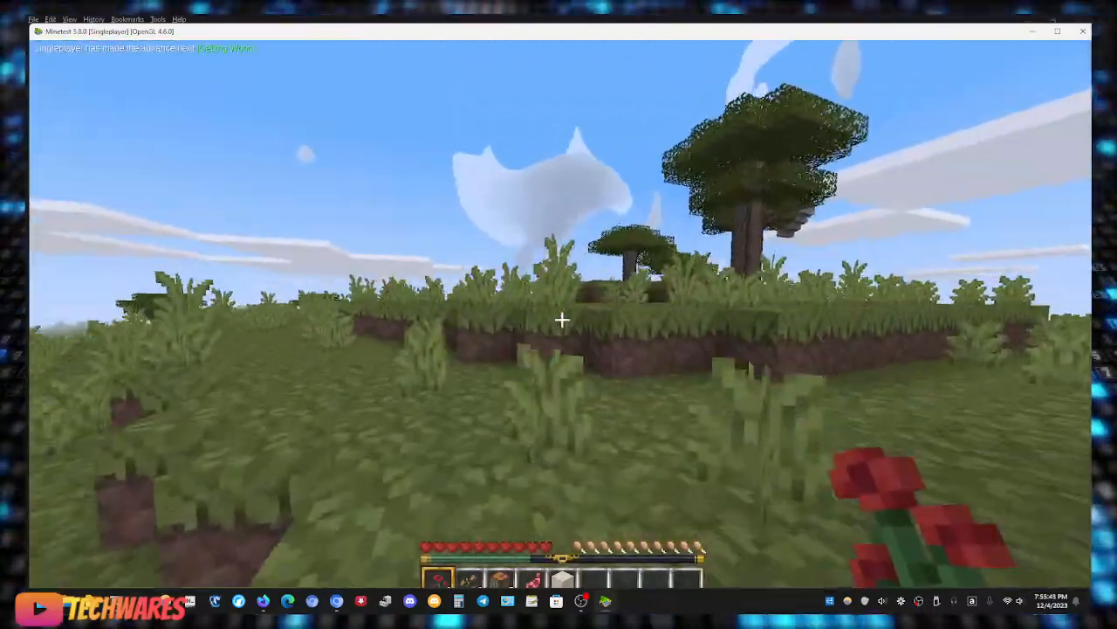
mouse_move(559, 314)
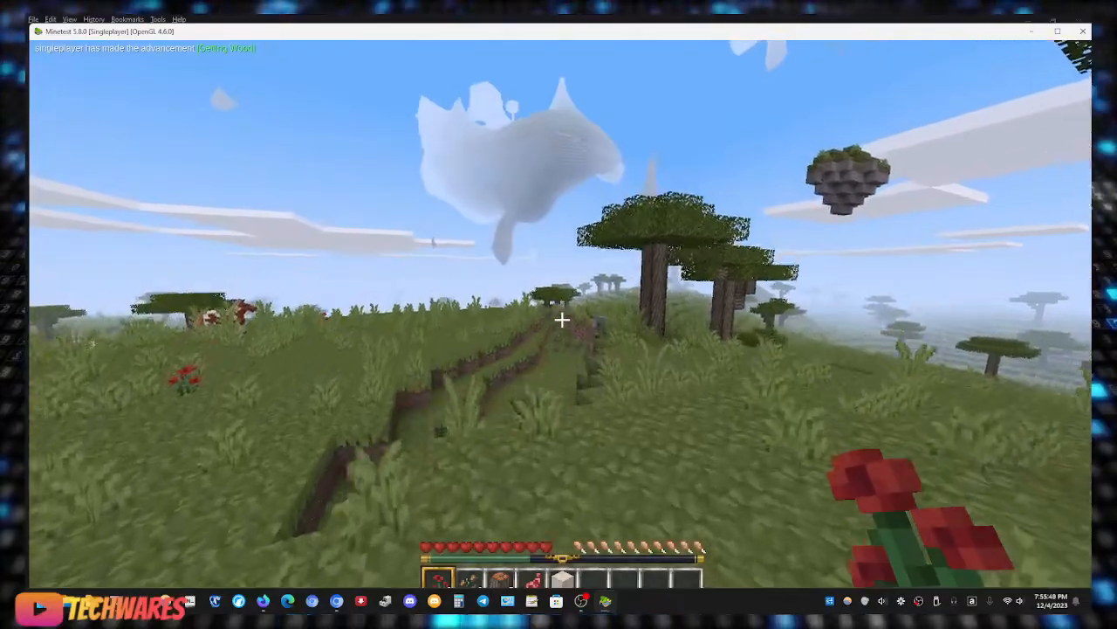
mouse_move(559, 314)
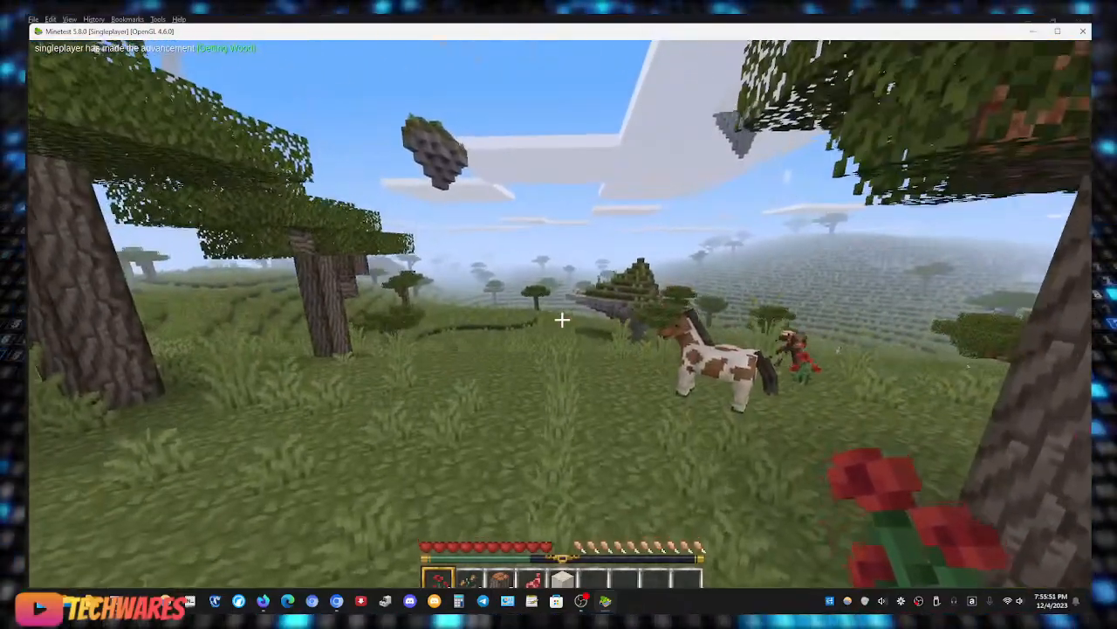